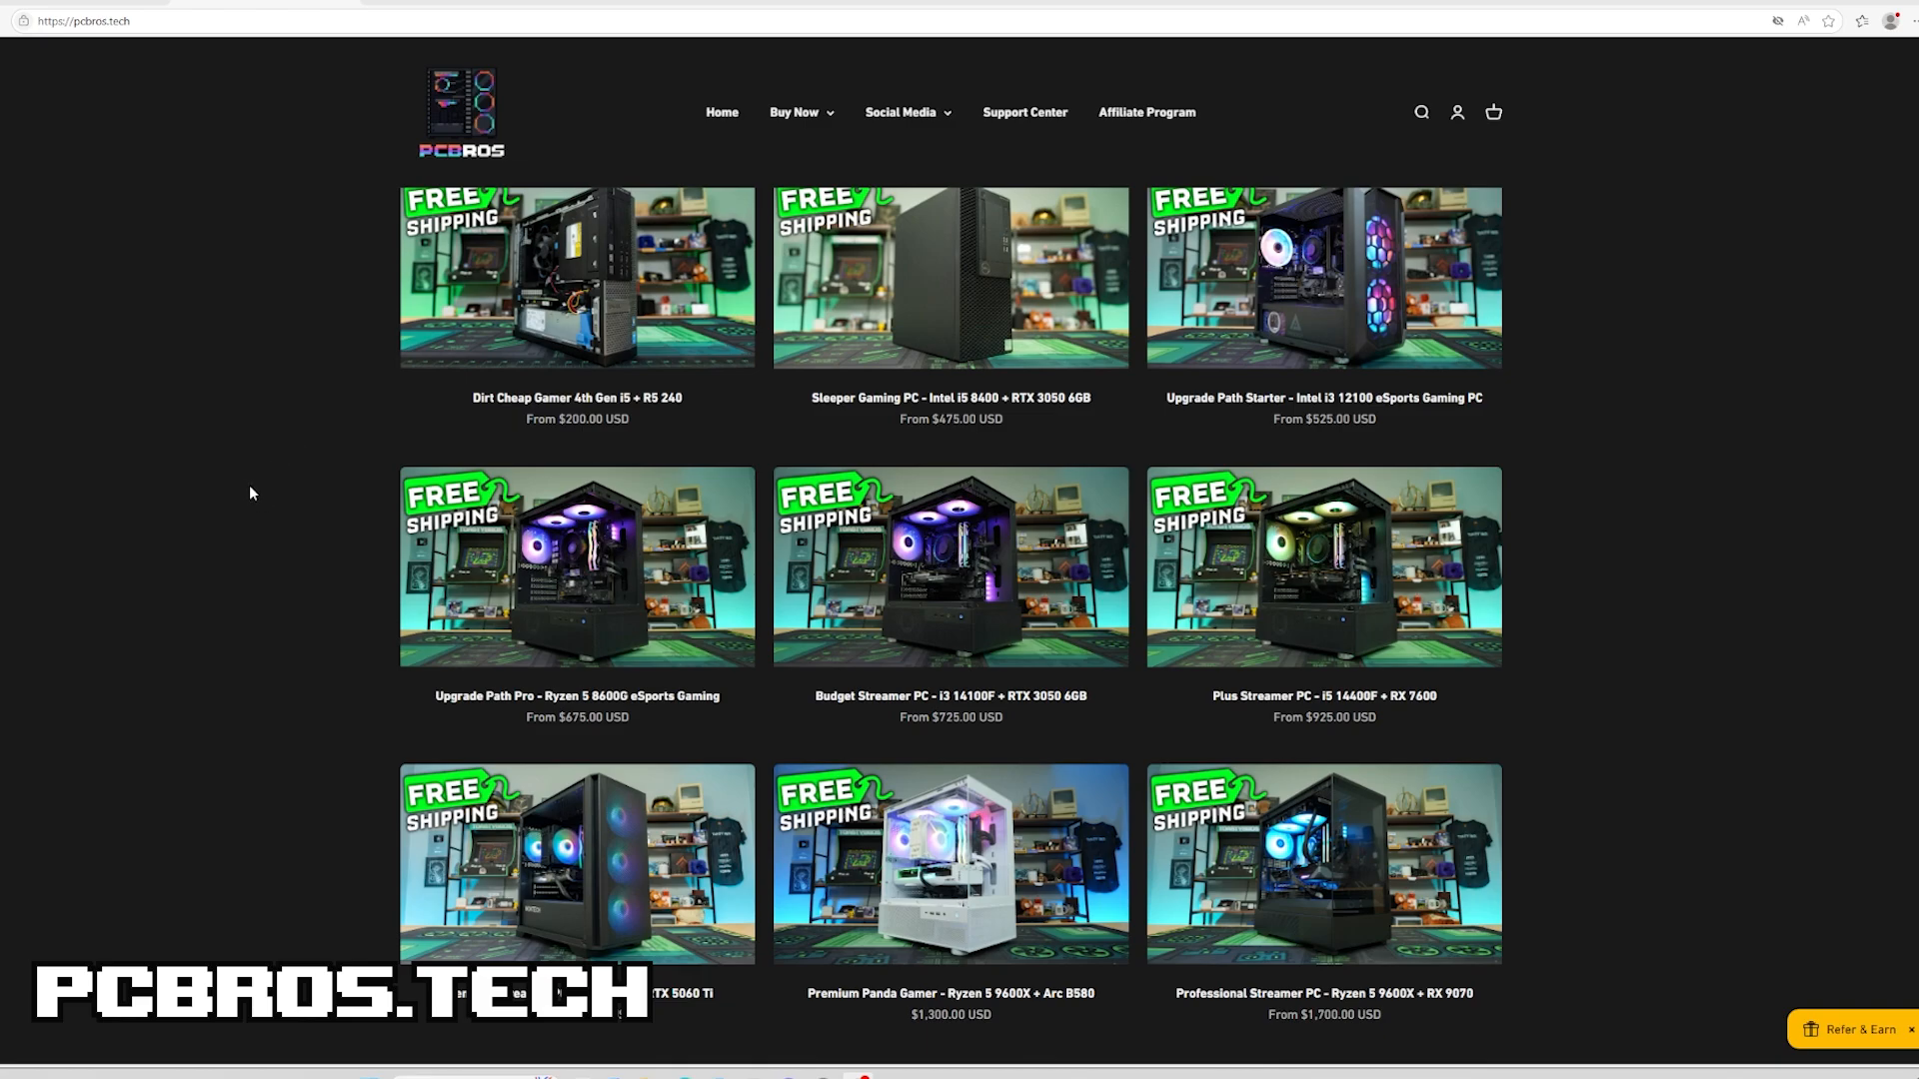
{"action": "mouse_move", "coordinate": [1304, 905]}
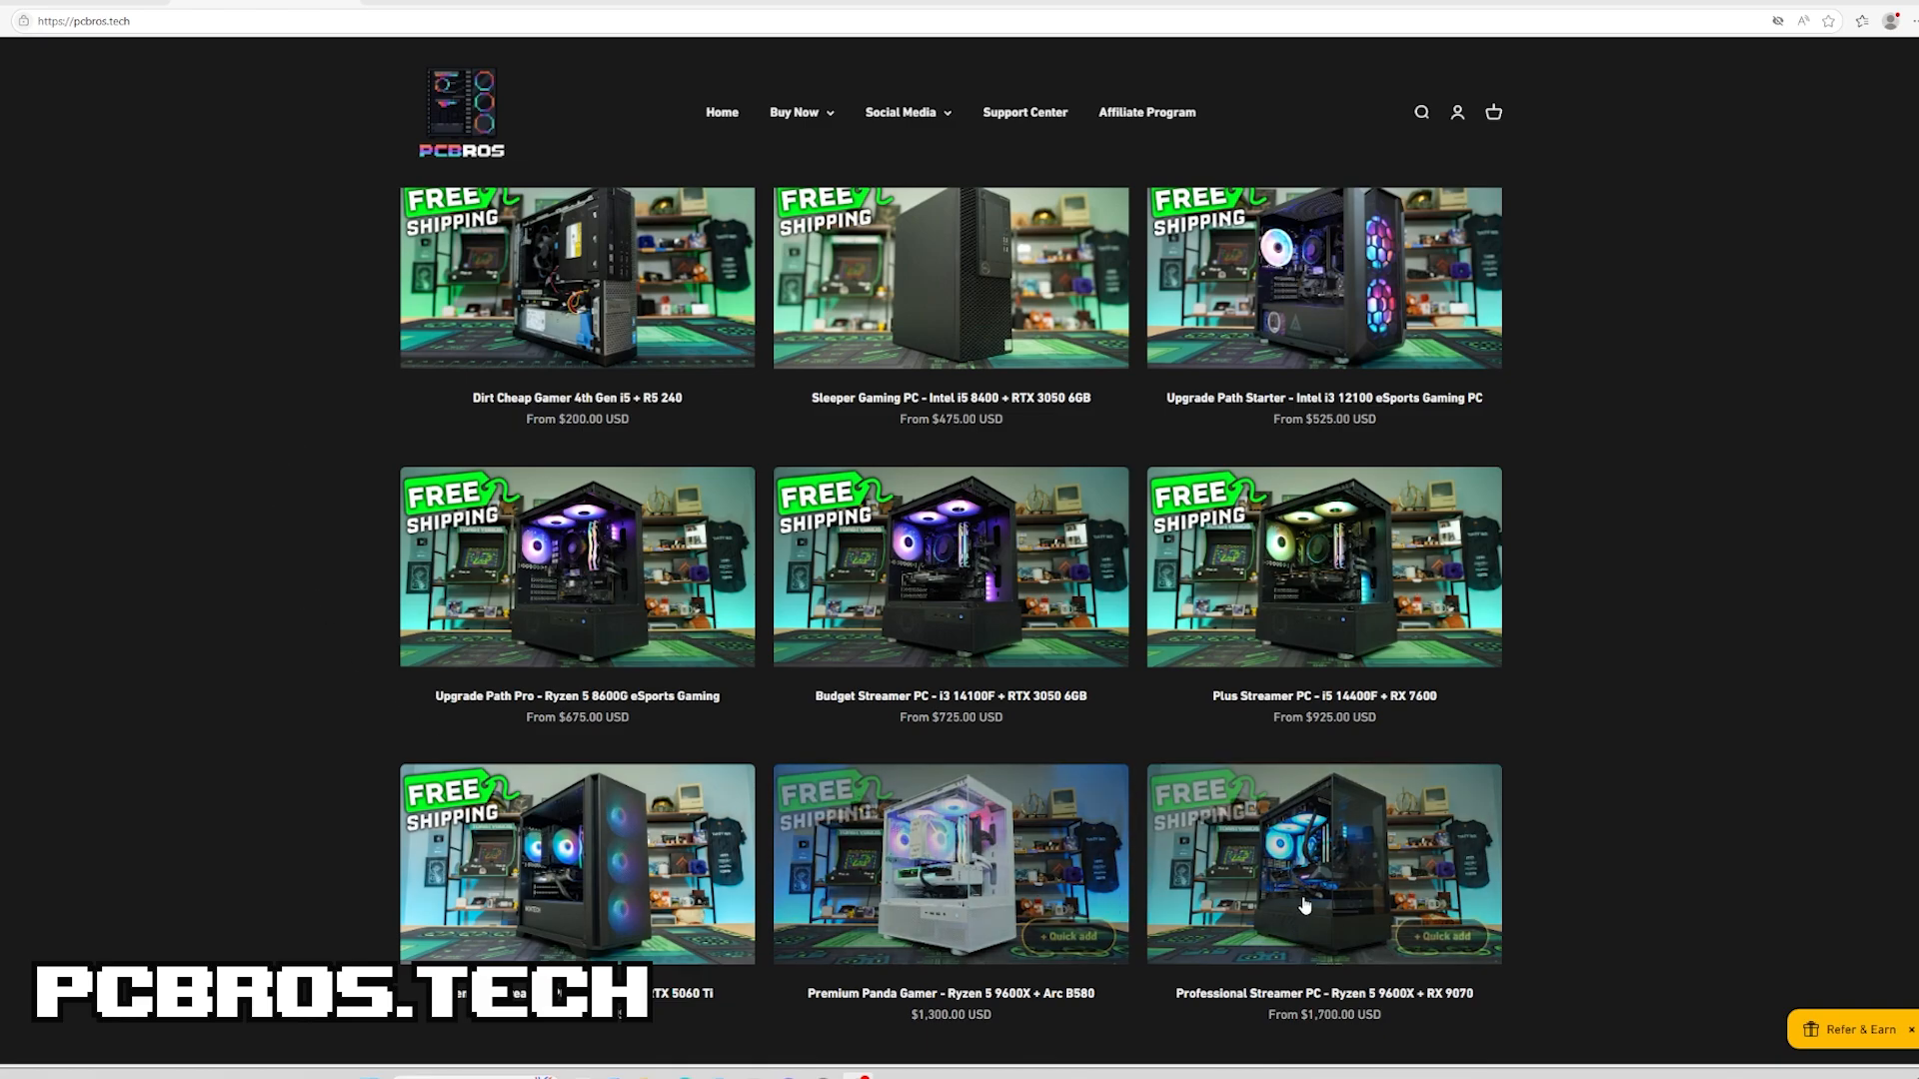
{"action": "mouse_move", "coordinate": [1702, 779]}
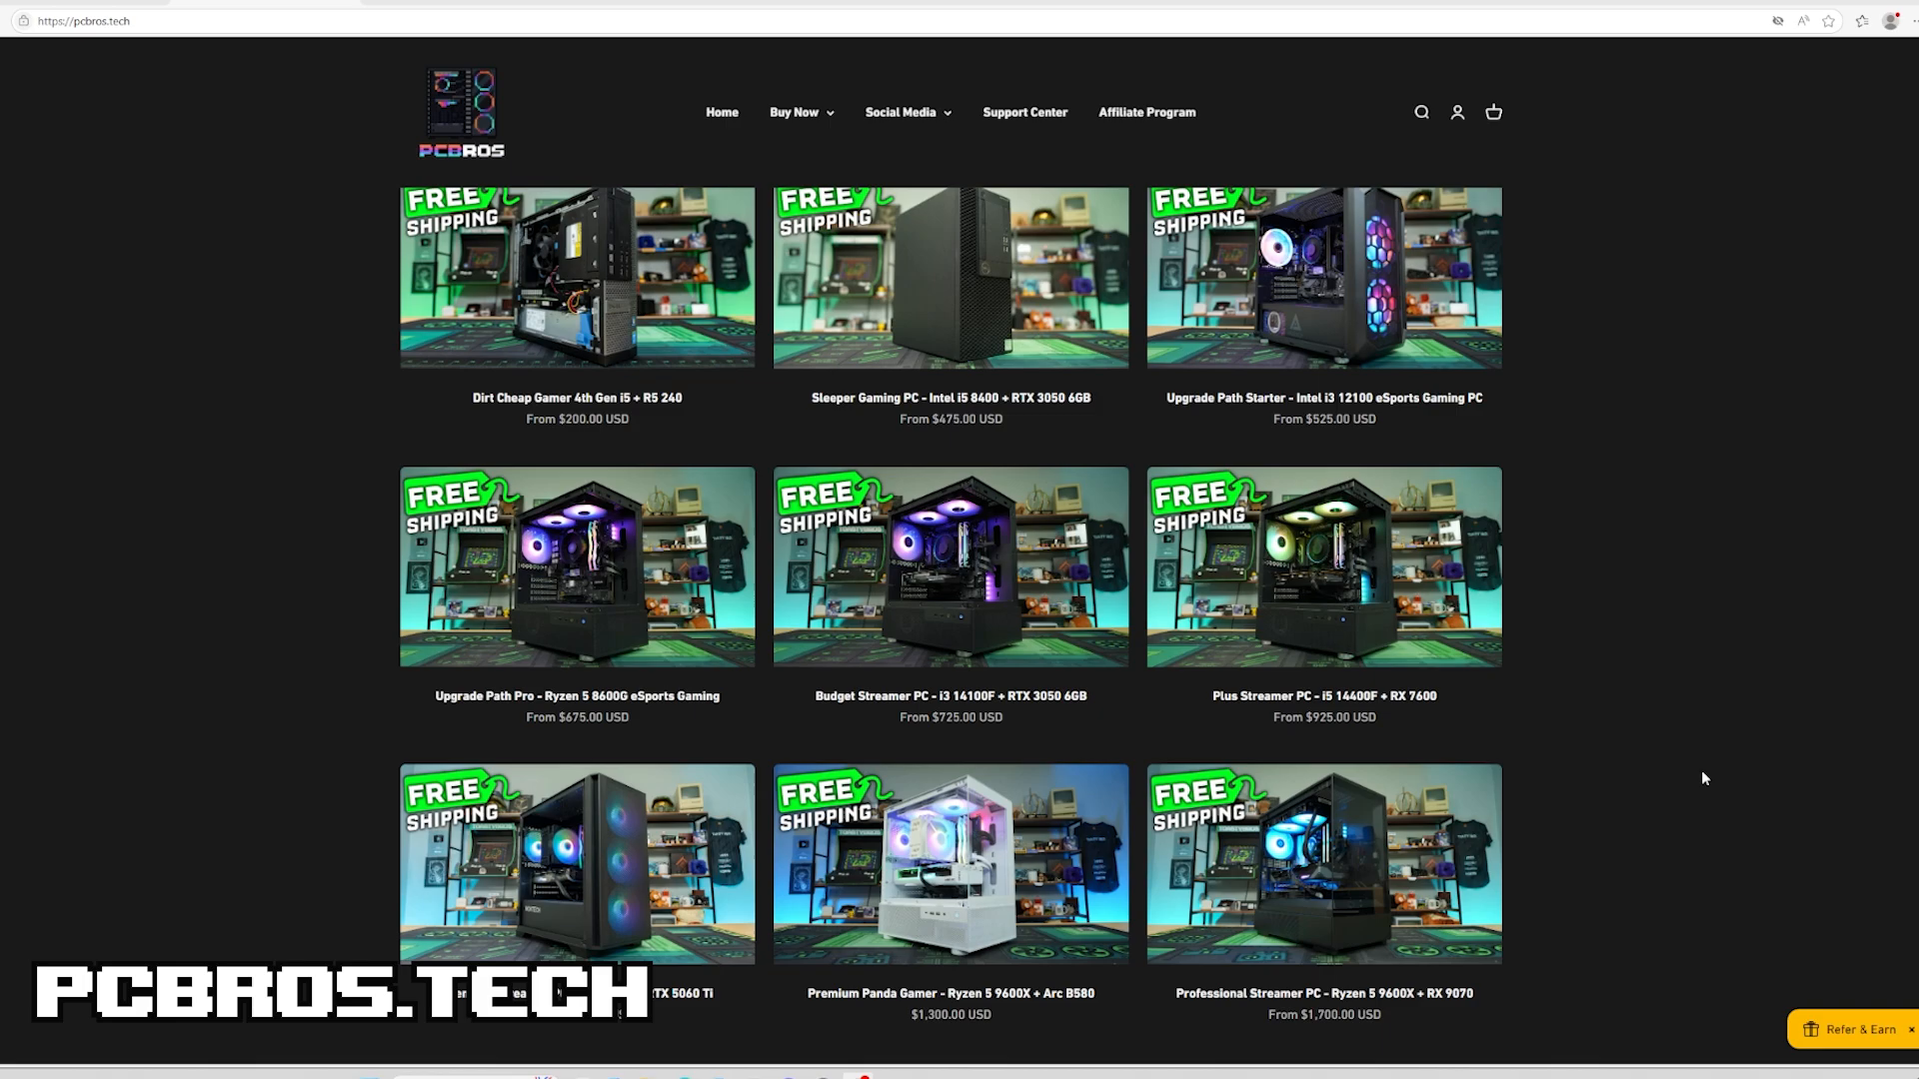
{"action": "mouse_move", "coordinate": [1442, 558]}
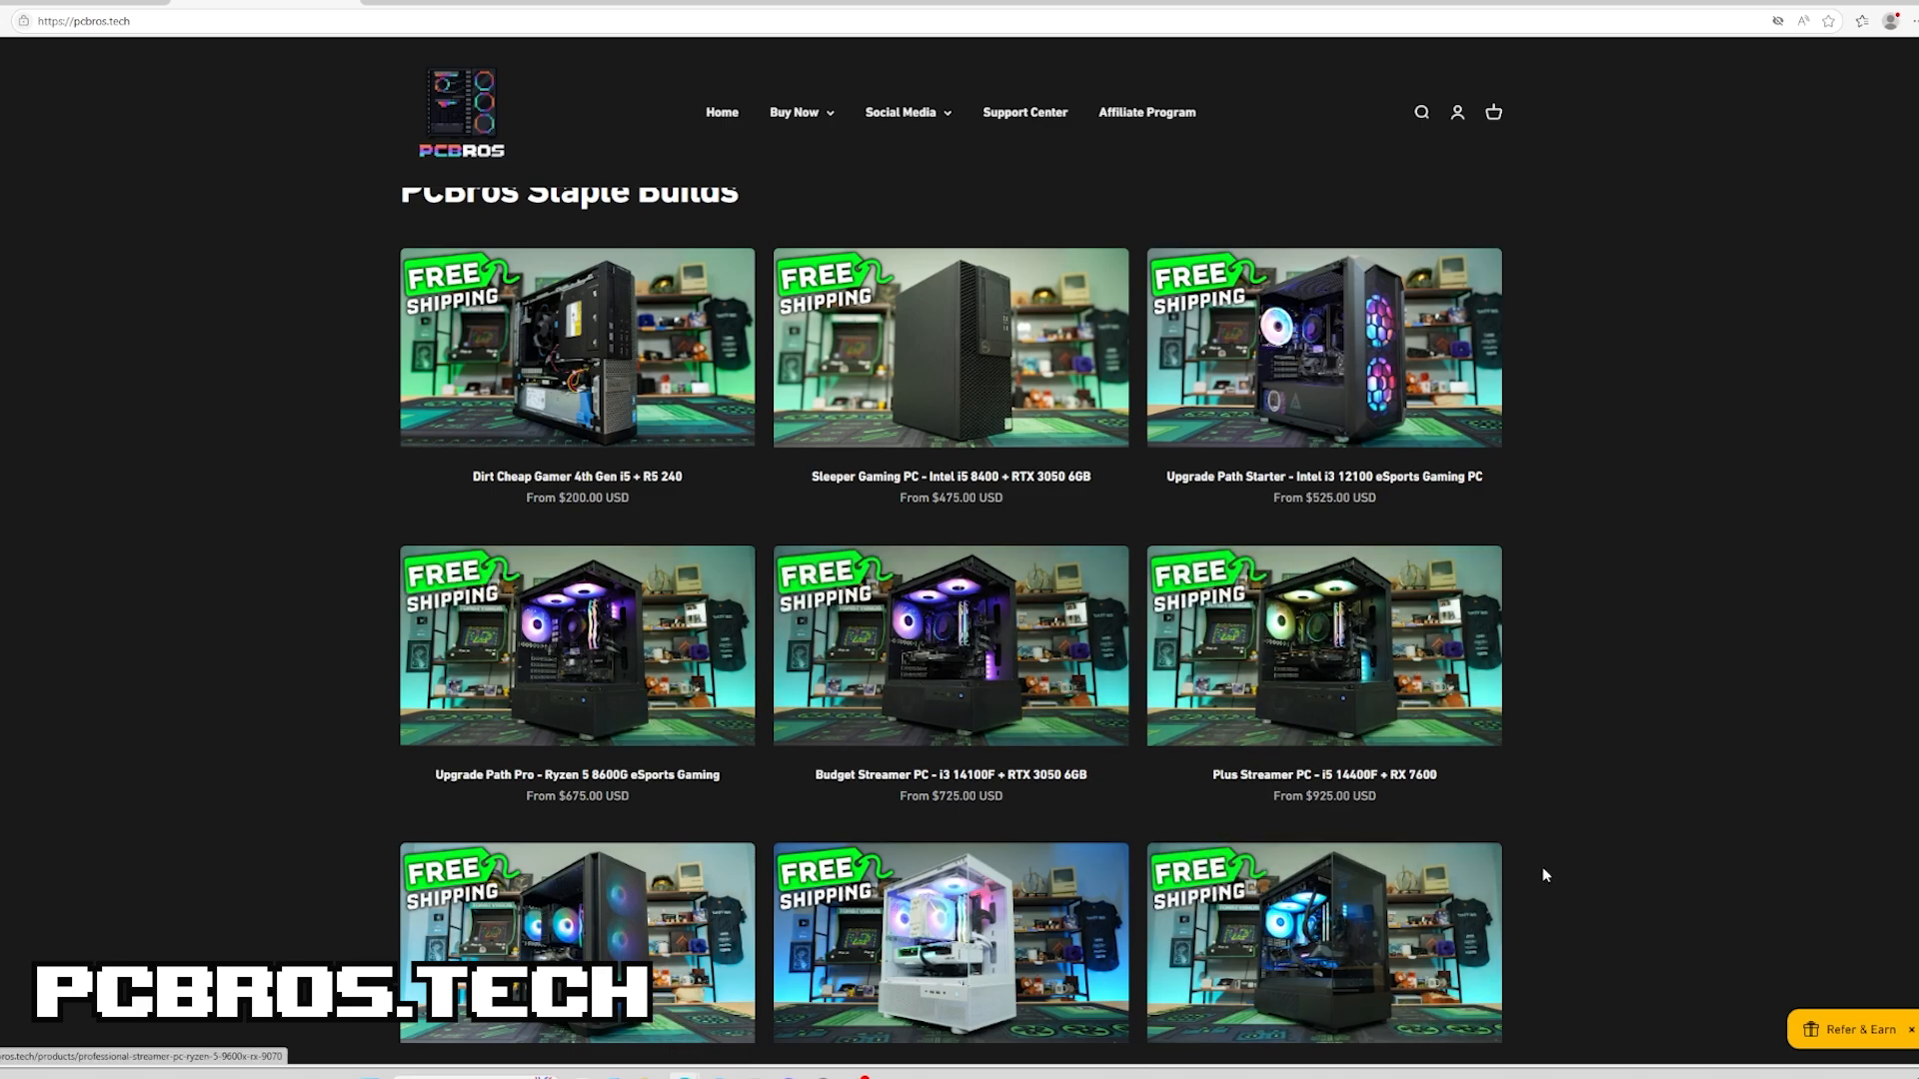
Scroll down to the PCBros Staple Builds grid of nine PCs priced $200 to $1,700
{"action": "scroll", "scroll_direction": "down", "scroll_amount": 3}
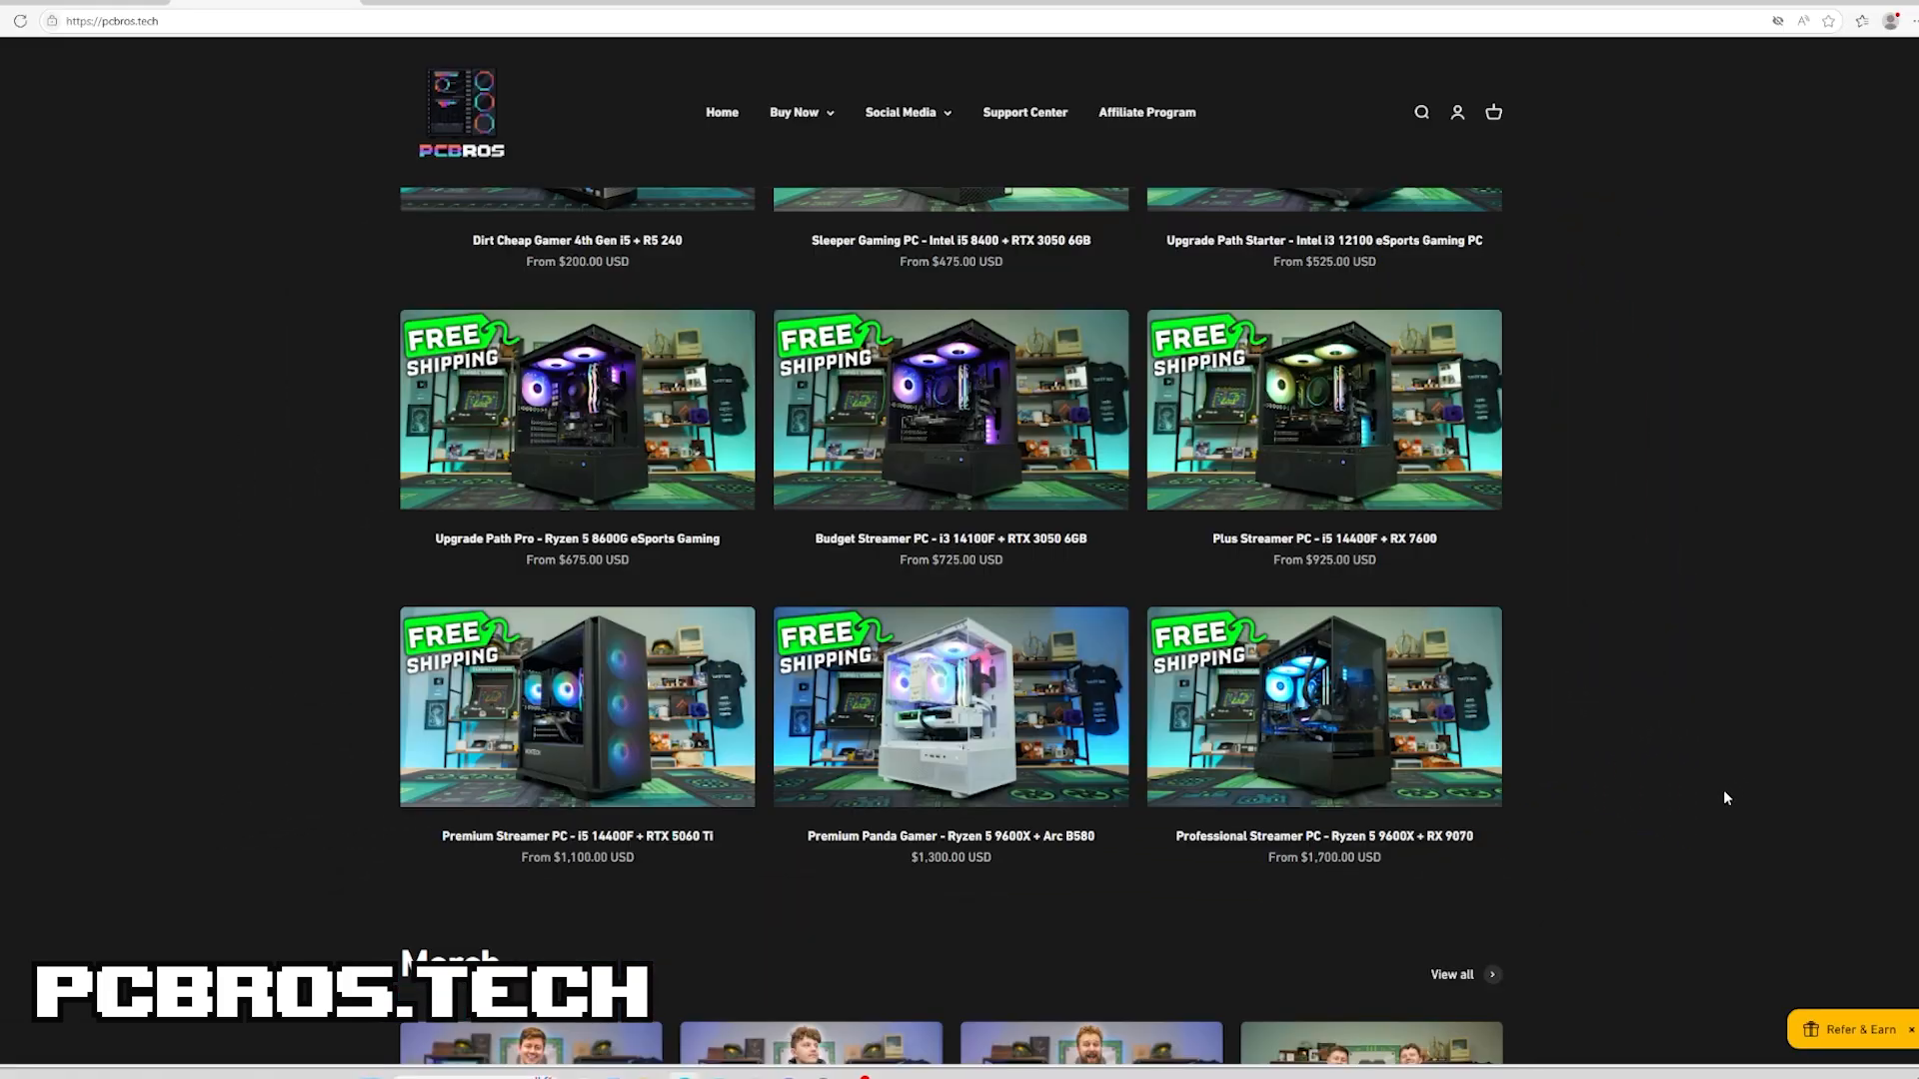
{"action": "mouse_move", "coordinate": [1686, 829]}
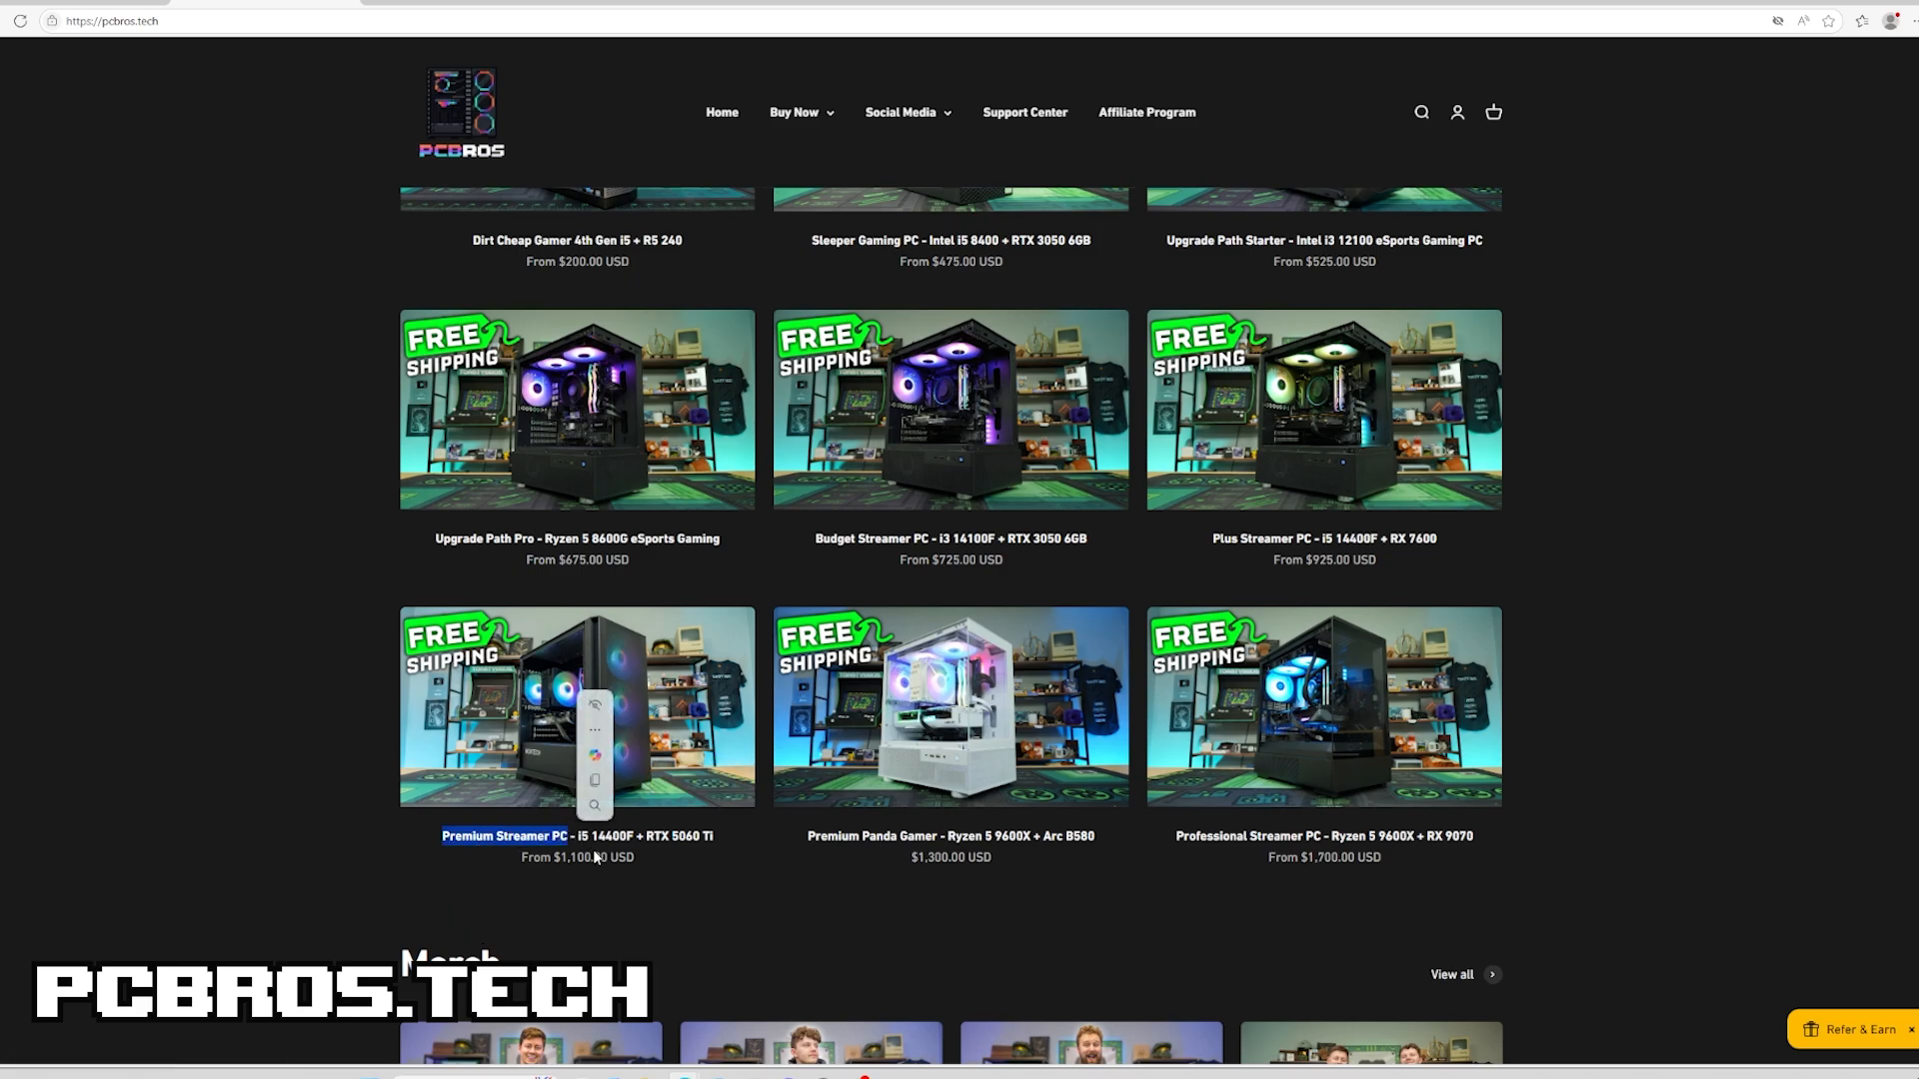
{"action": "mouse_move", "coordinate": [621, 877]}
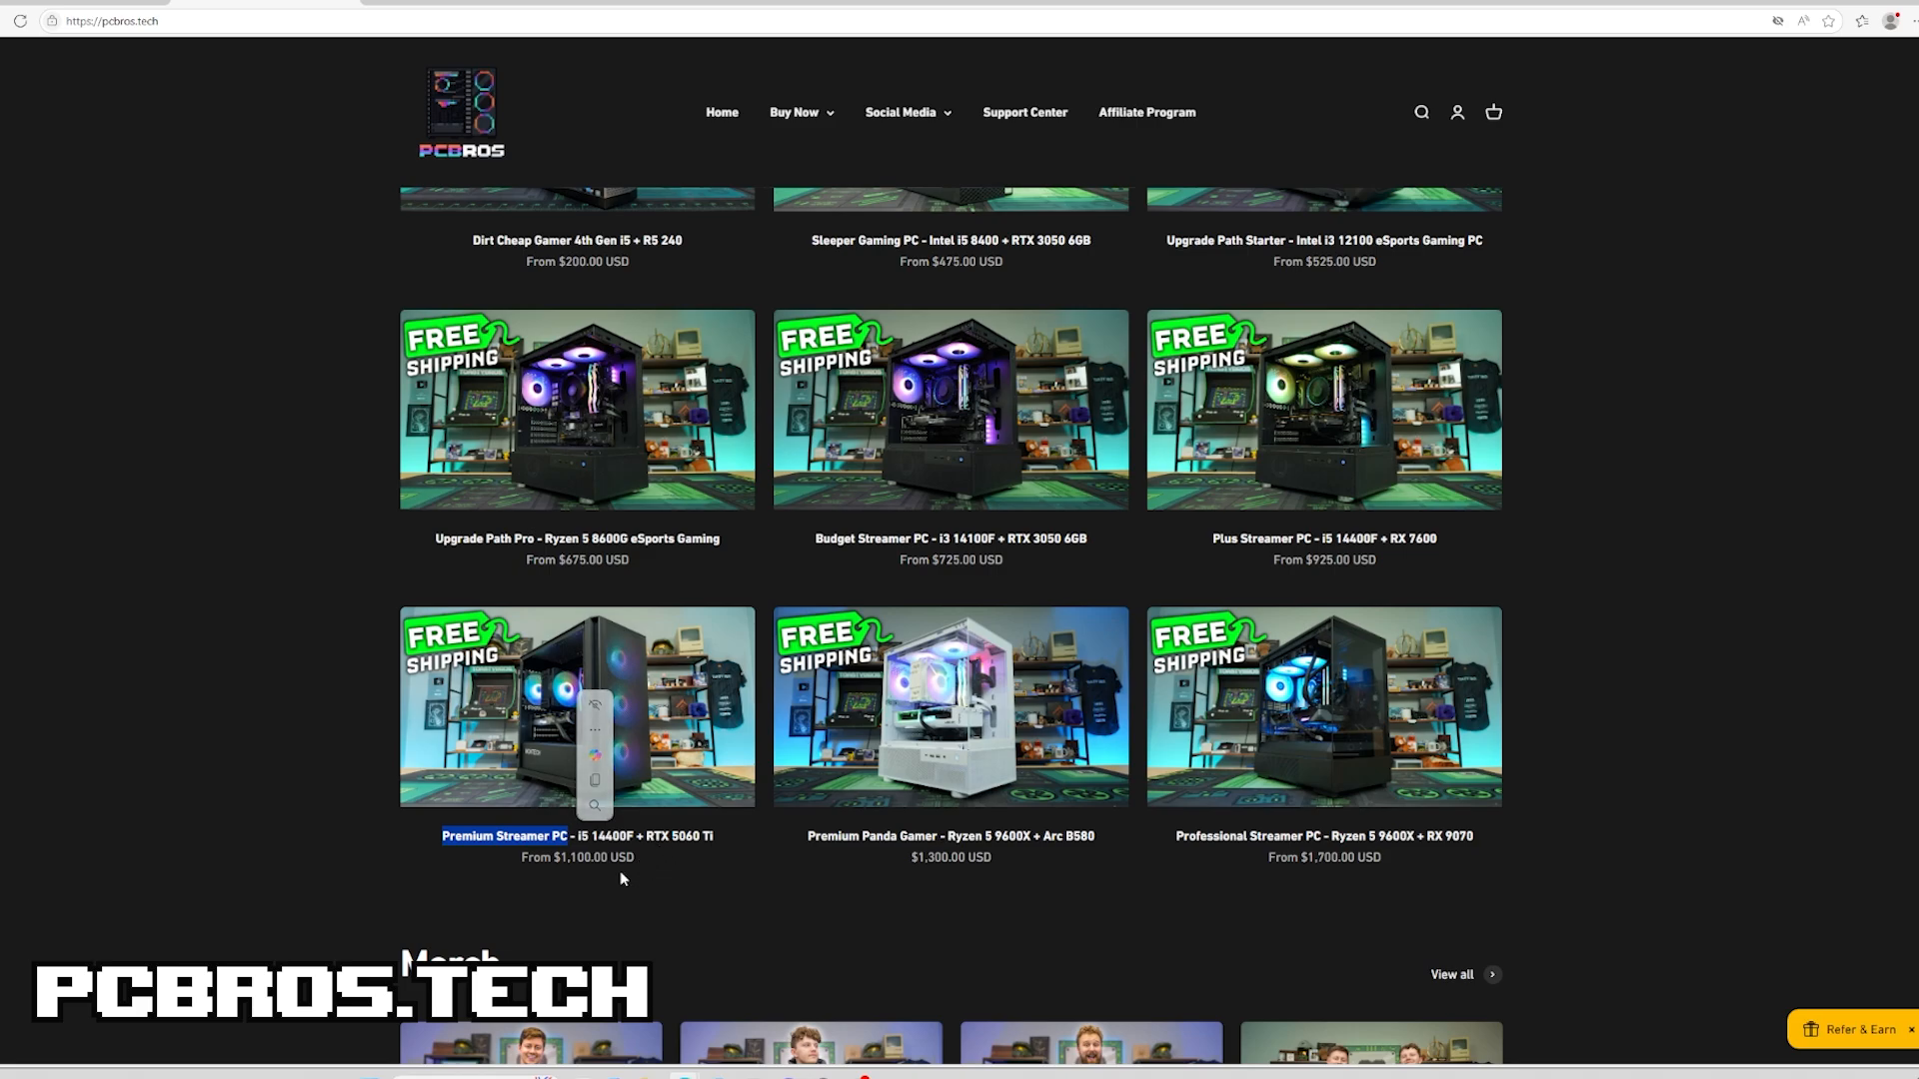
{"action": "mouse_move", "coordinate": [304, 845]}
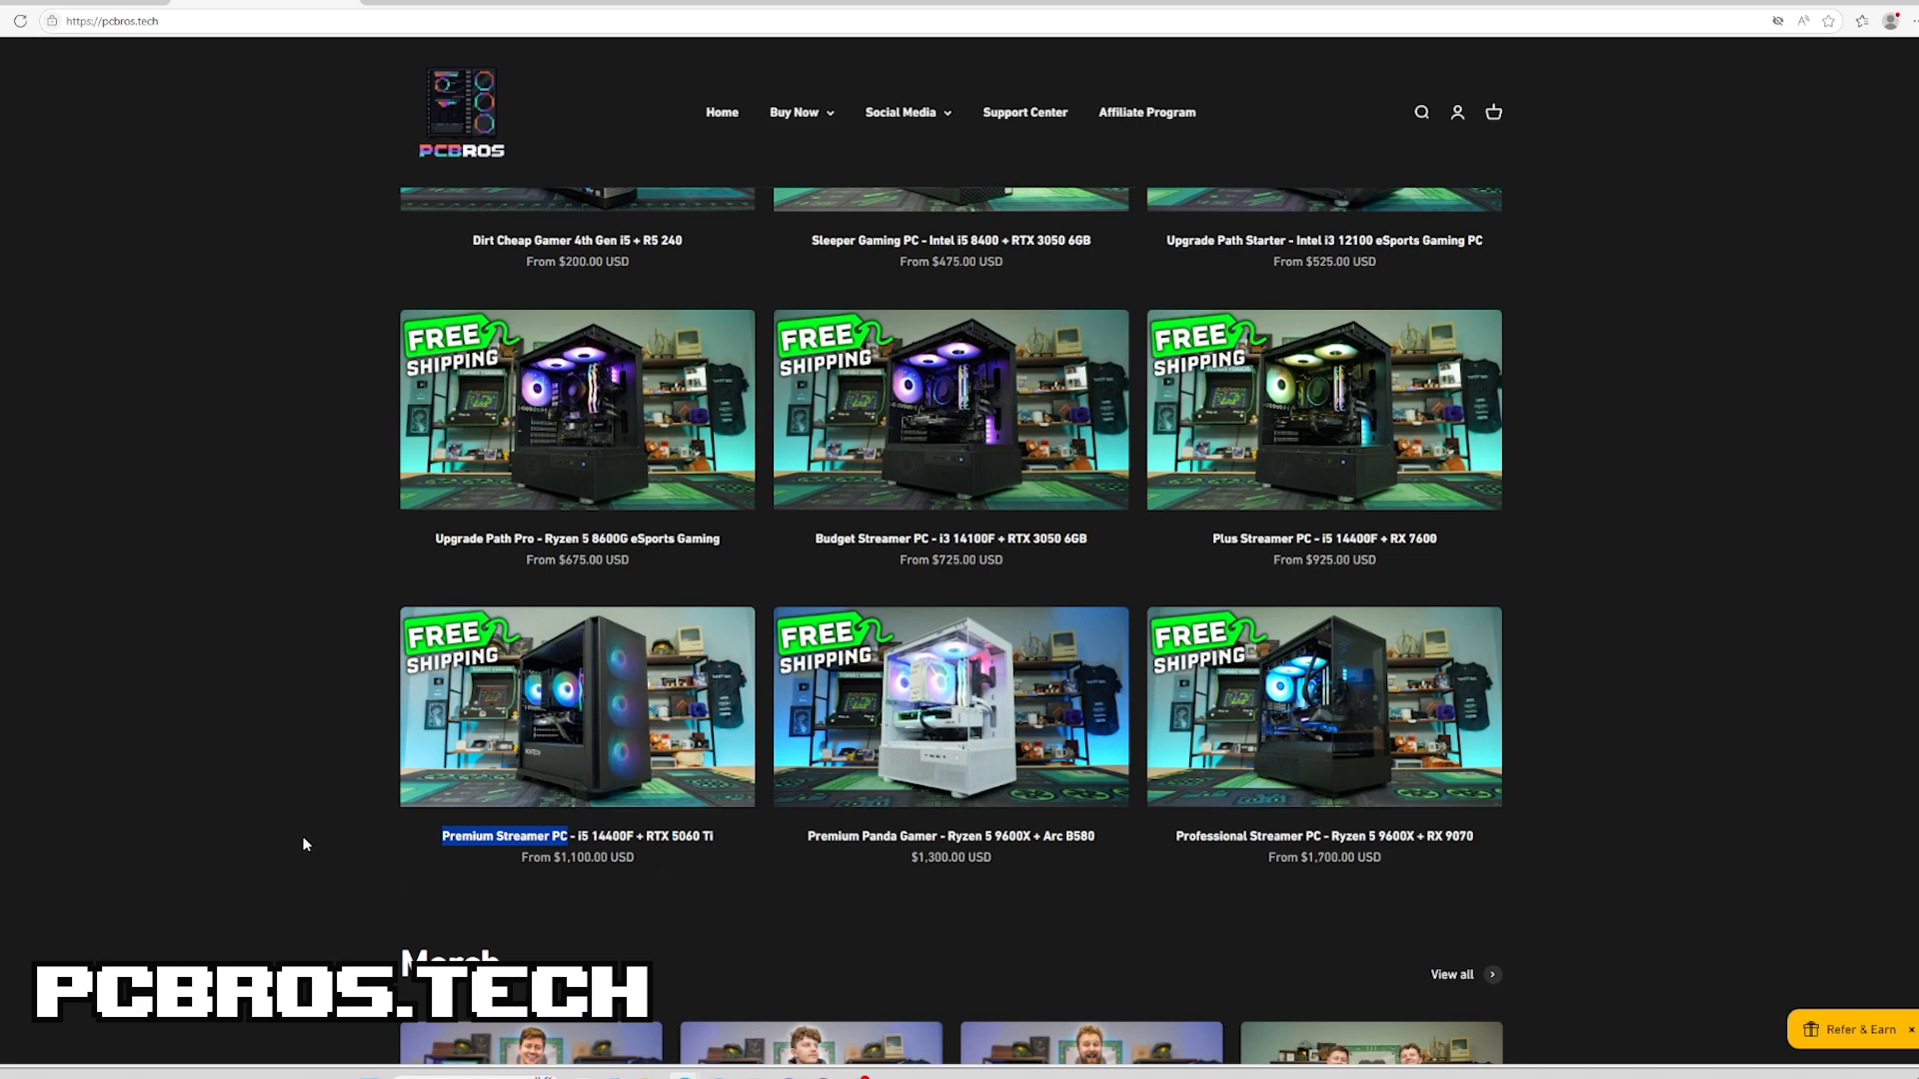
{"action": "mouse_move", "coordinate": [300, 842]}
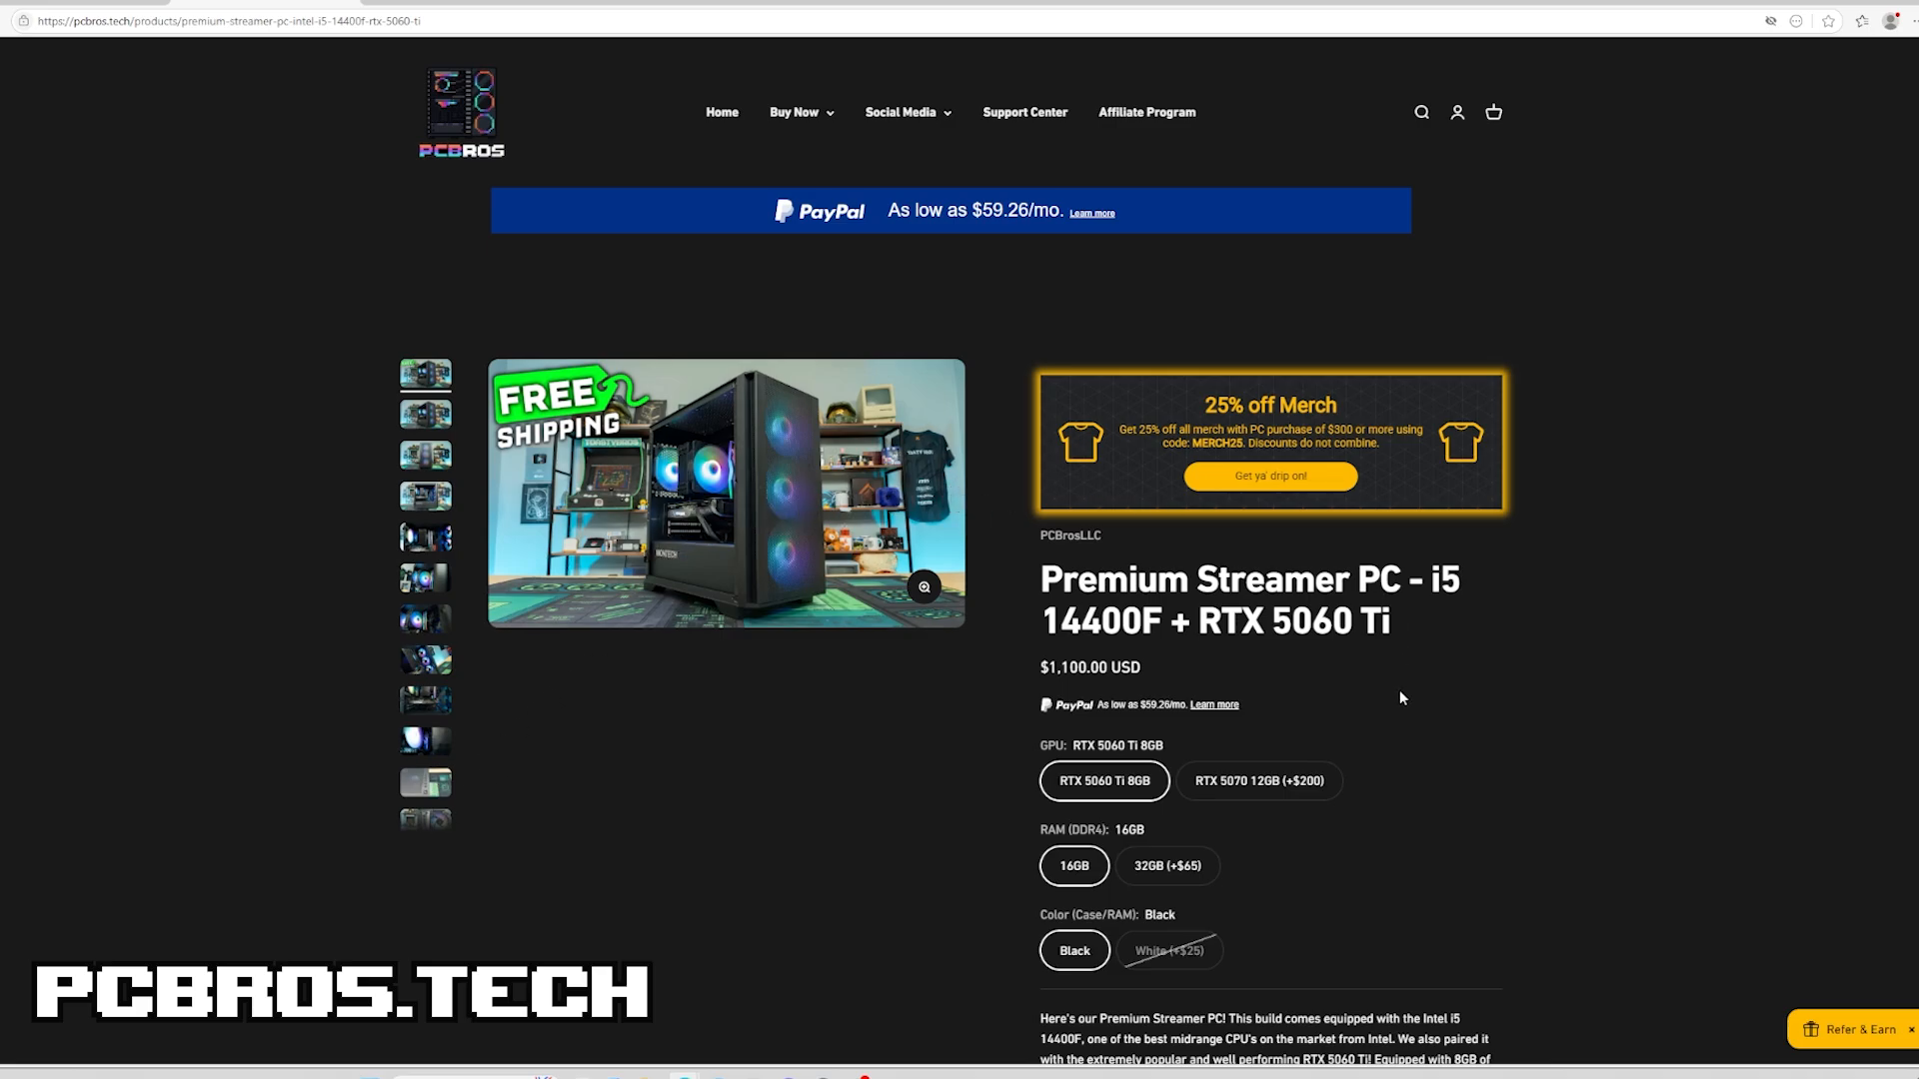
{"action": "mouse_move", "coordinate": [1335, 729]}
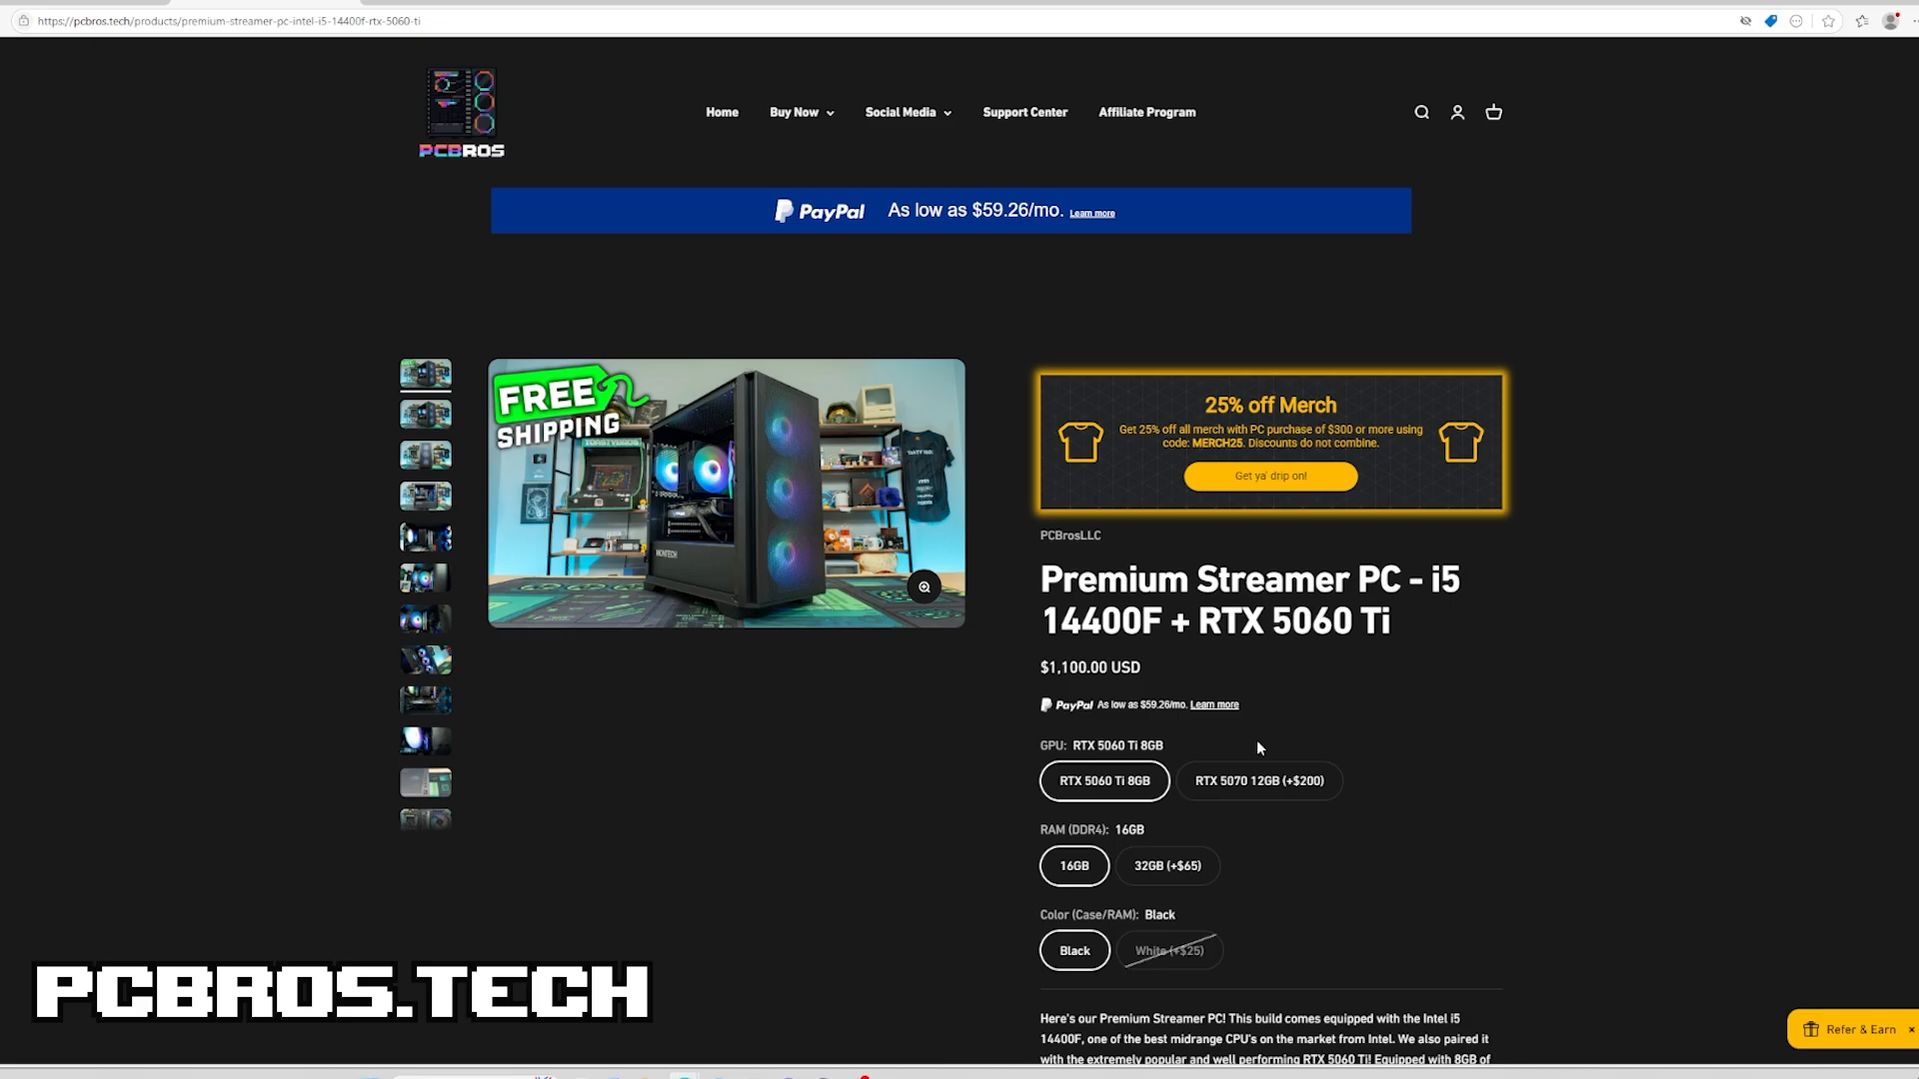
Open the Premium Streamer PC - i5 14400F + RTX 5060 Ti listing
{"action": "left_click", "coordinate": [1258, 780]}
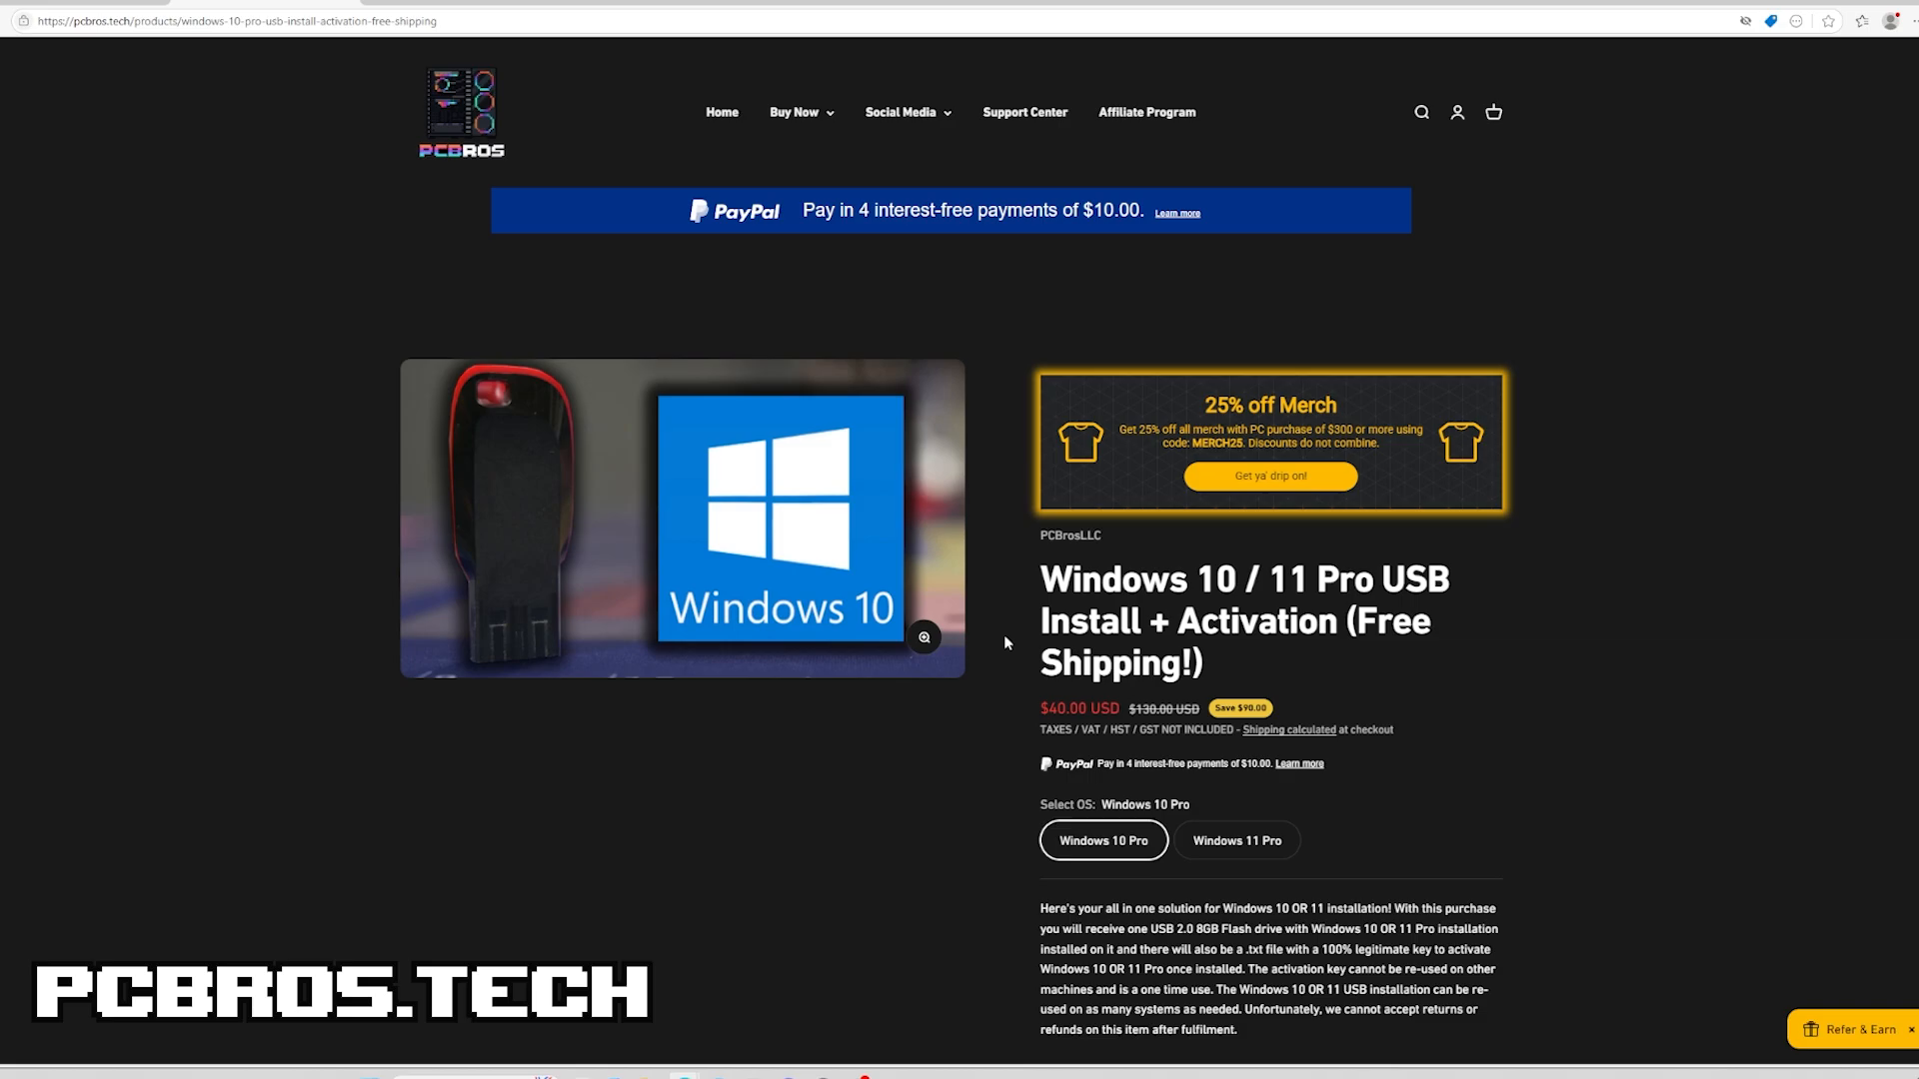
Go to the Windows 10/11 Pro USB Install + Activation page and scroll down
{"action": "double_click", "coordinate": [1087, 621]}
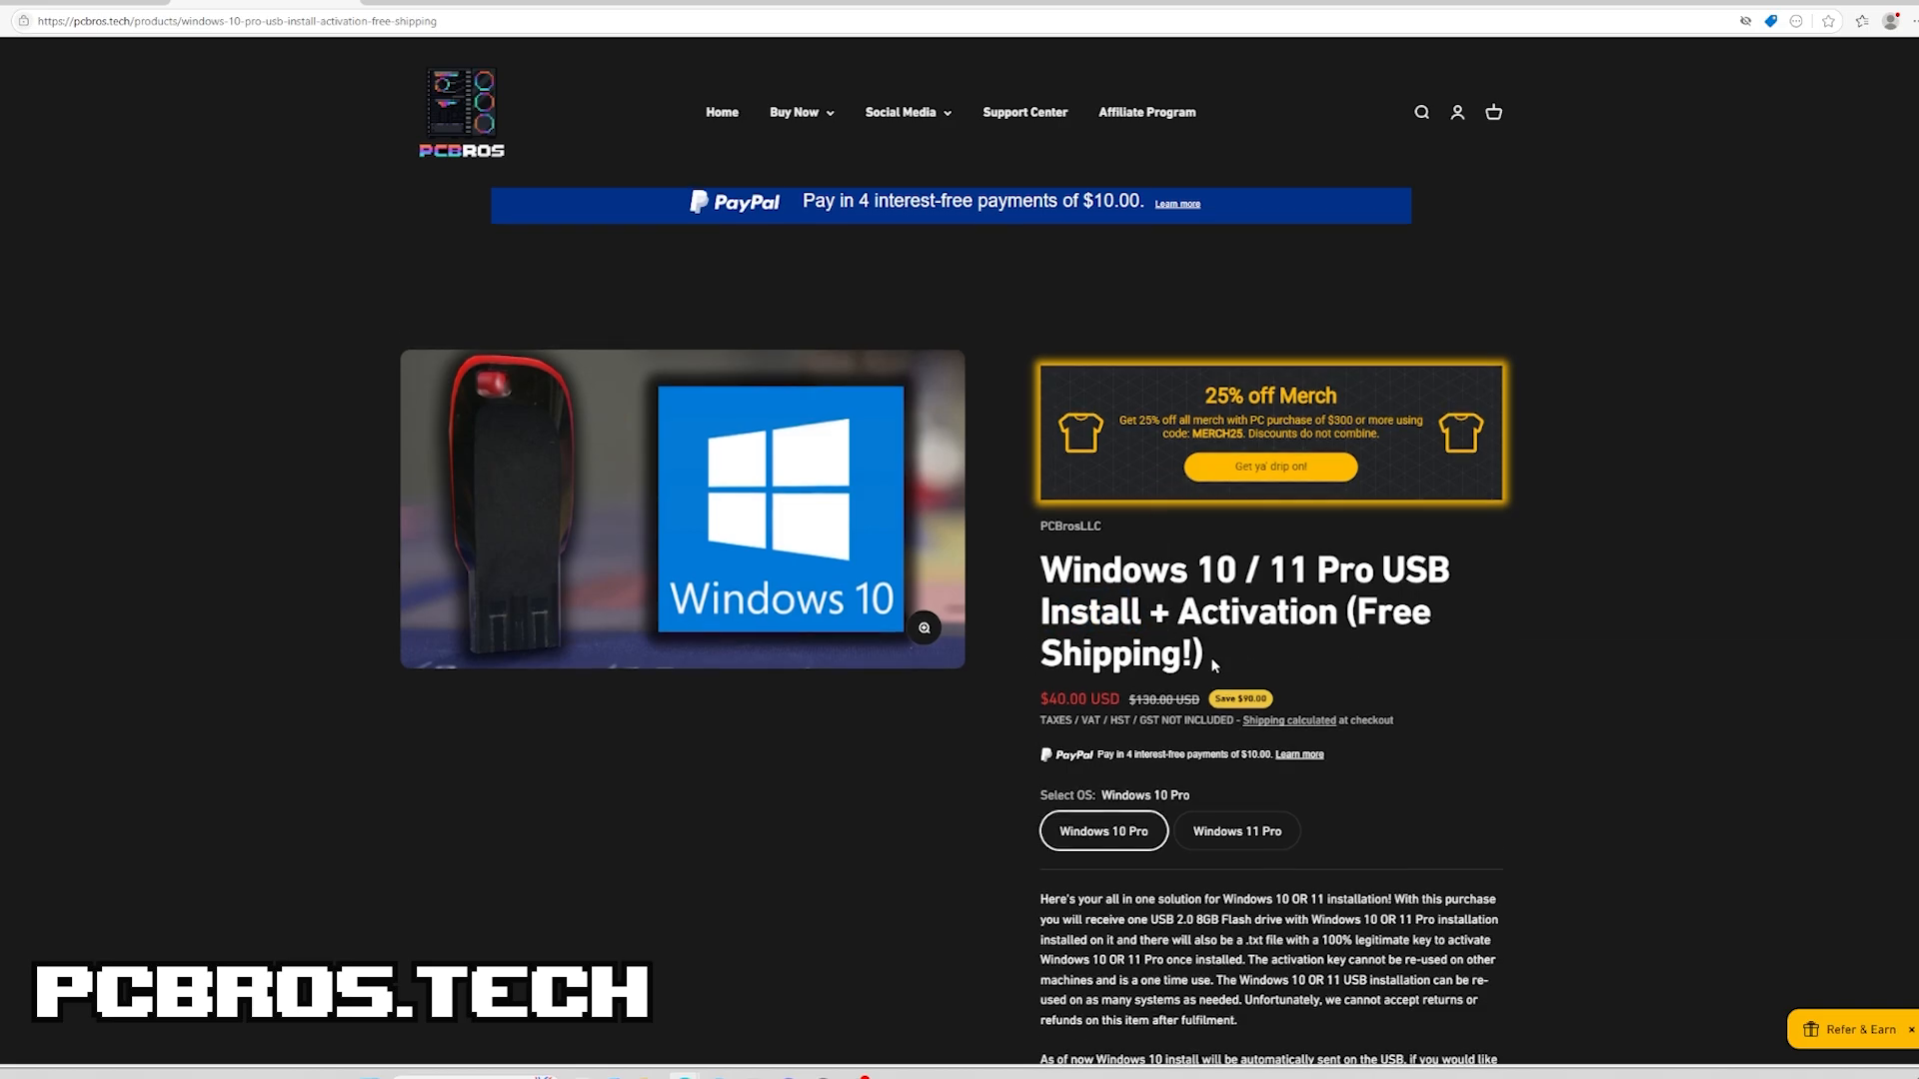
{"action": "scroll", "scroll_direction": "down", "scroll_amount": 3}
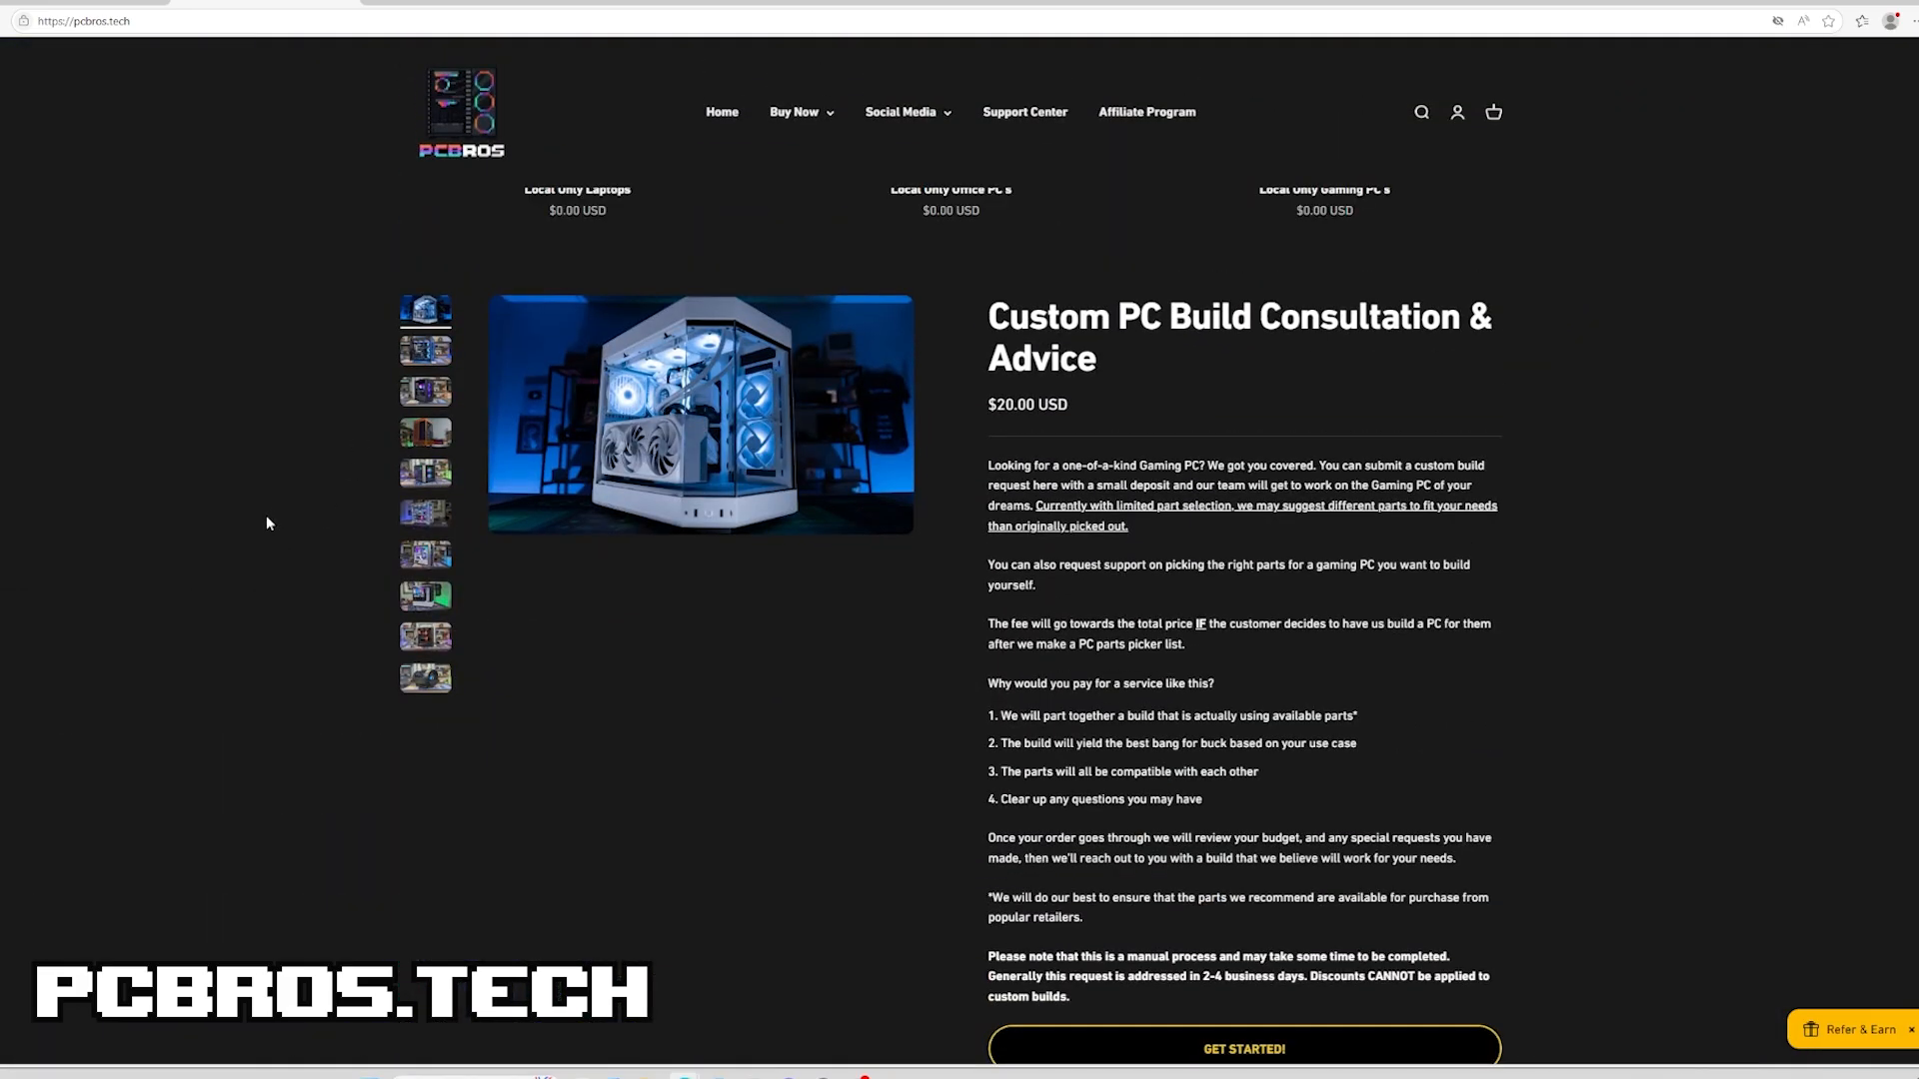
{"action": "mouse_move", "coordinate": [720, 723]}
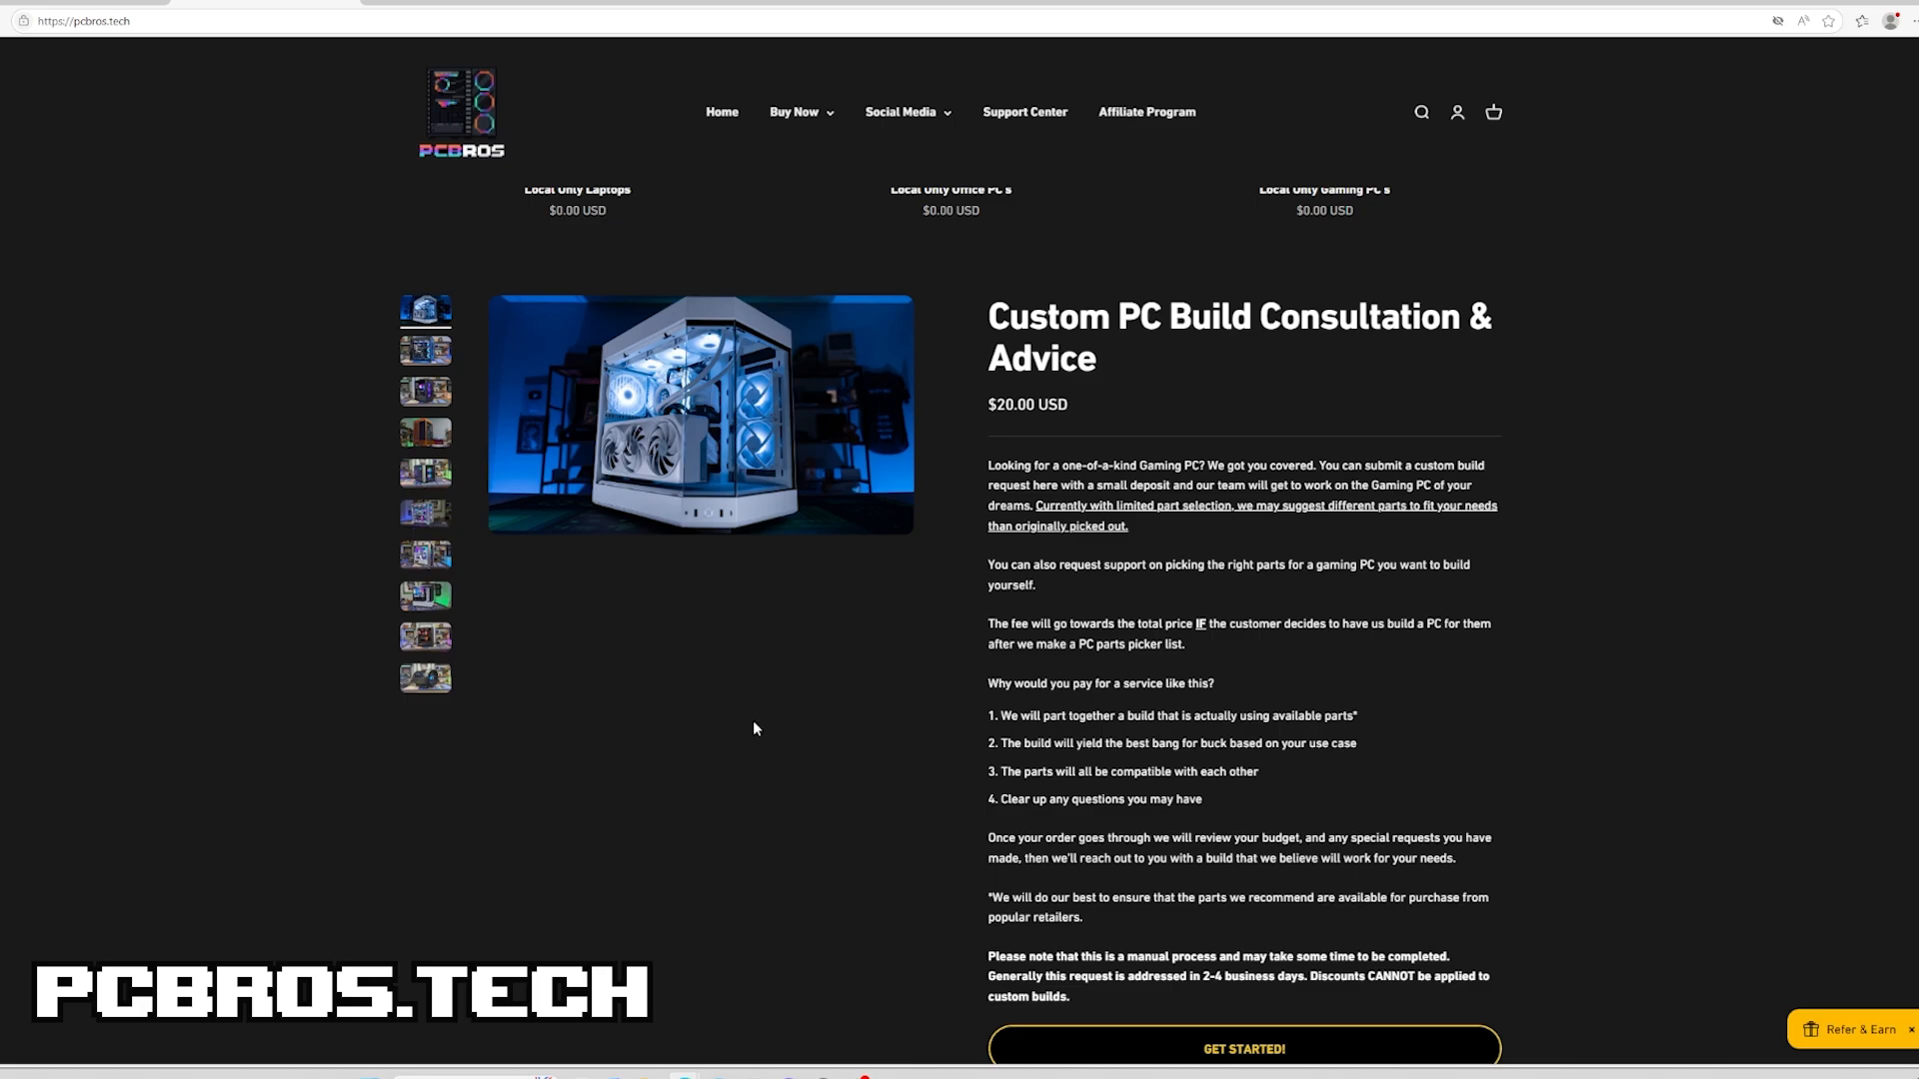
{"action": "mouse_move", "coordinate": [415, 578]}
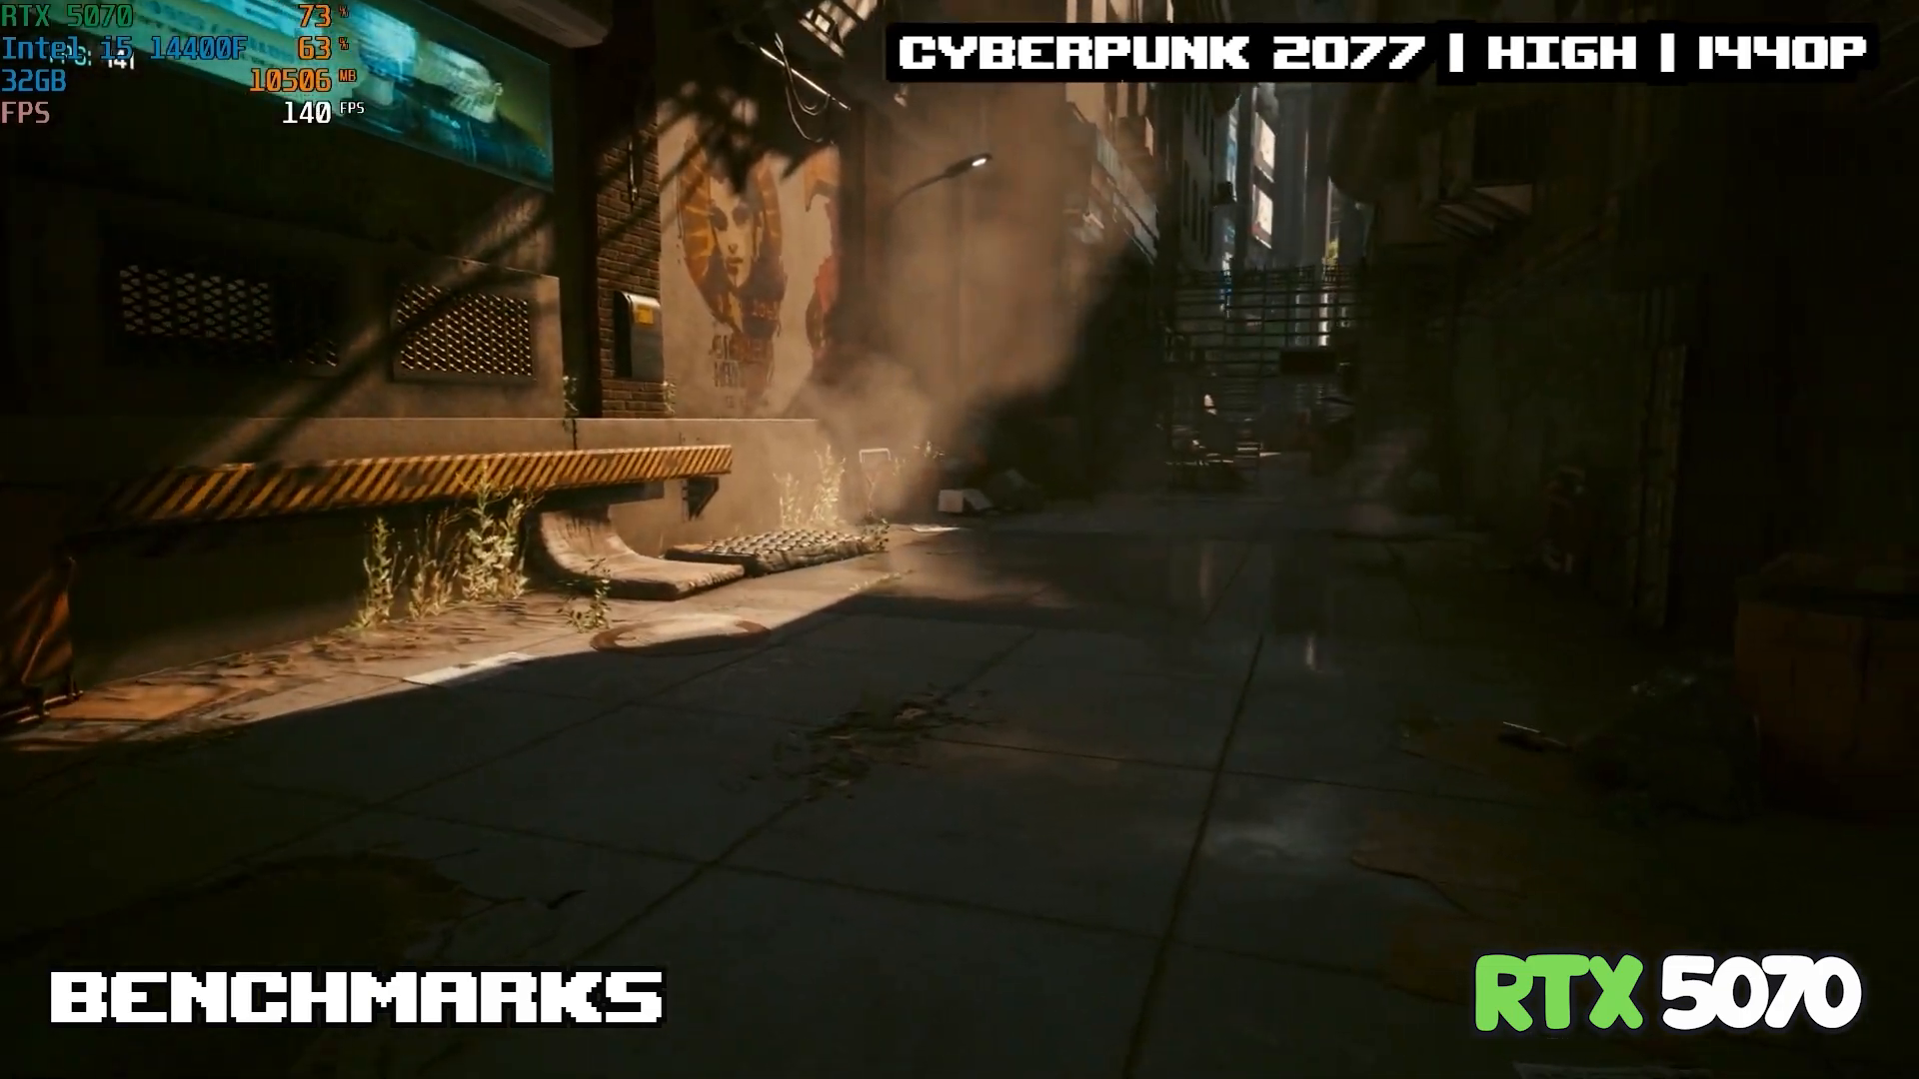
{"action": "mouse_move", "coordinate": [960, 540]}
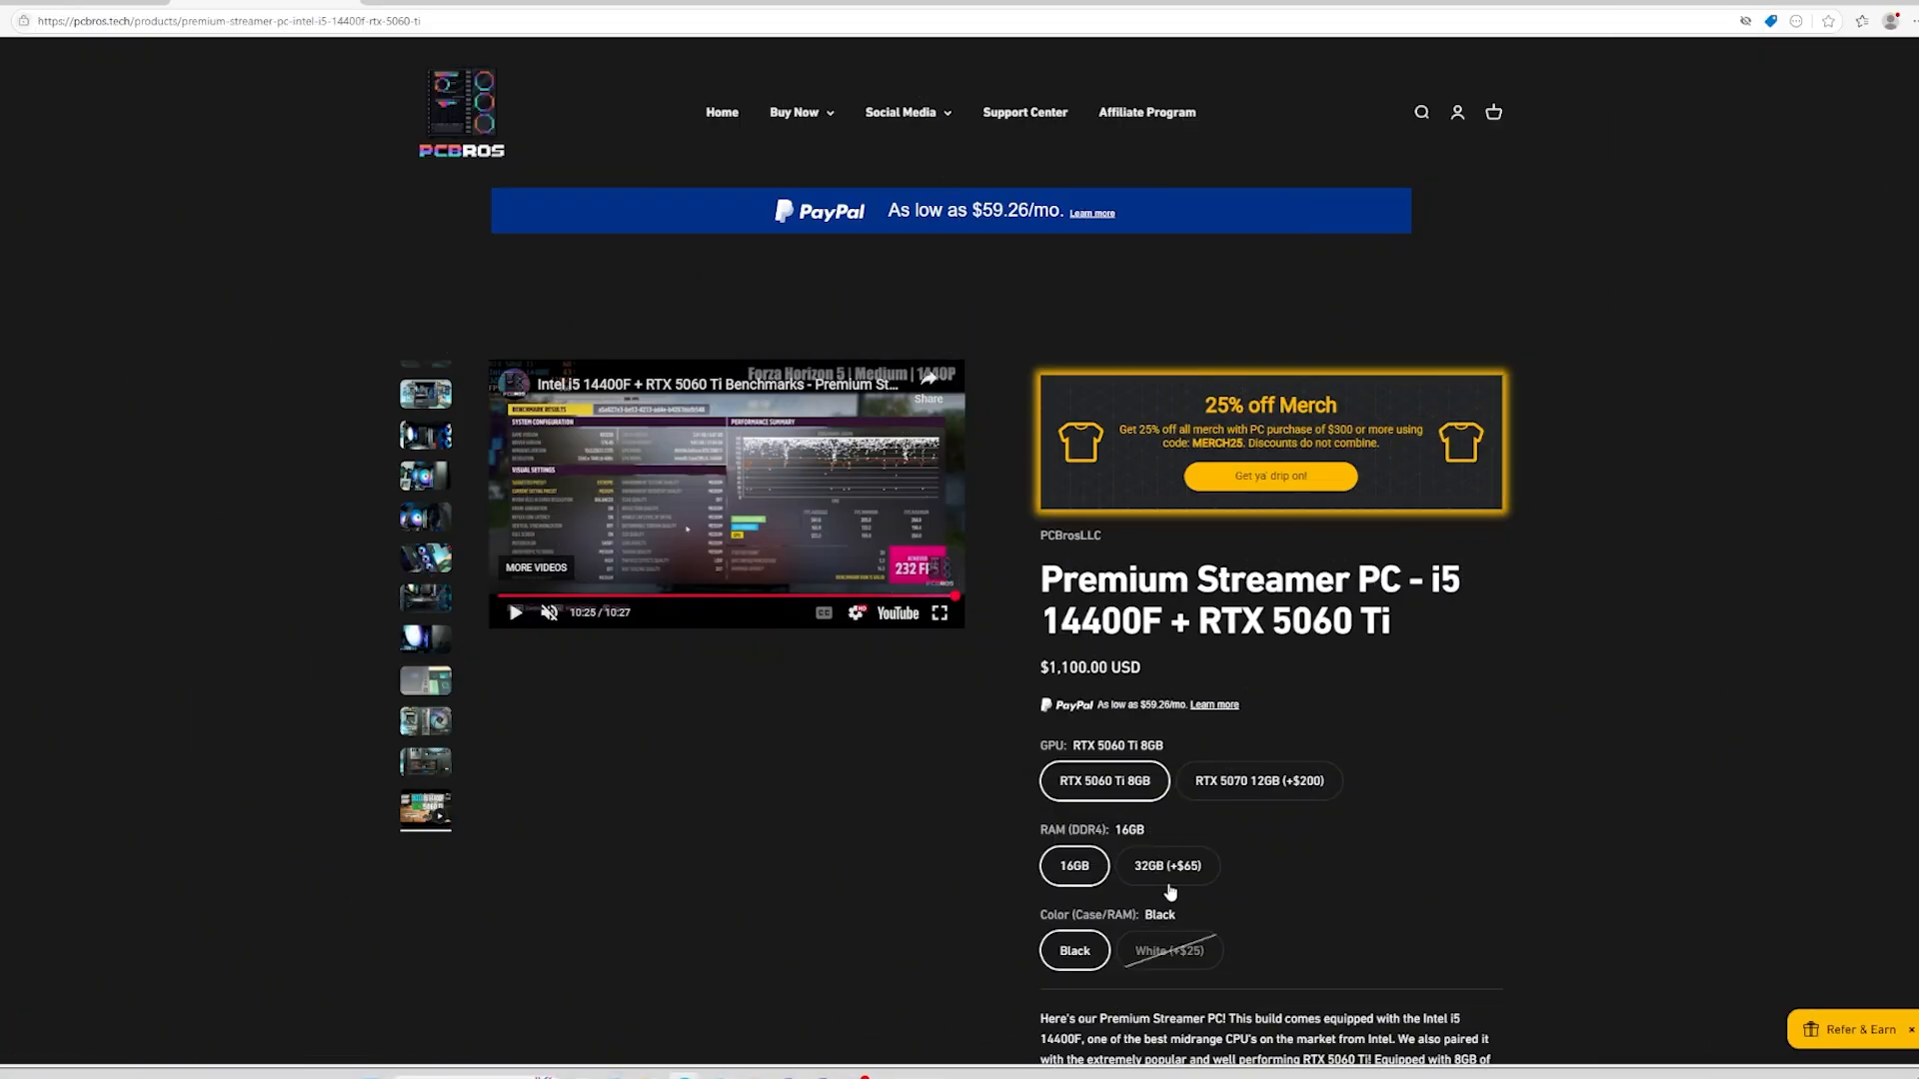
Pick the 32GB memory upgrade, then open the Premium Panda Gamer - Ryzen 5 9600X + Arc B580 page
{"action": "left_click", "coordinate": [1165, 865]}
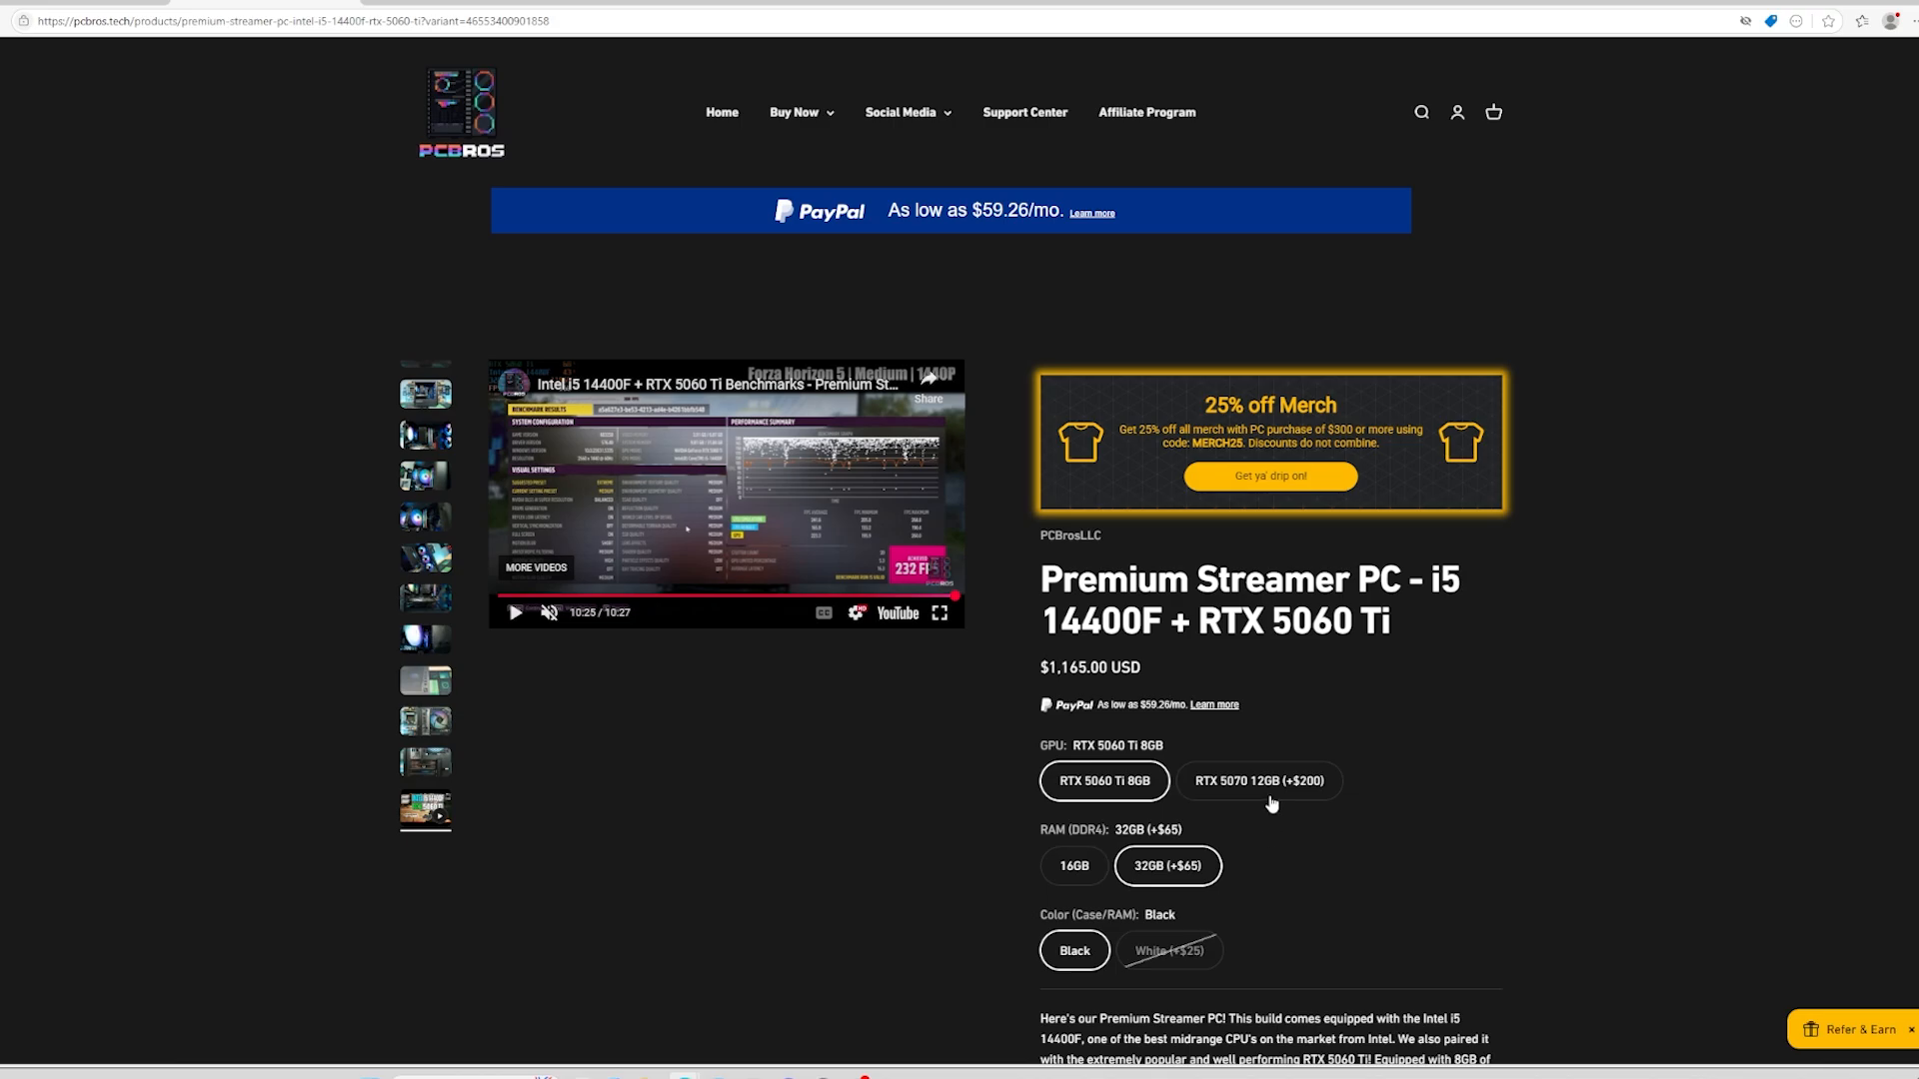
{"action": "left_click", "coordinate": [1259, 780]}
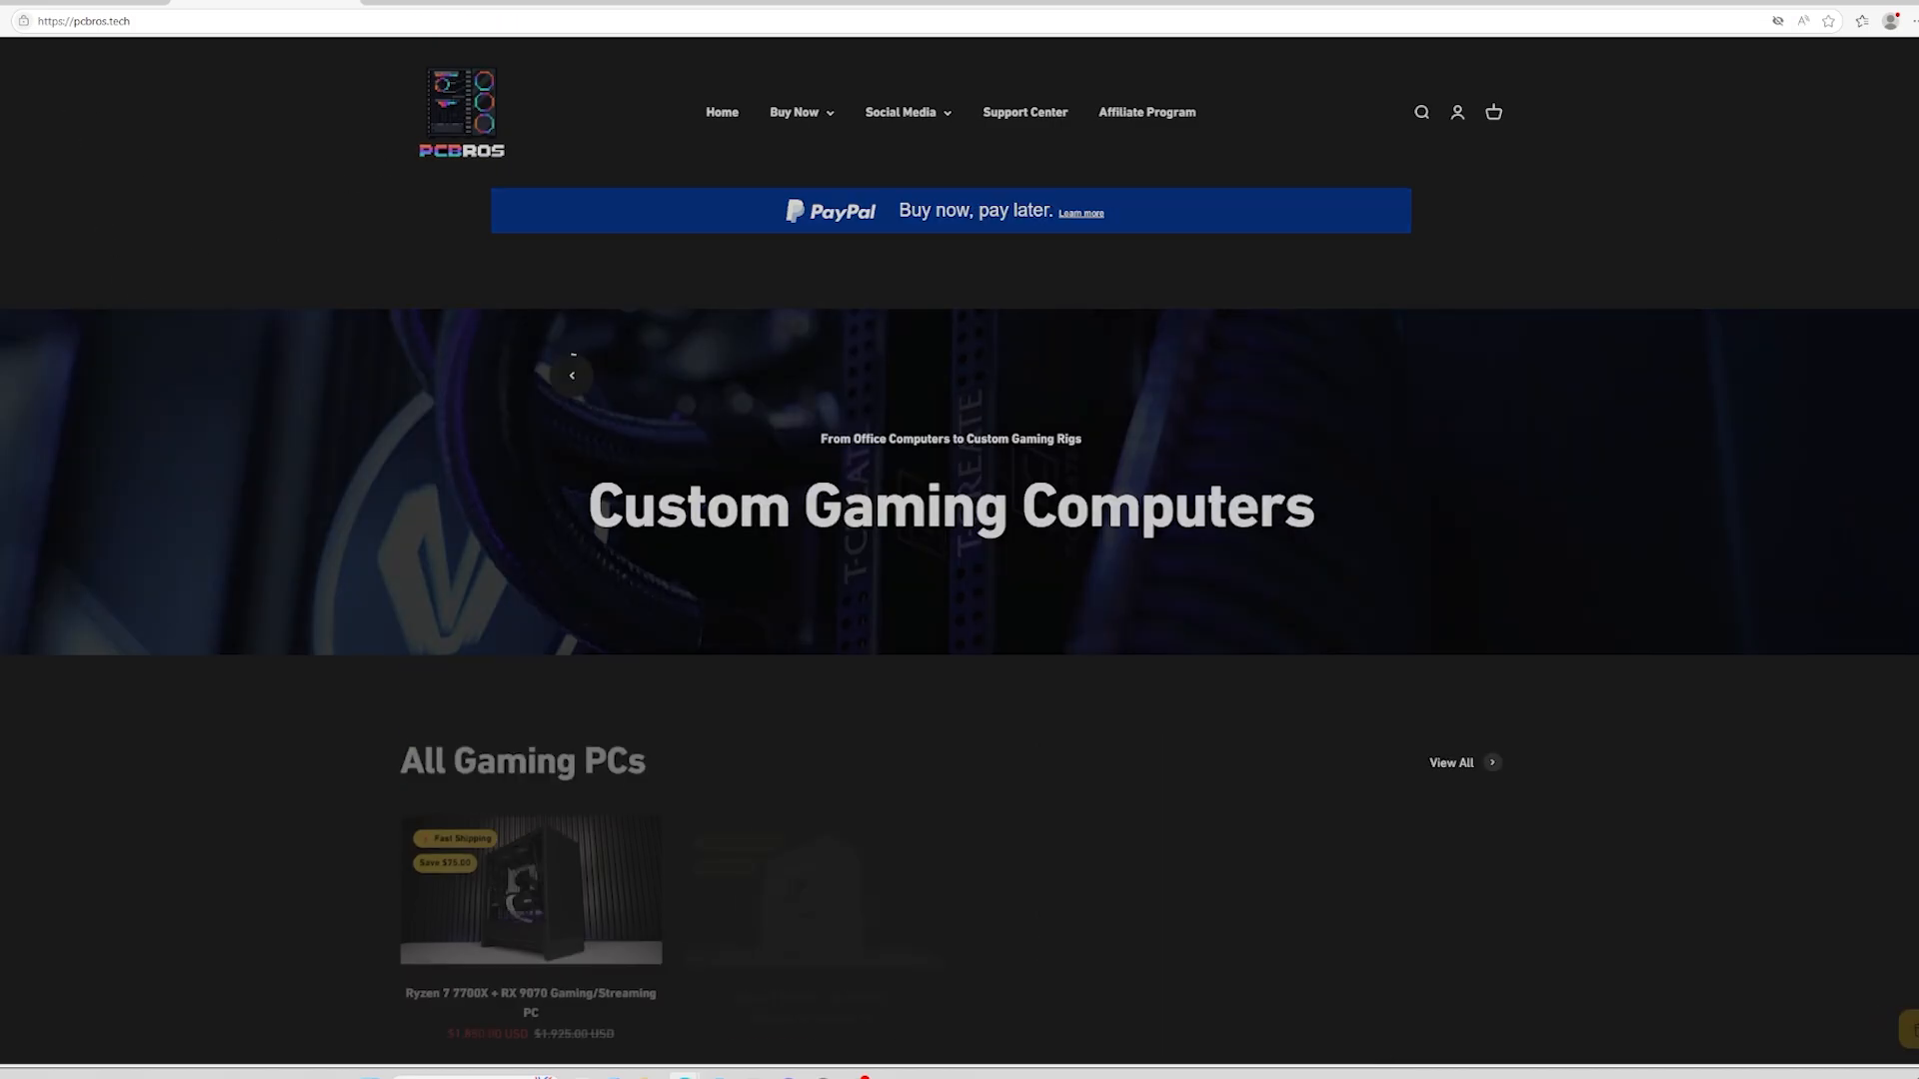
{"action": "scroll", "scroll_direction": "down", "scroll_amount": 3}
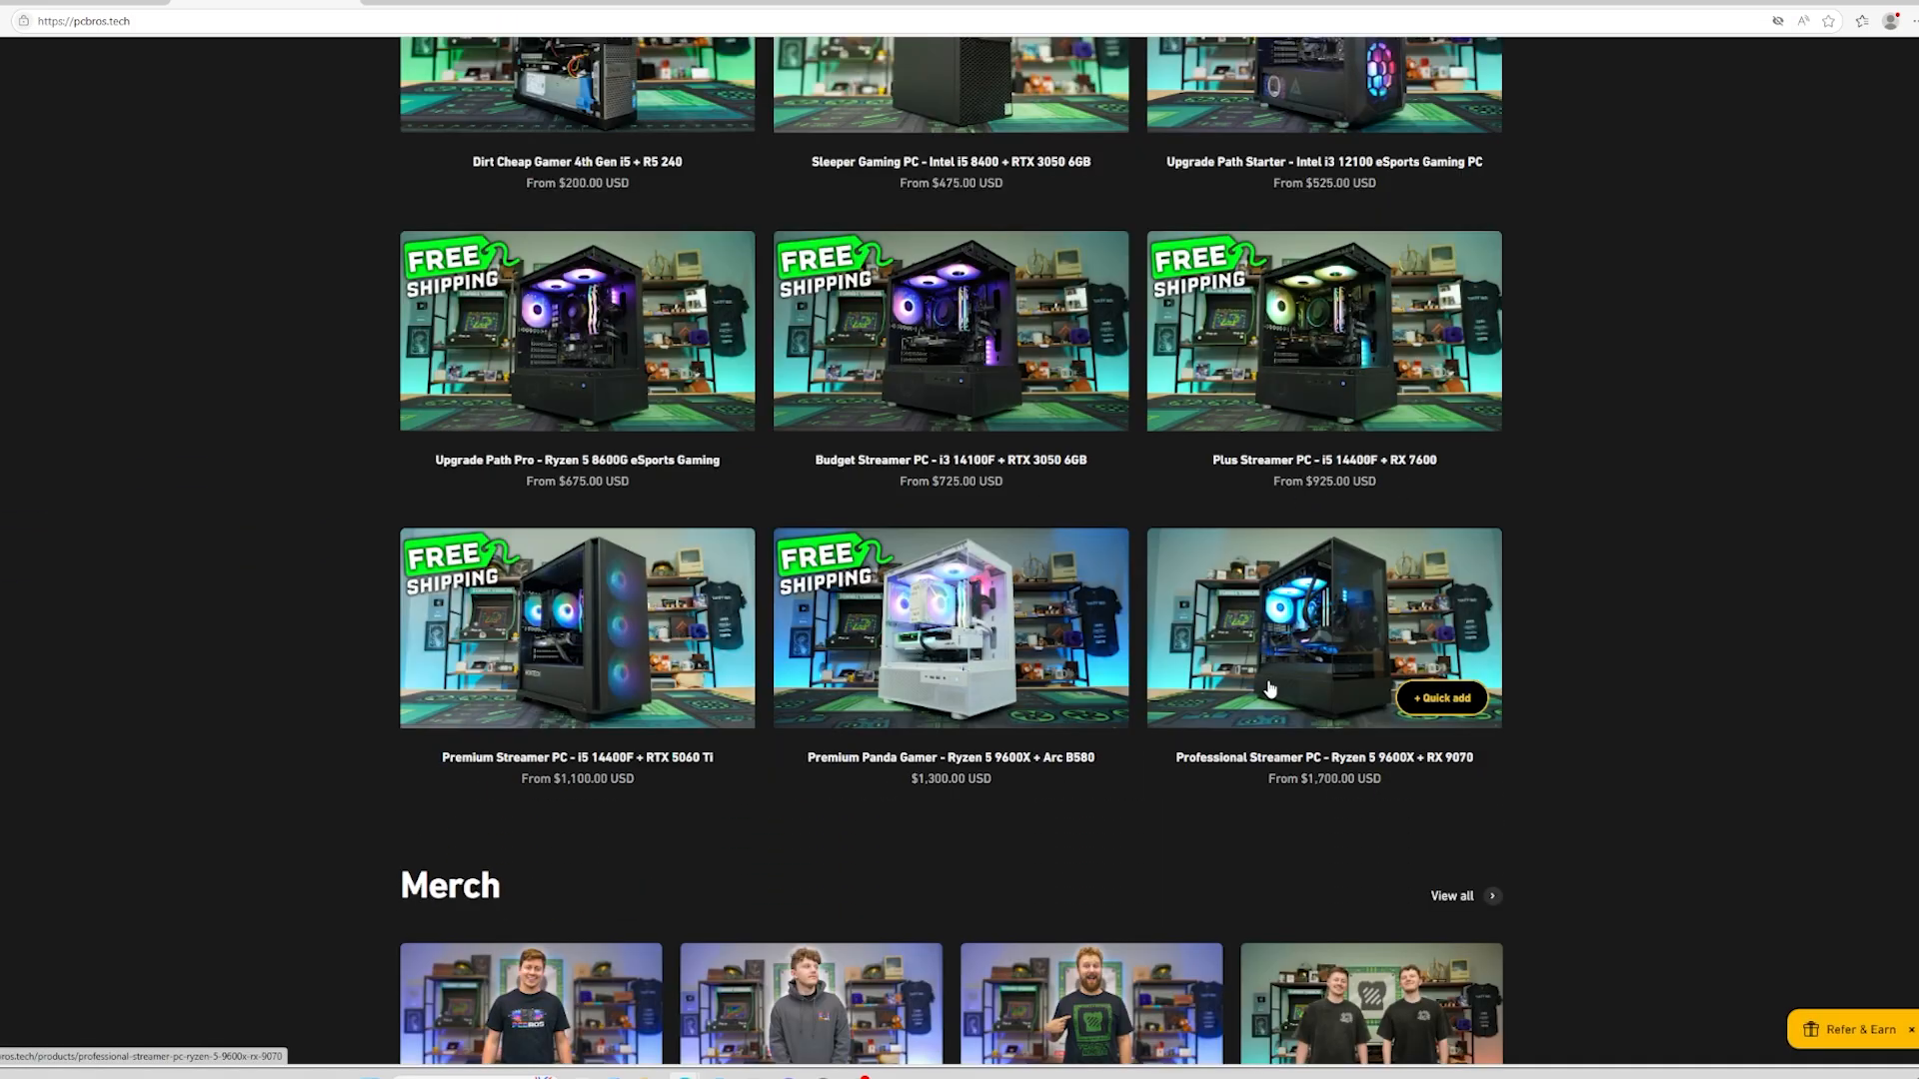
{"action": "mouse_move", "coordinate": [1113, 640]}
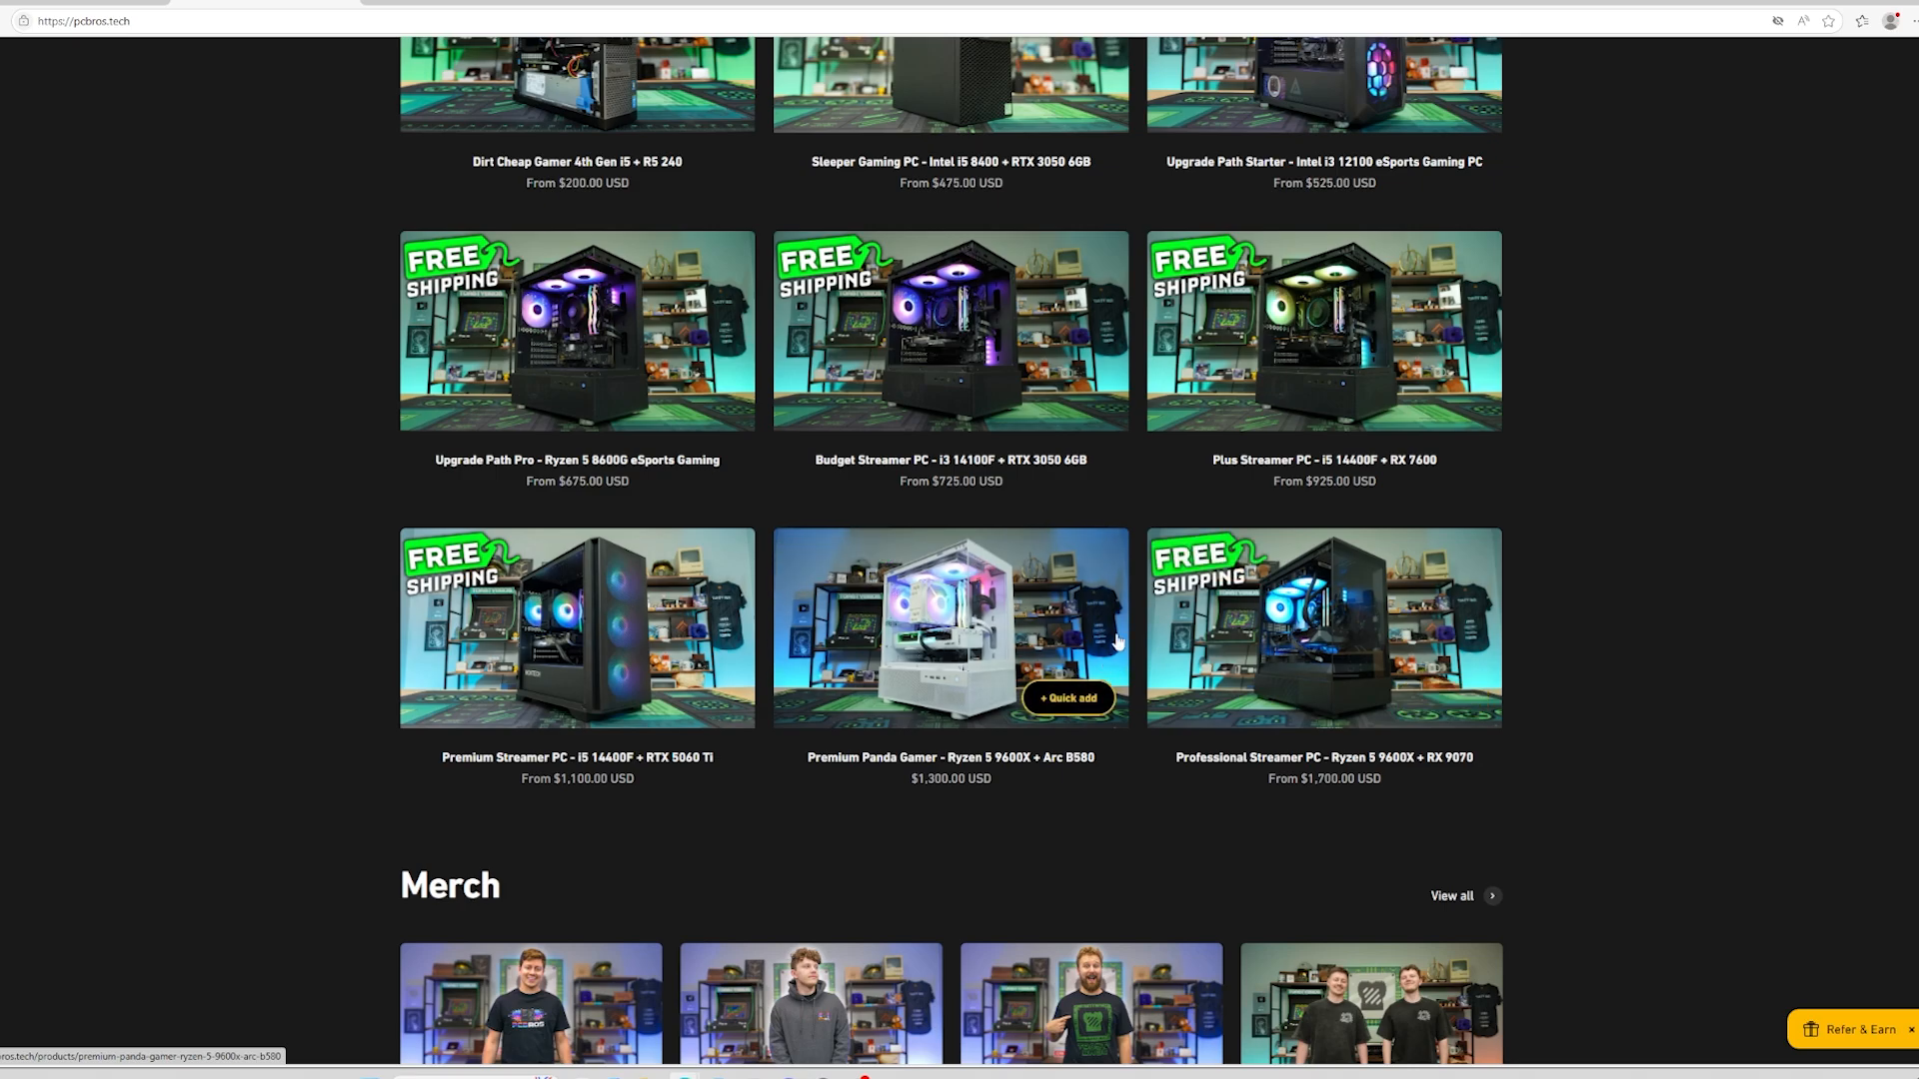
{"action": "left_click", "coordinate": [950, 628]}
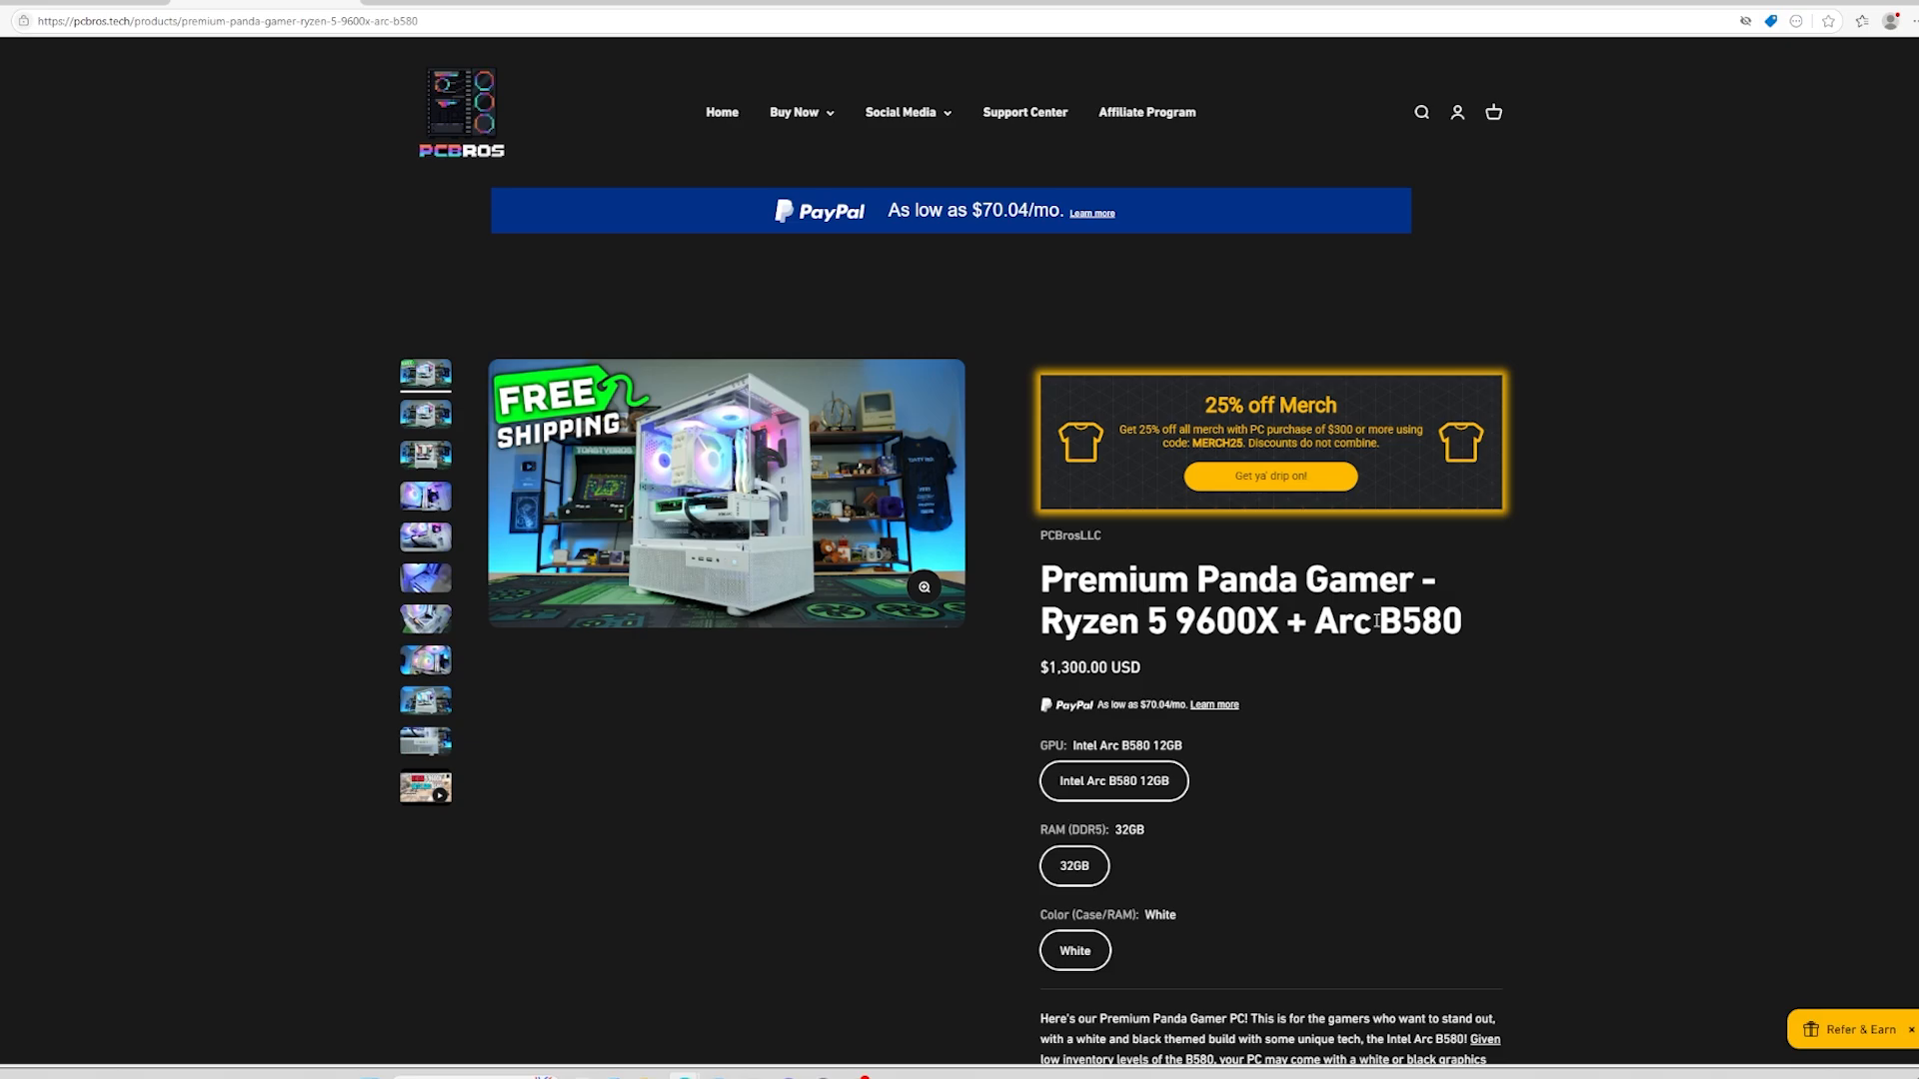
Scroll the store listing to the Professional Streamer PC - Ryzen 5 9600X + RX 9070 card
{"action": "scroll", "scroll_direction": "down", "scroll_amount": 3}
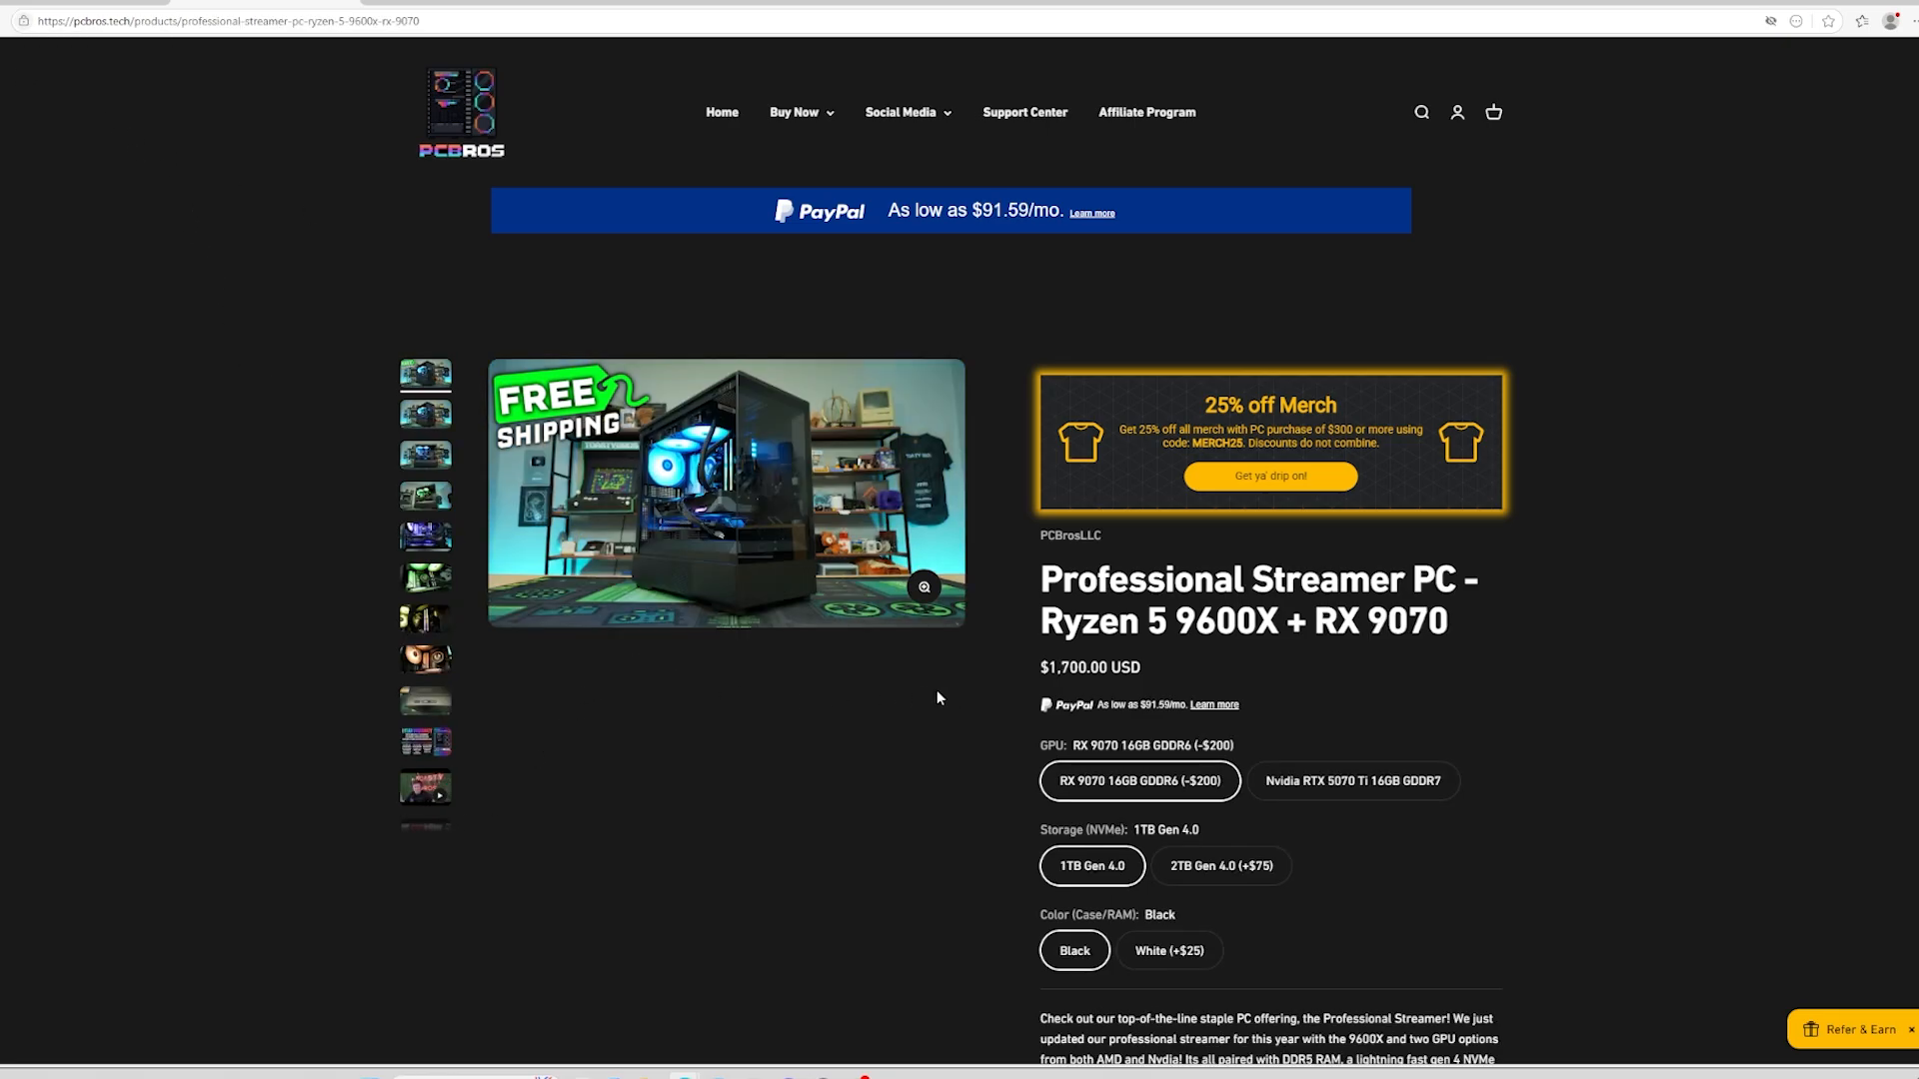
Highlight RX 9070 in the product title and scroll toward the gallery
{"action": "double_click", "coordinate": [1375, 621]}
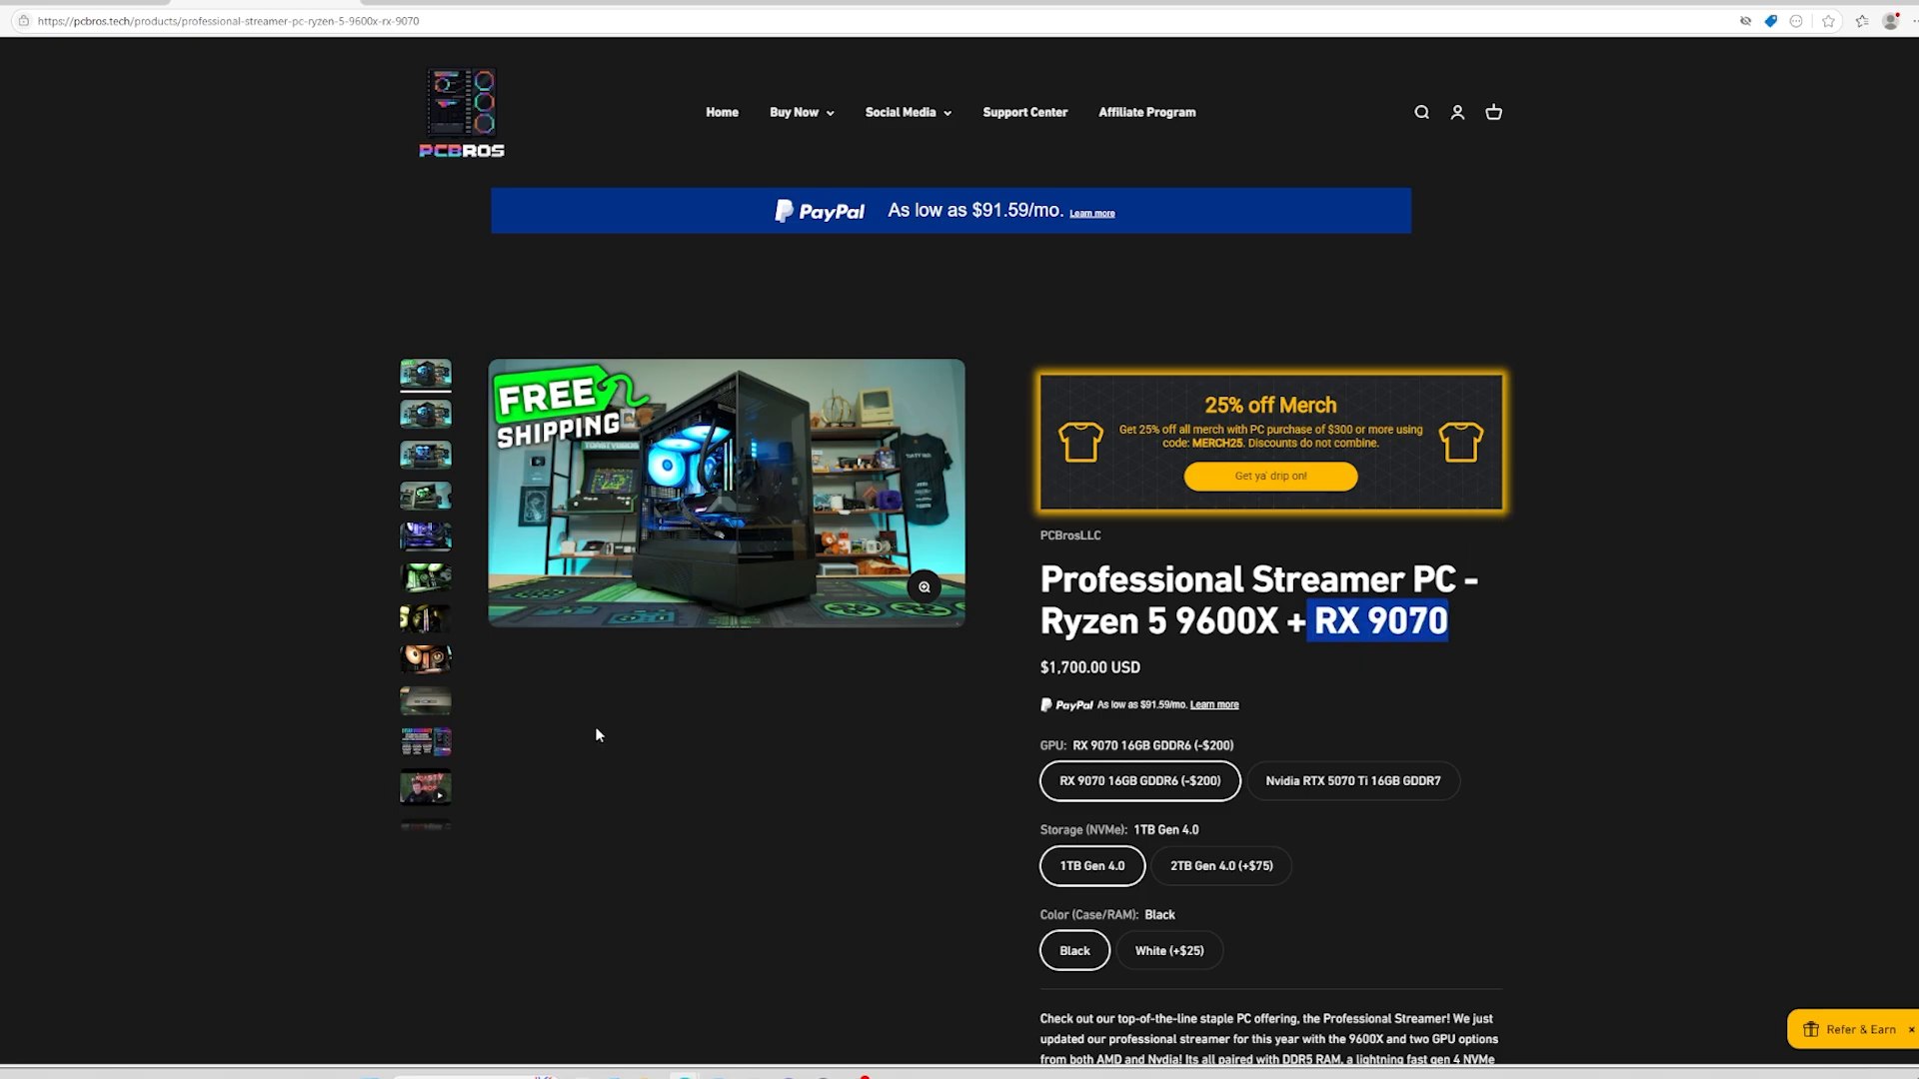
{"action": "scroll", "scroll_direction": "down", "scroll_amount": 3}
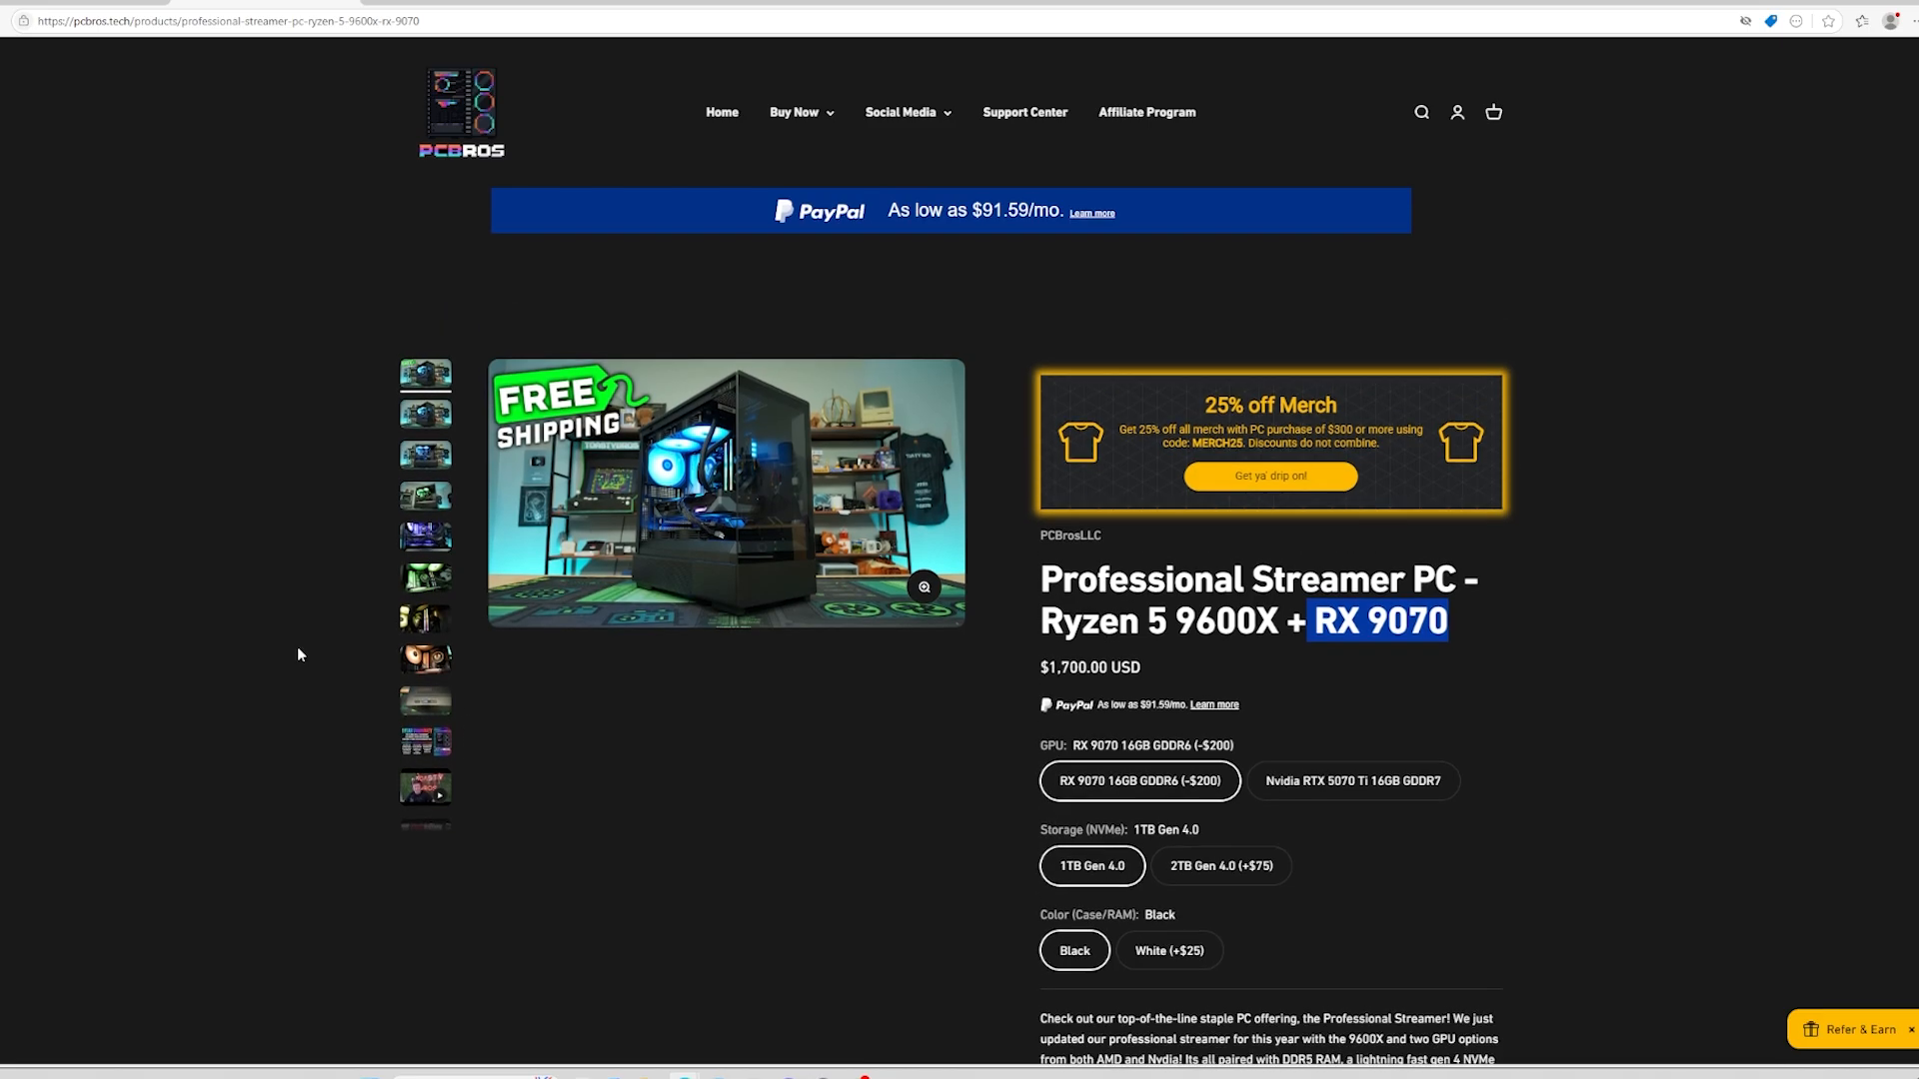
{"action": "mouse_move", "coordinate": [398, 658]}
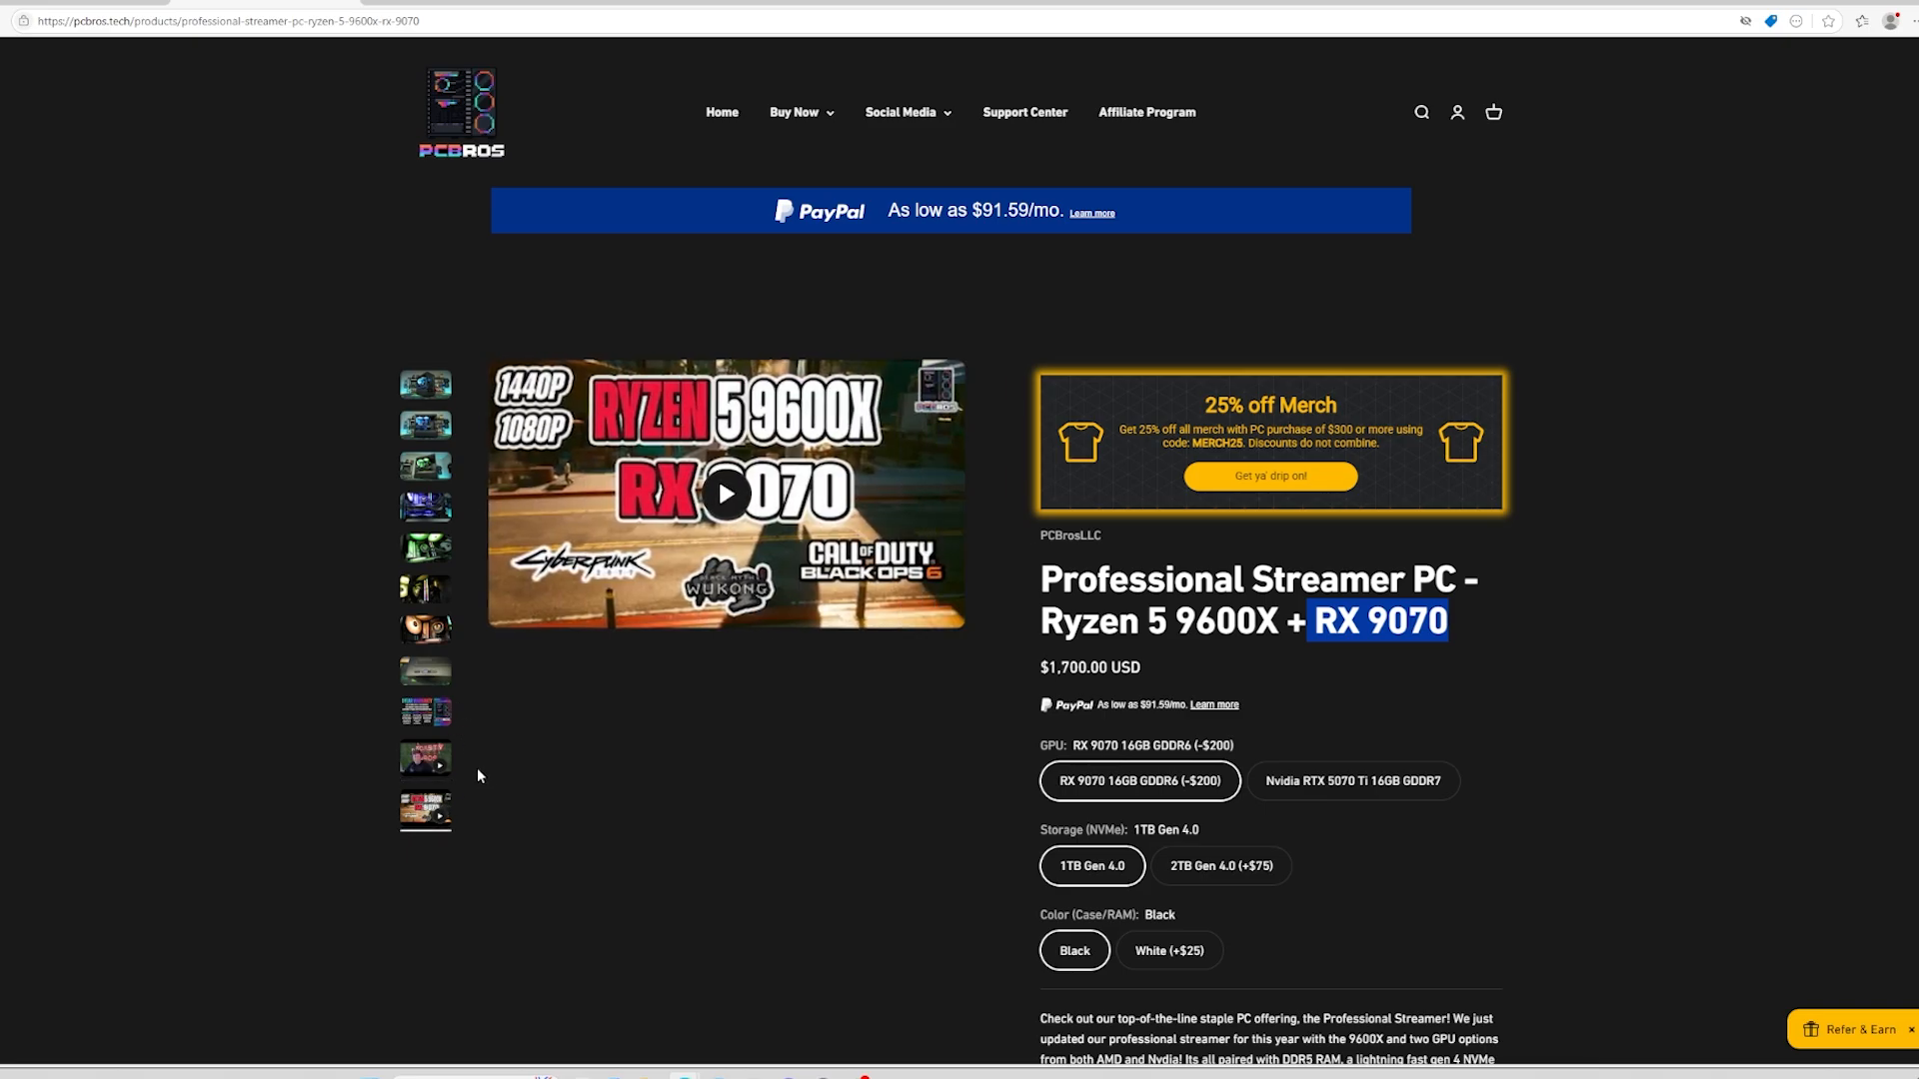
Choose the RTX 5070 Ti 16GB GPU and 2TB Gen 4.0 storage ($1,975), then view another photo
{"action": "left_click", "coordinate": [1353, 781]}
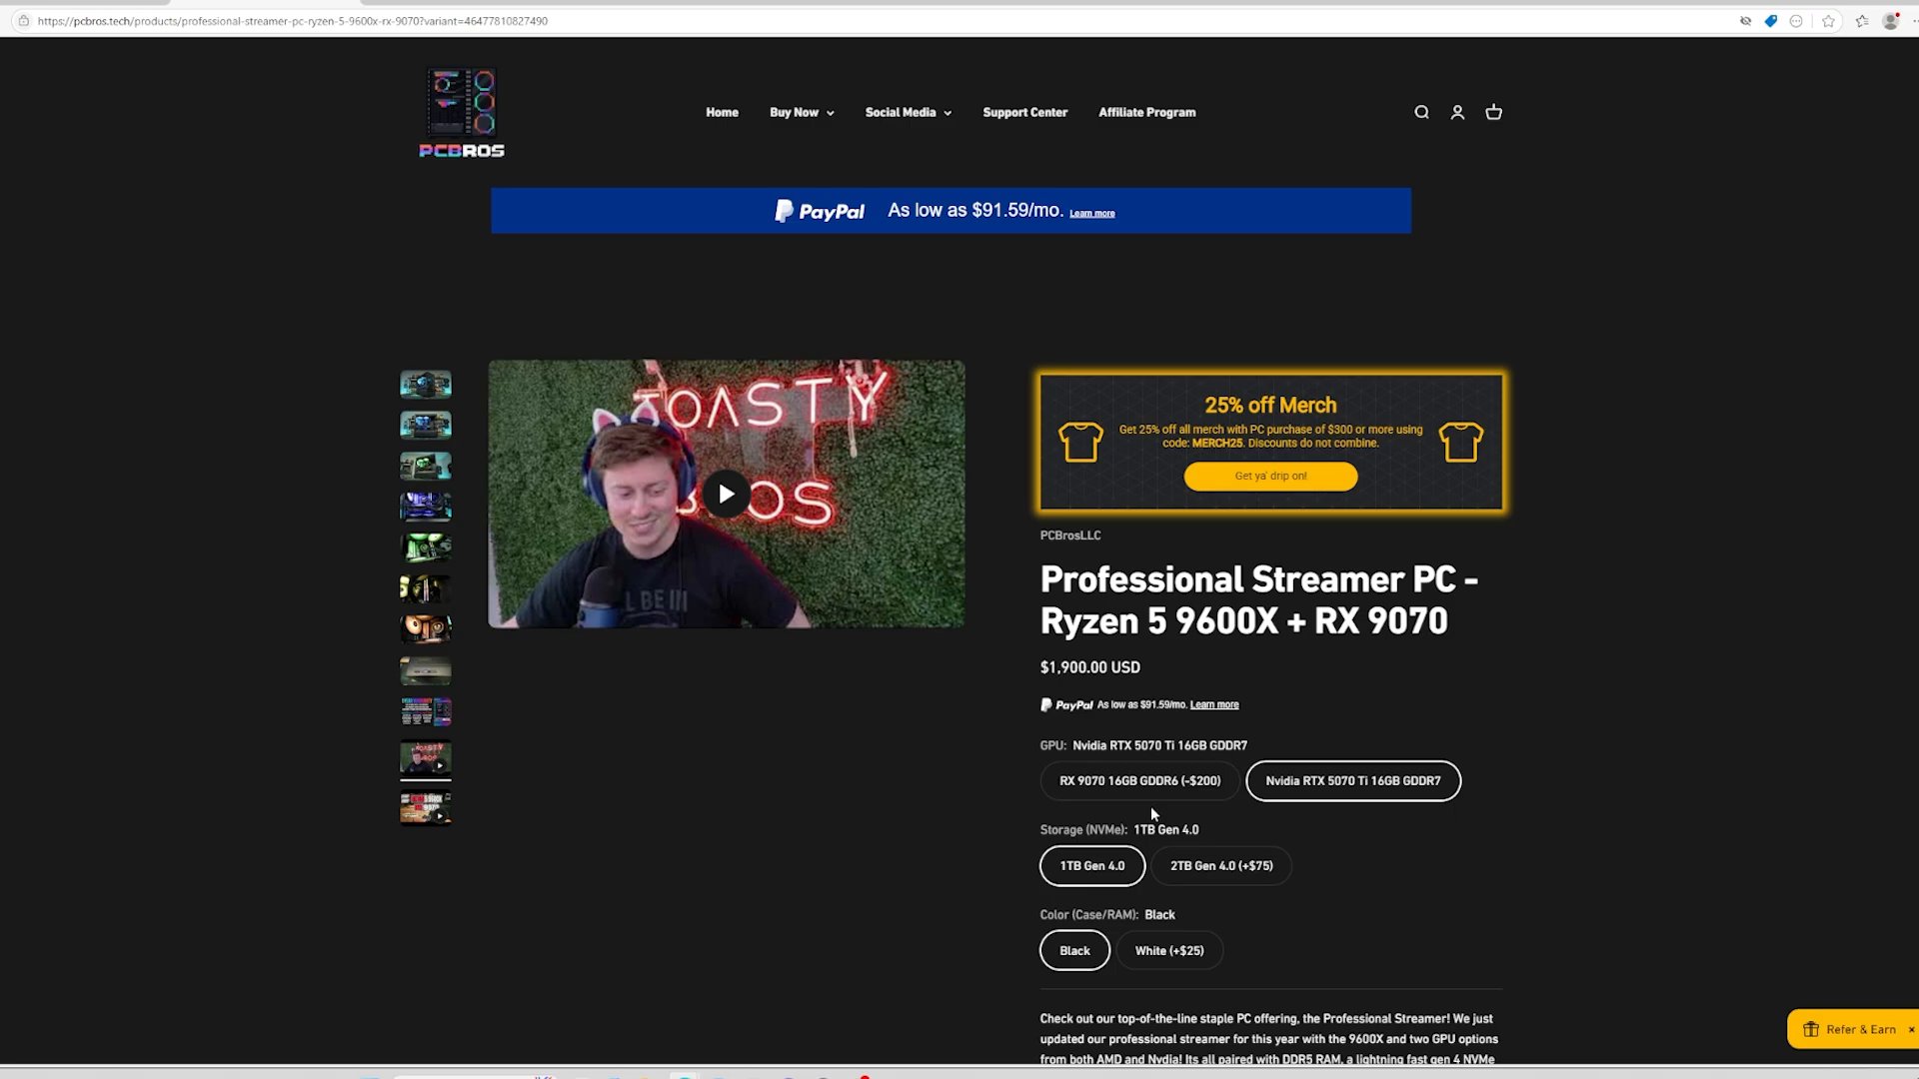
{"action": "mouse_move", "coordinate": [1186, 800]}
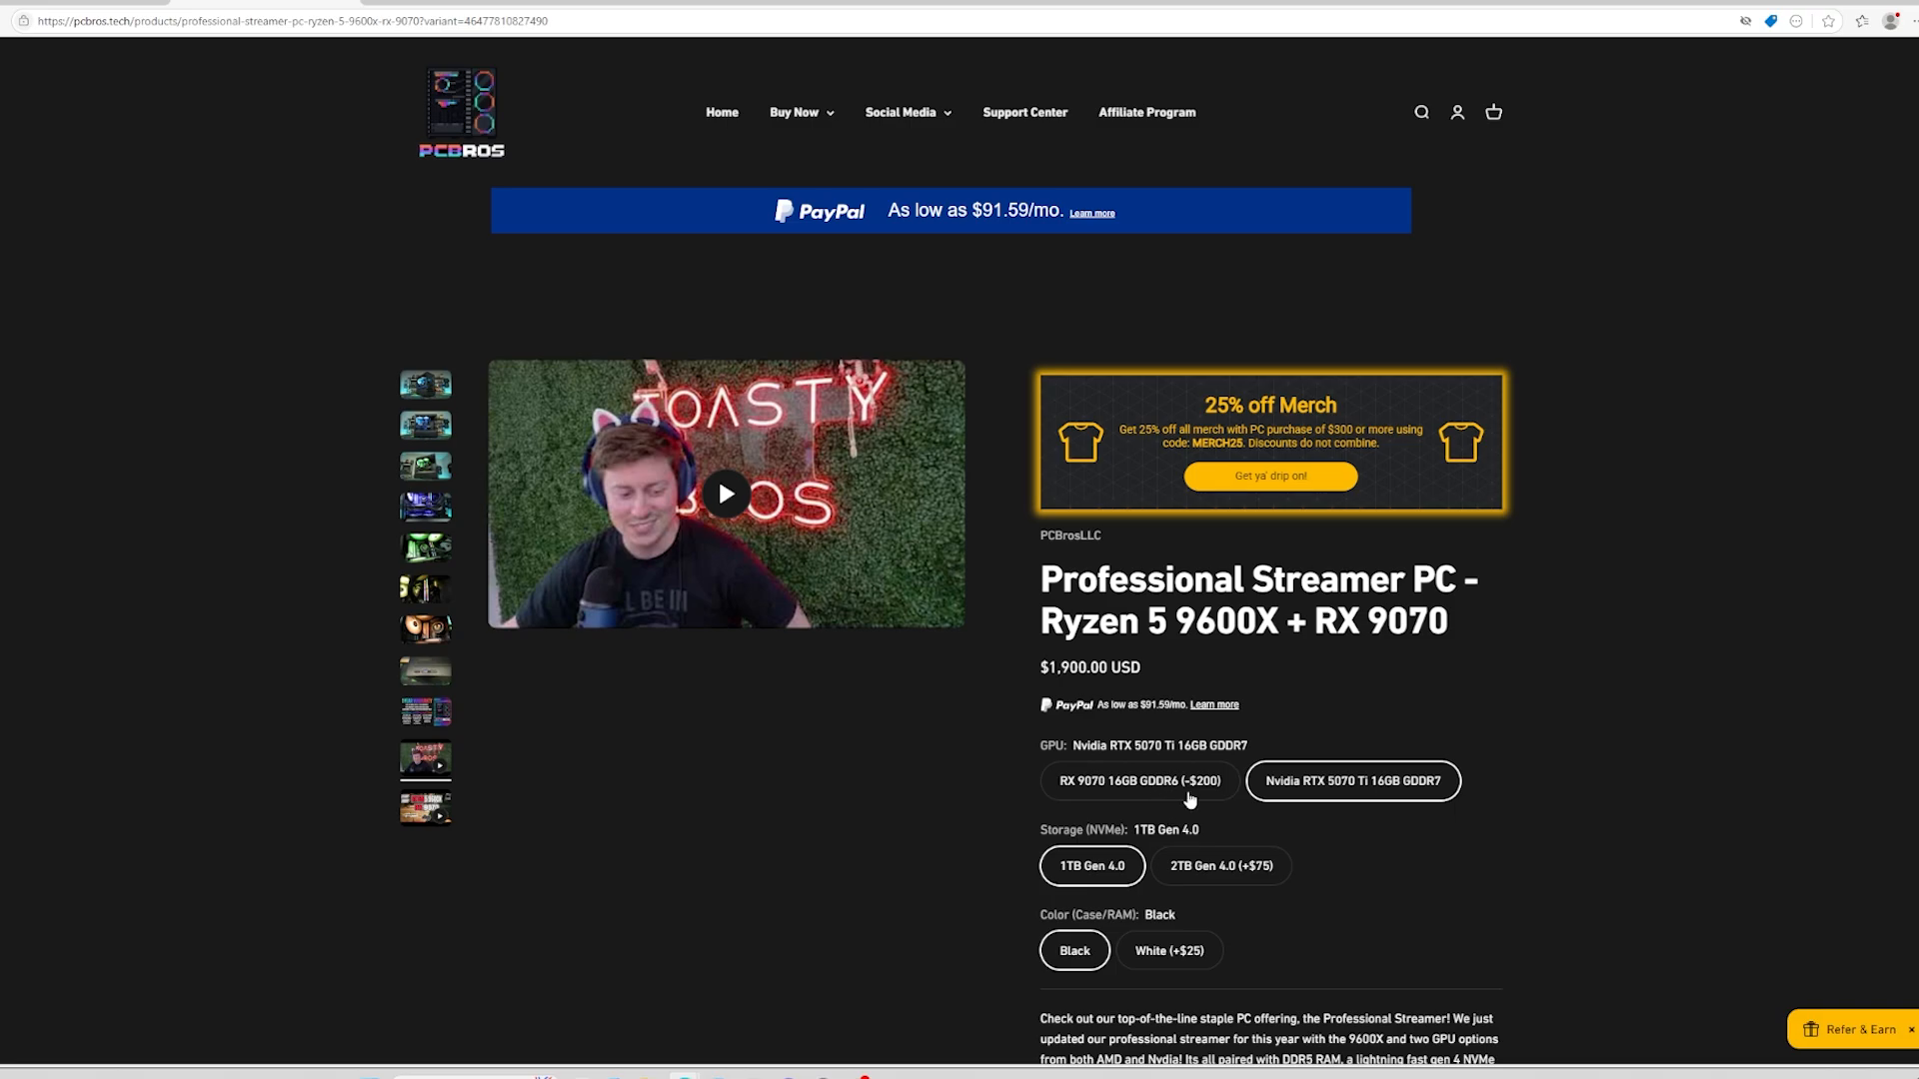
{"action": "left_click", "coordinate": [1220, 866]}
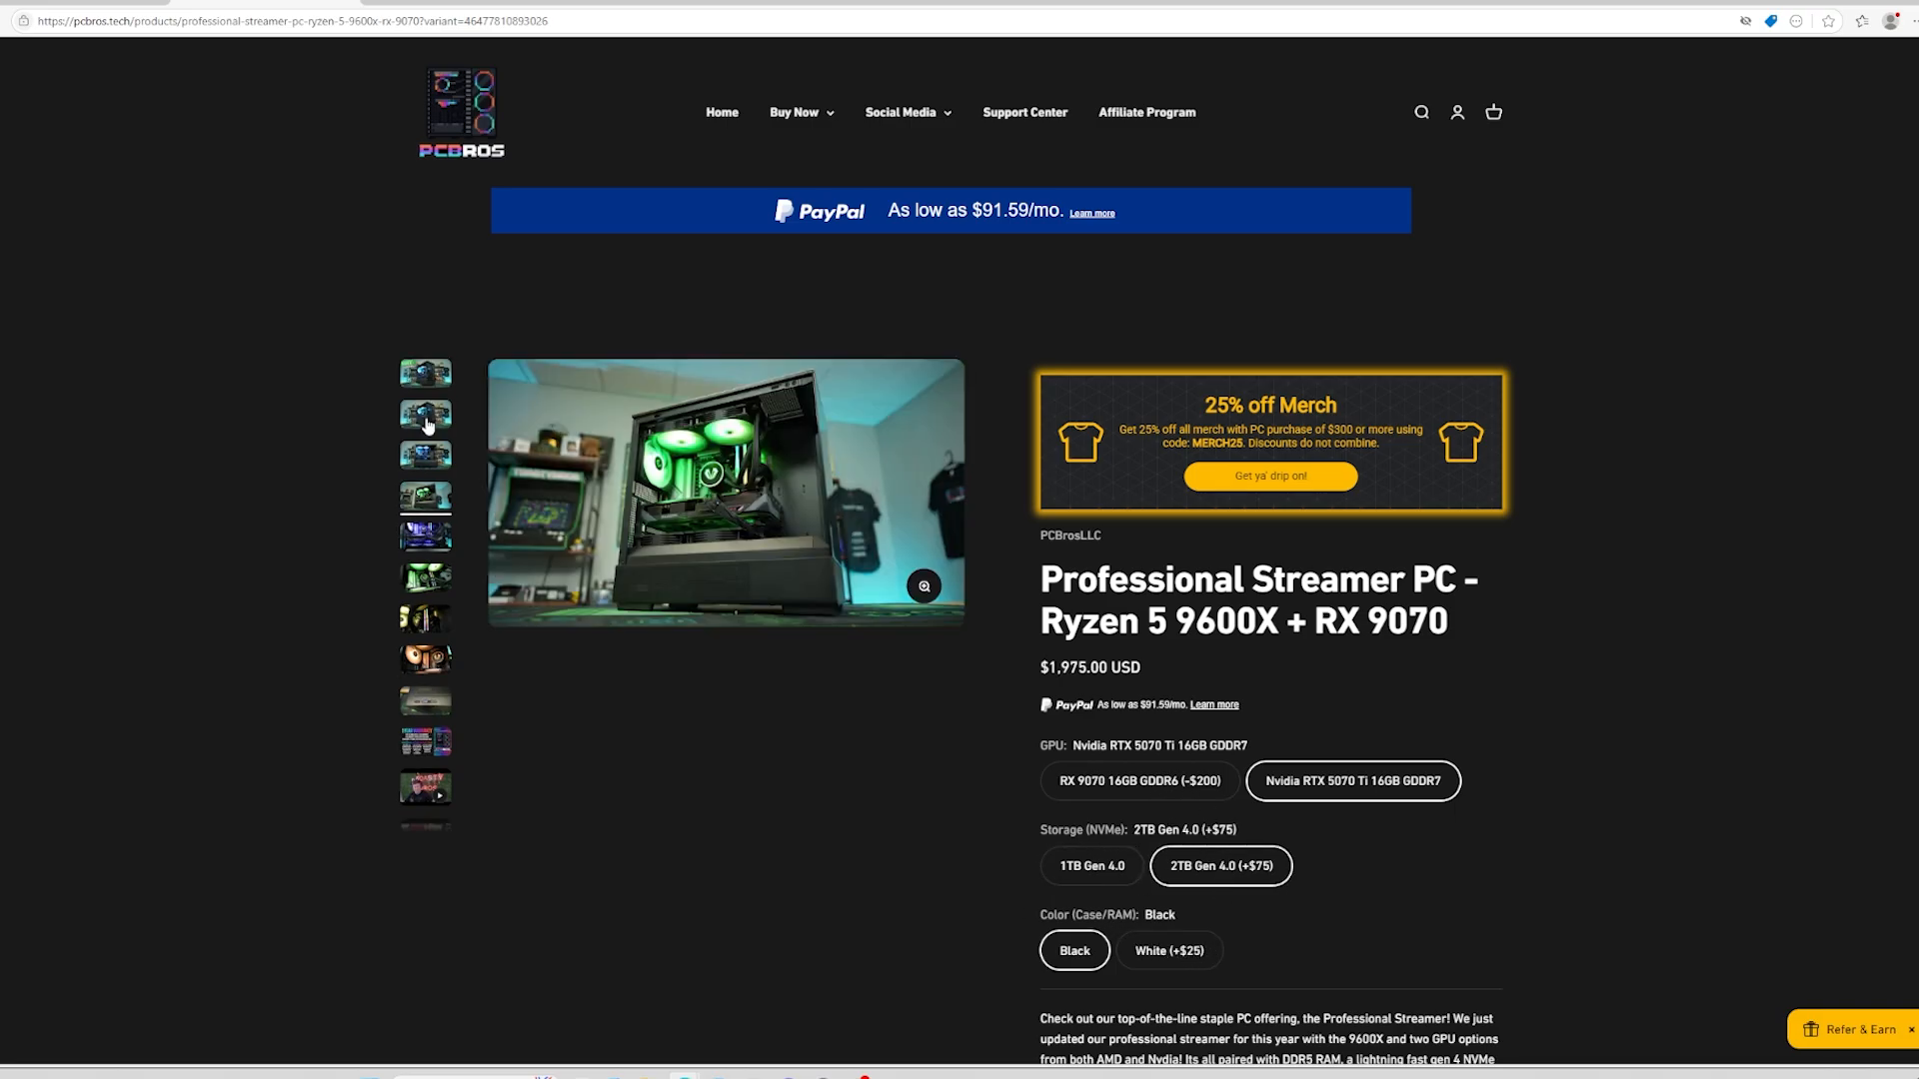
{"action": "left_click", "coordinate": [426, 414]}
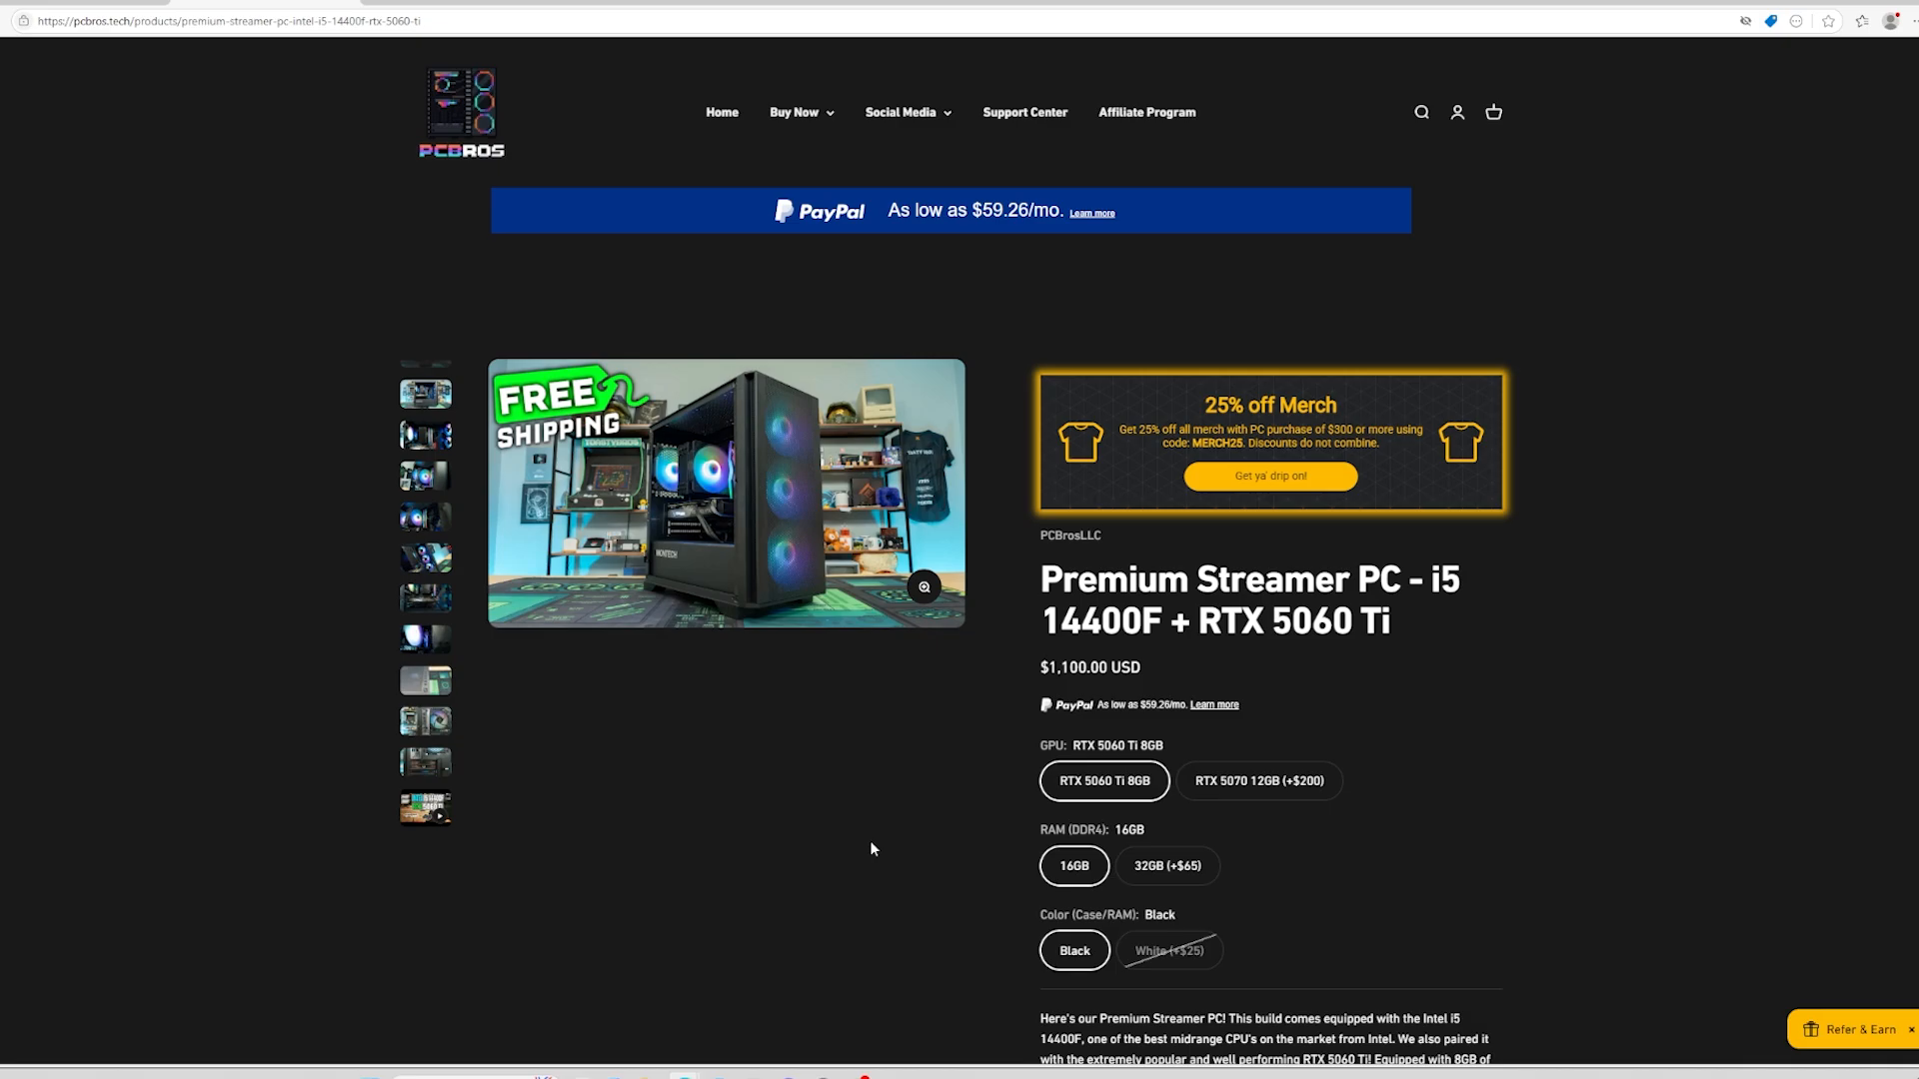
{"action": "mouse_move", "coordinate": [589, 822]}
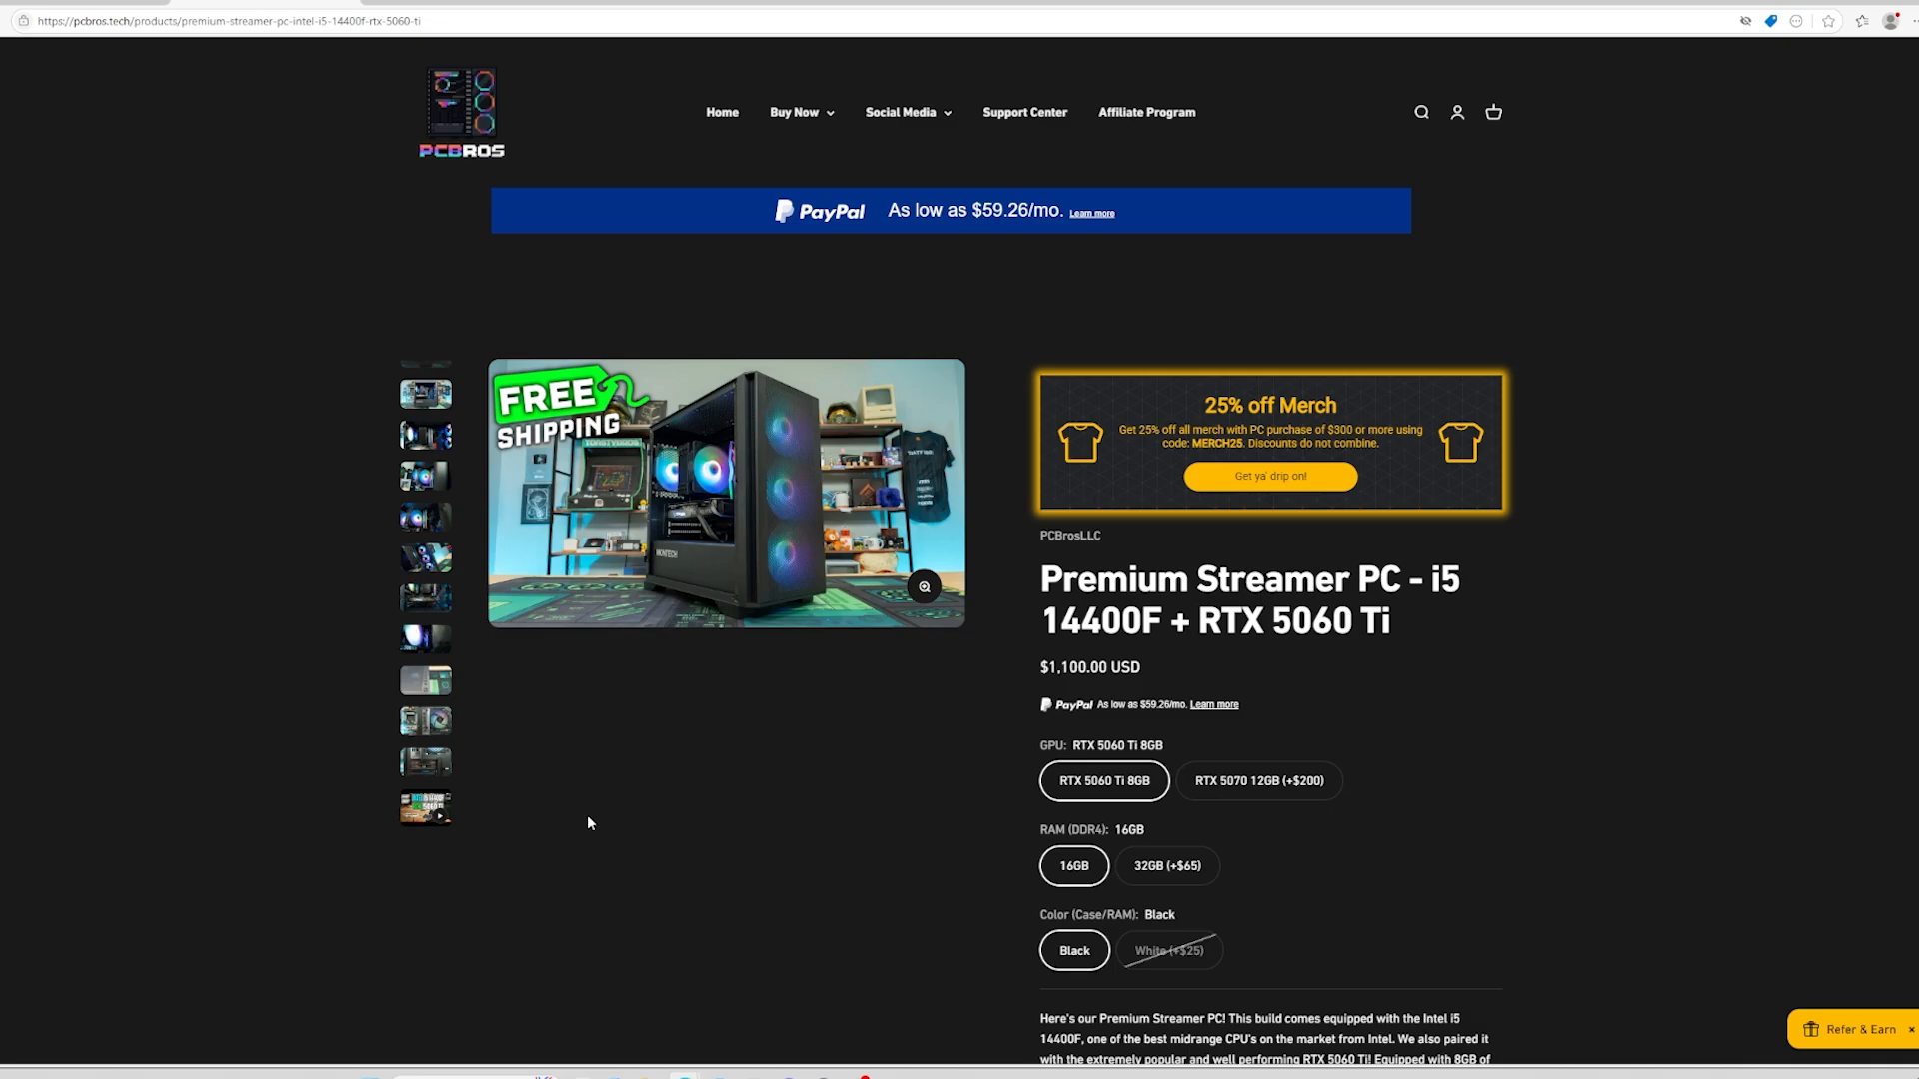
Scroll through the Premium Streamer PC description and highlight the warranty text
{"action": "scroll", "scroll_direction": "down", "scroll_amount": 3}
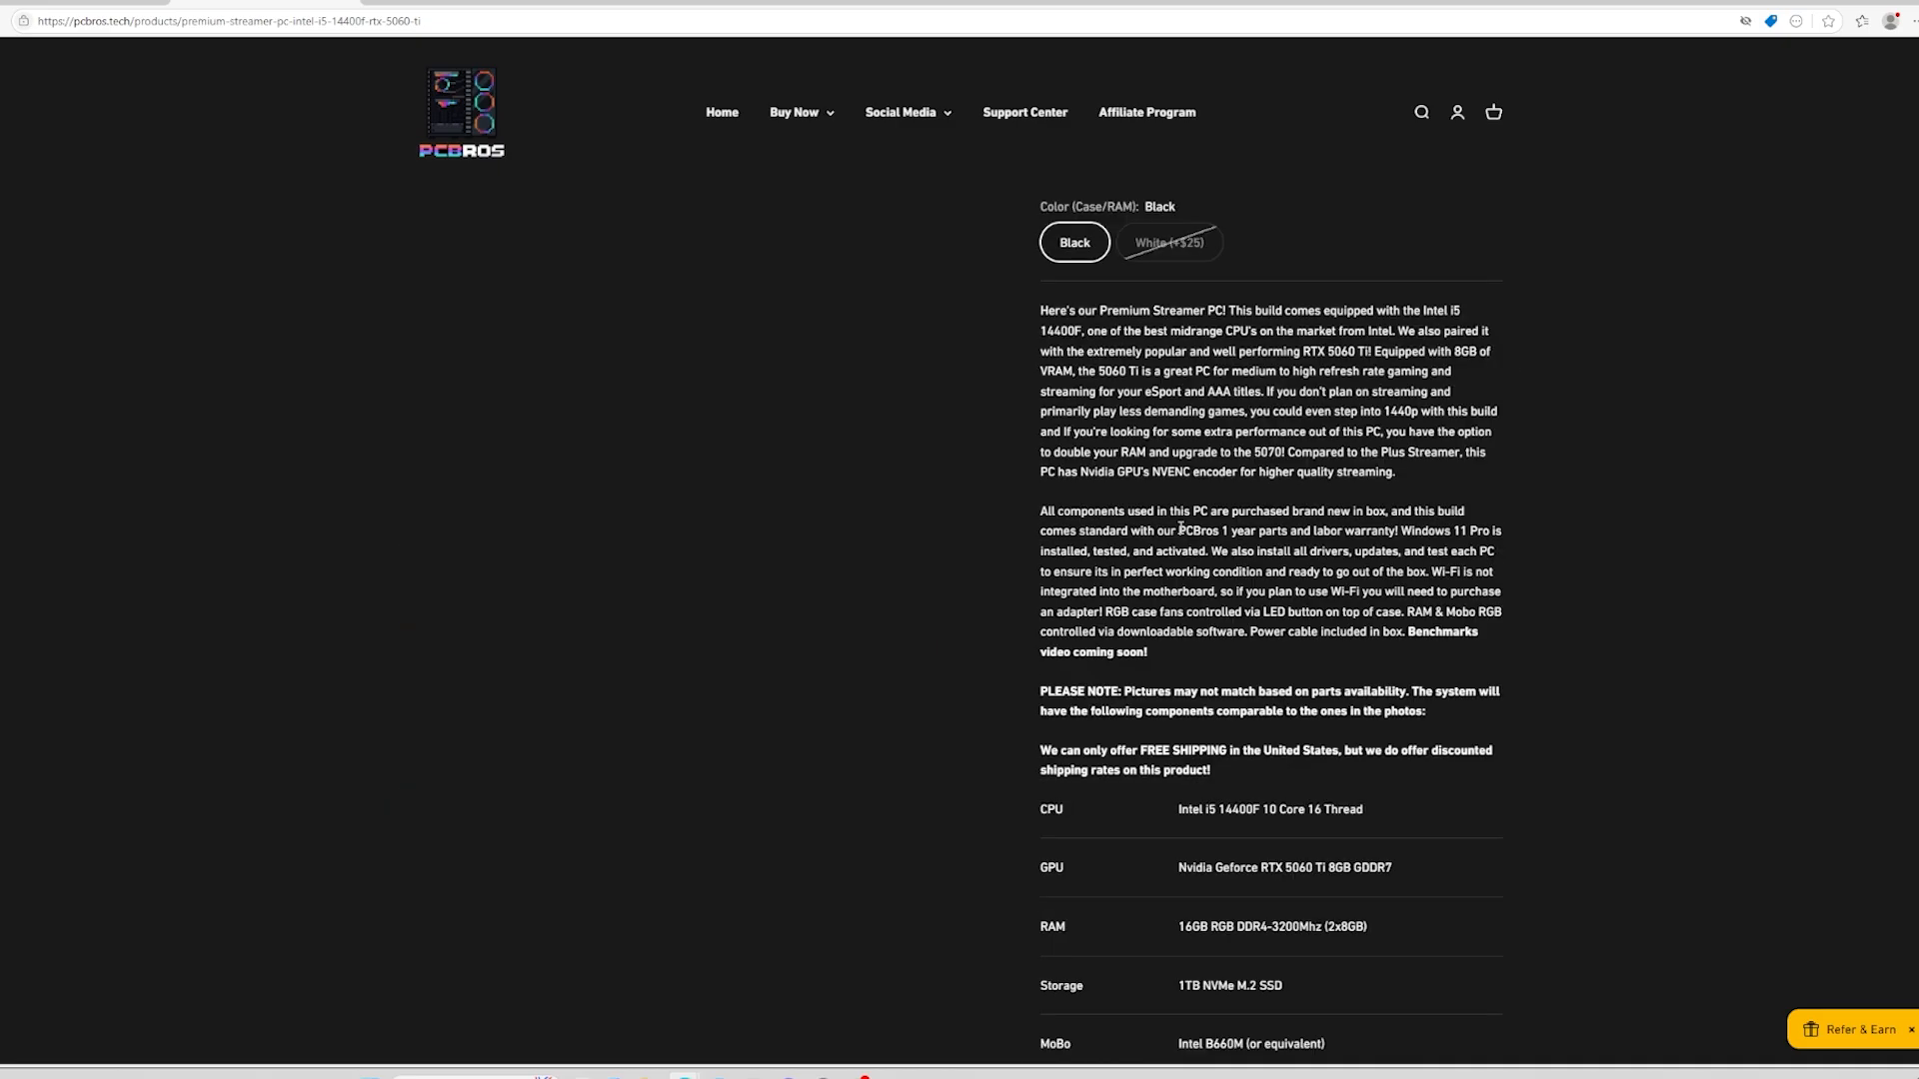
{"action": "double_click", "coordinate": [1203, 530]}
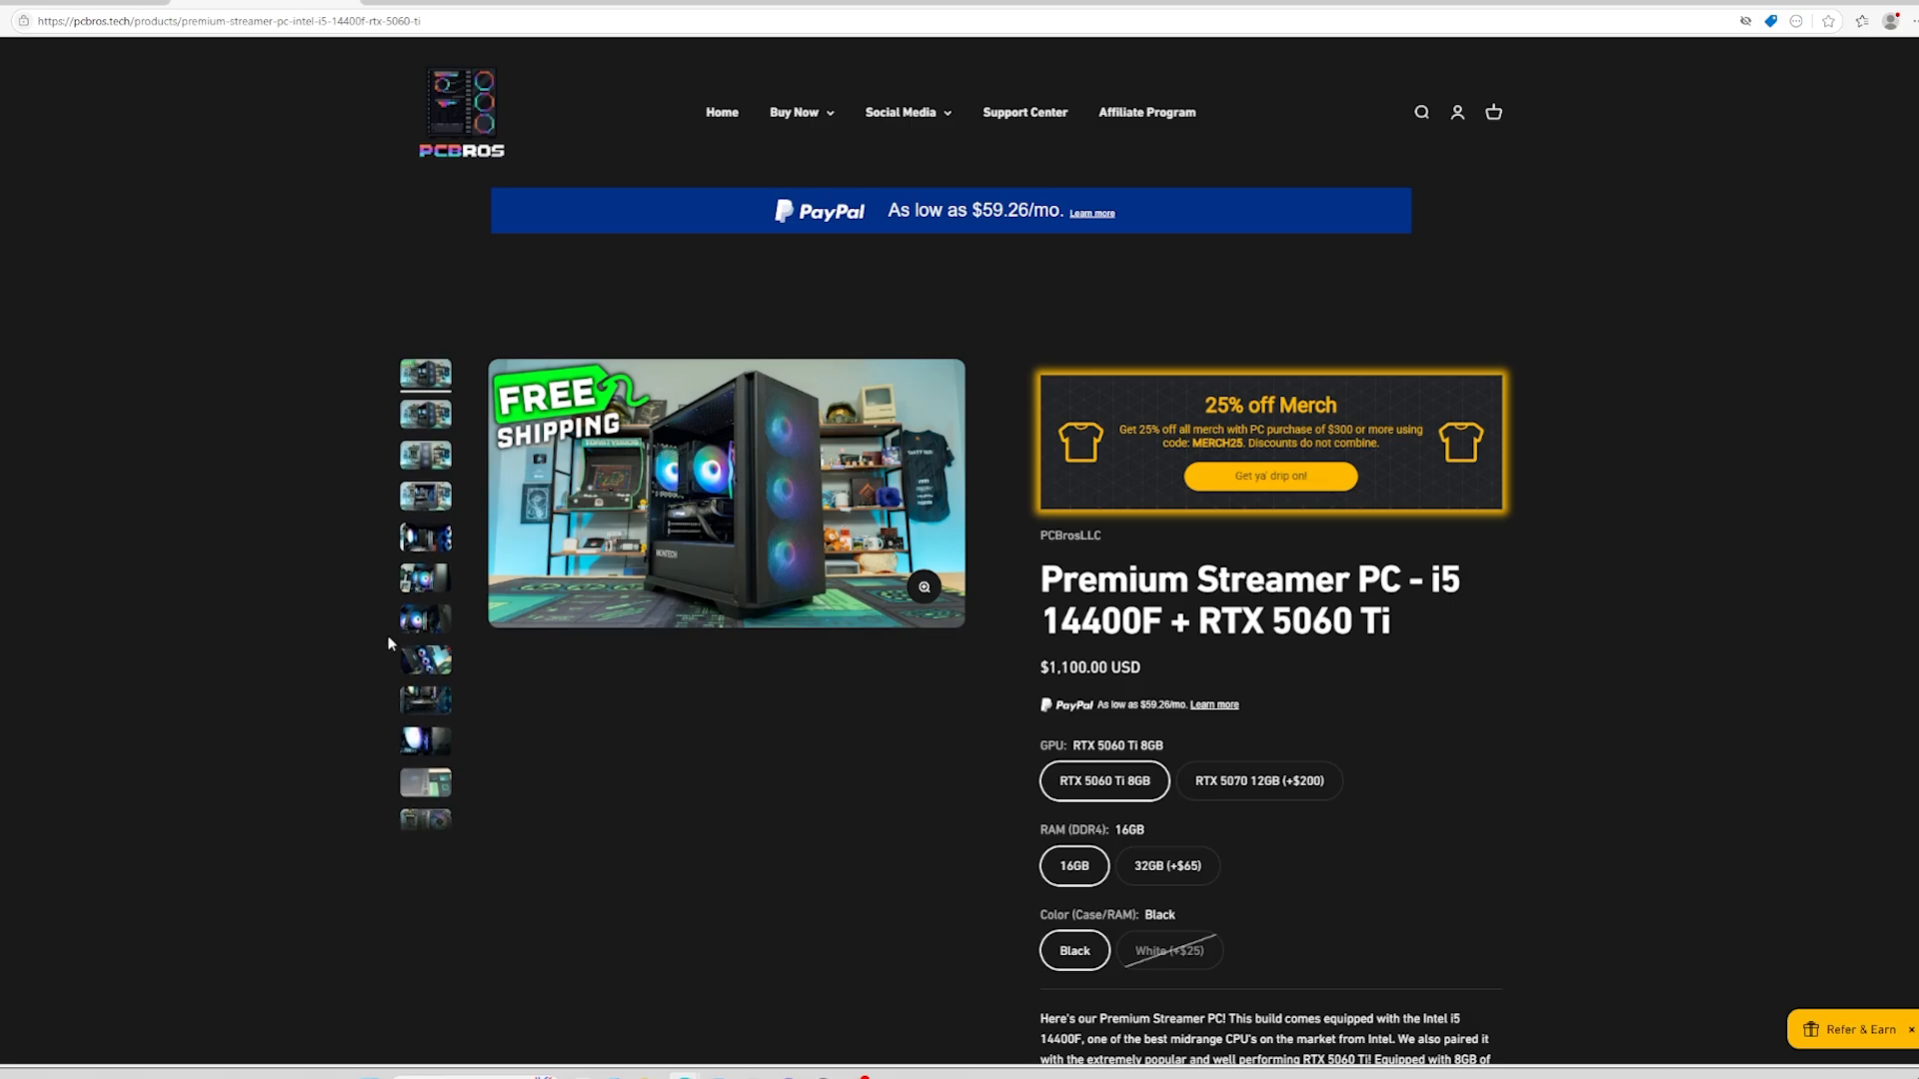
Show the close-up glowing fan photo in the gallery, then scroll down slightly
{"action": "left_click", "coordinate": [425, 707]}
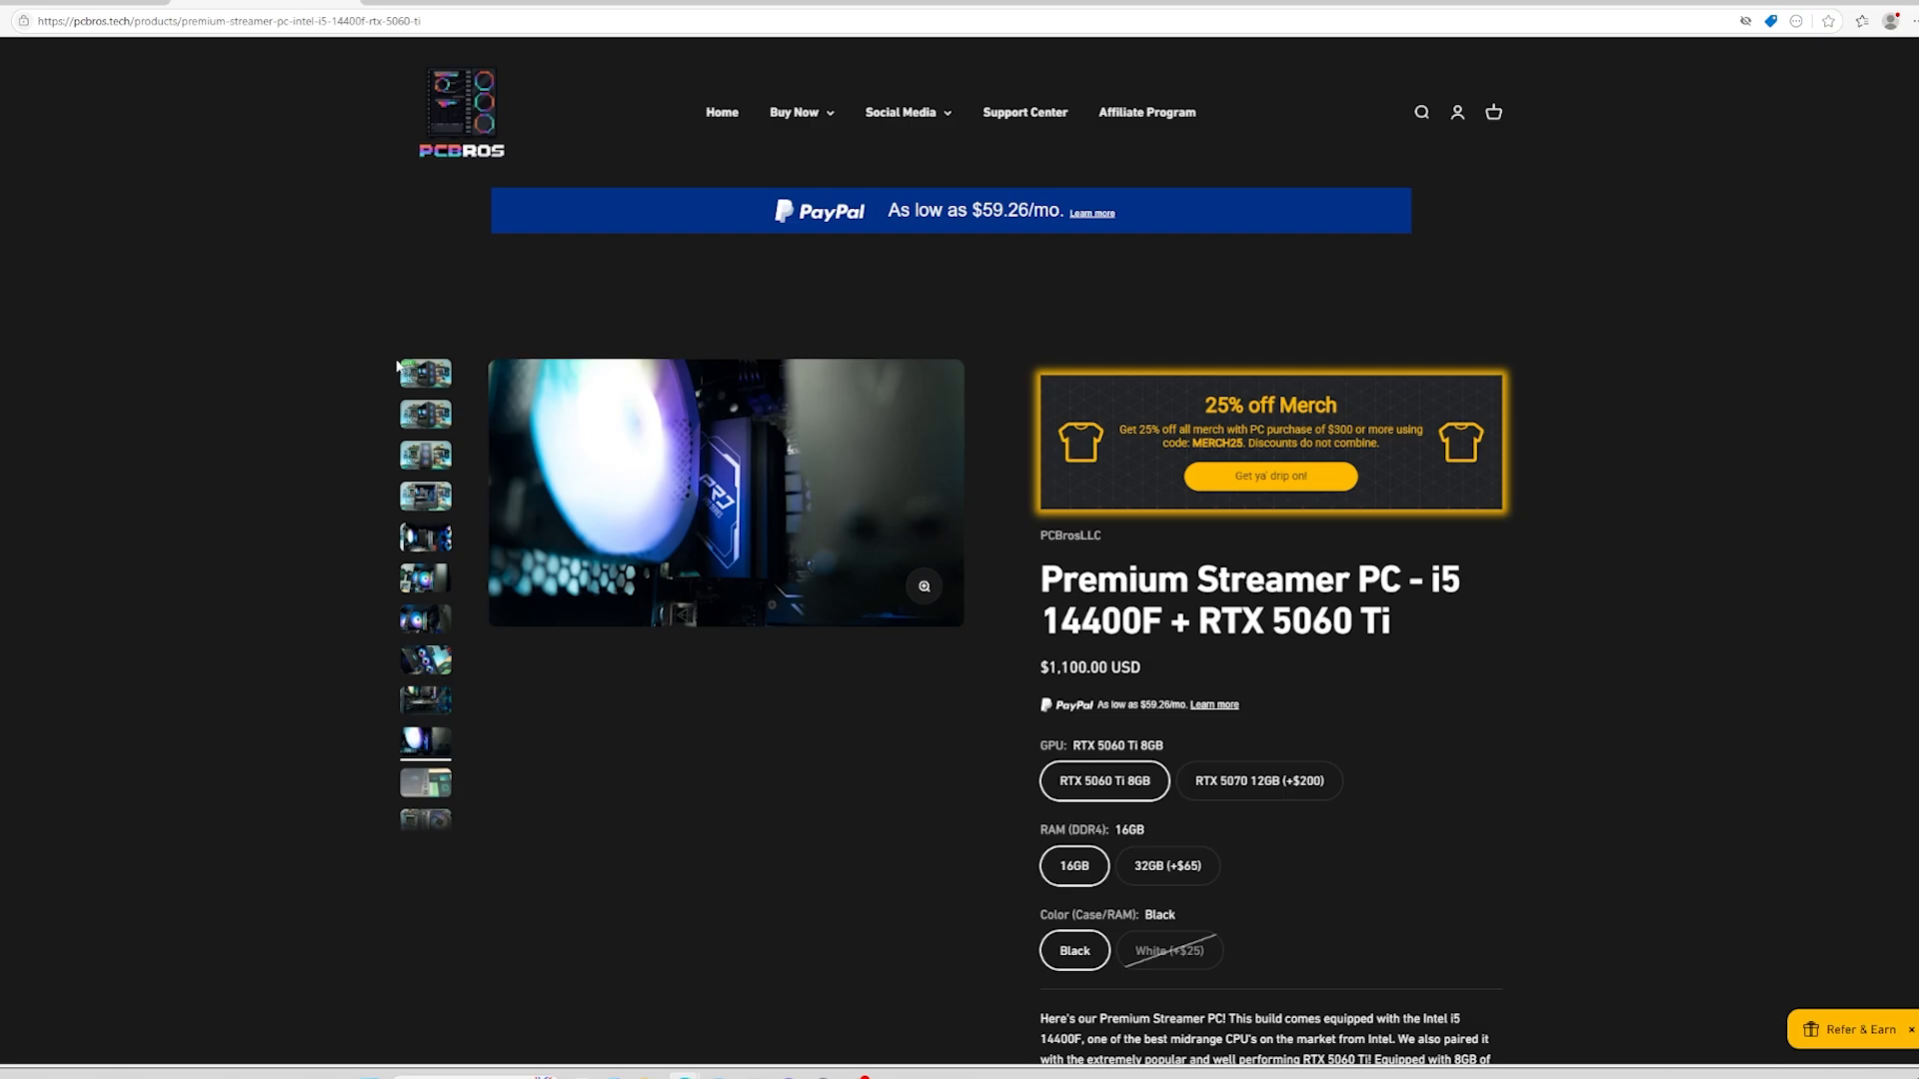
{"action": "scroll", "scroll_direction": "down", "scroll_amount": 3}
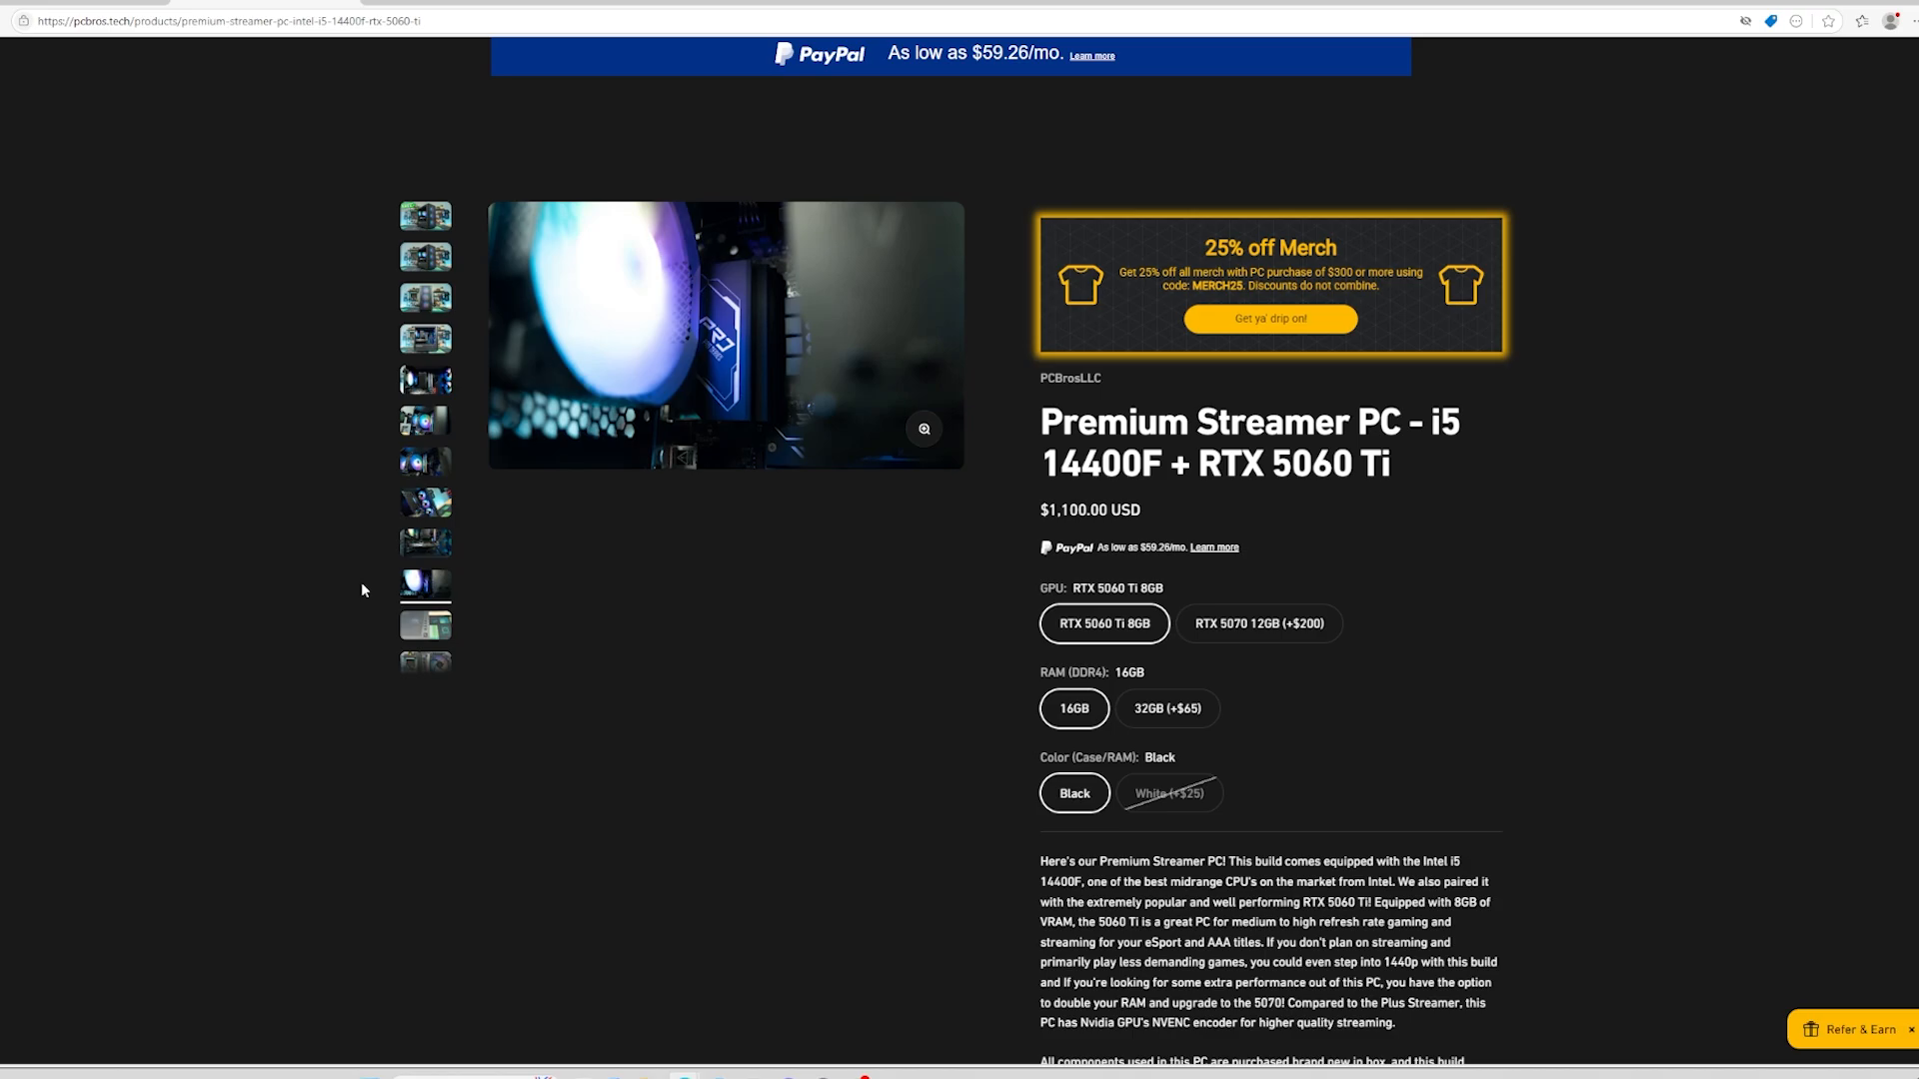
{"action": "mouse_move", "coordinate": [344, 605]}
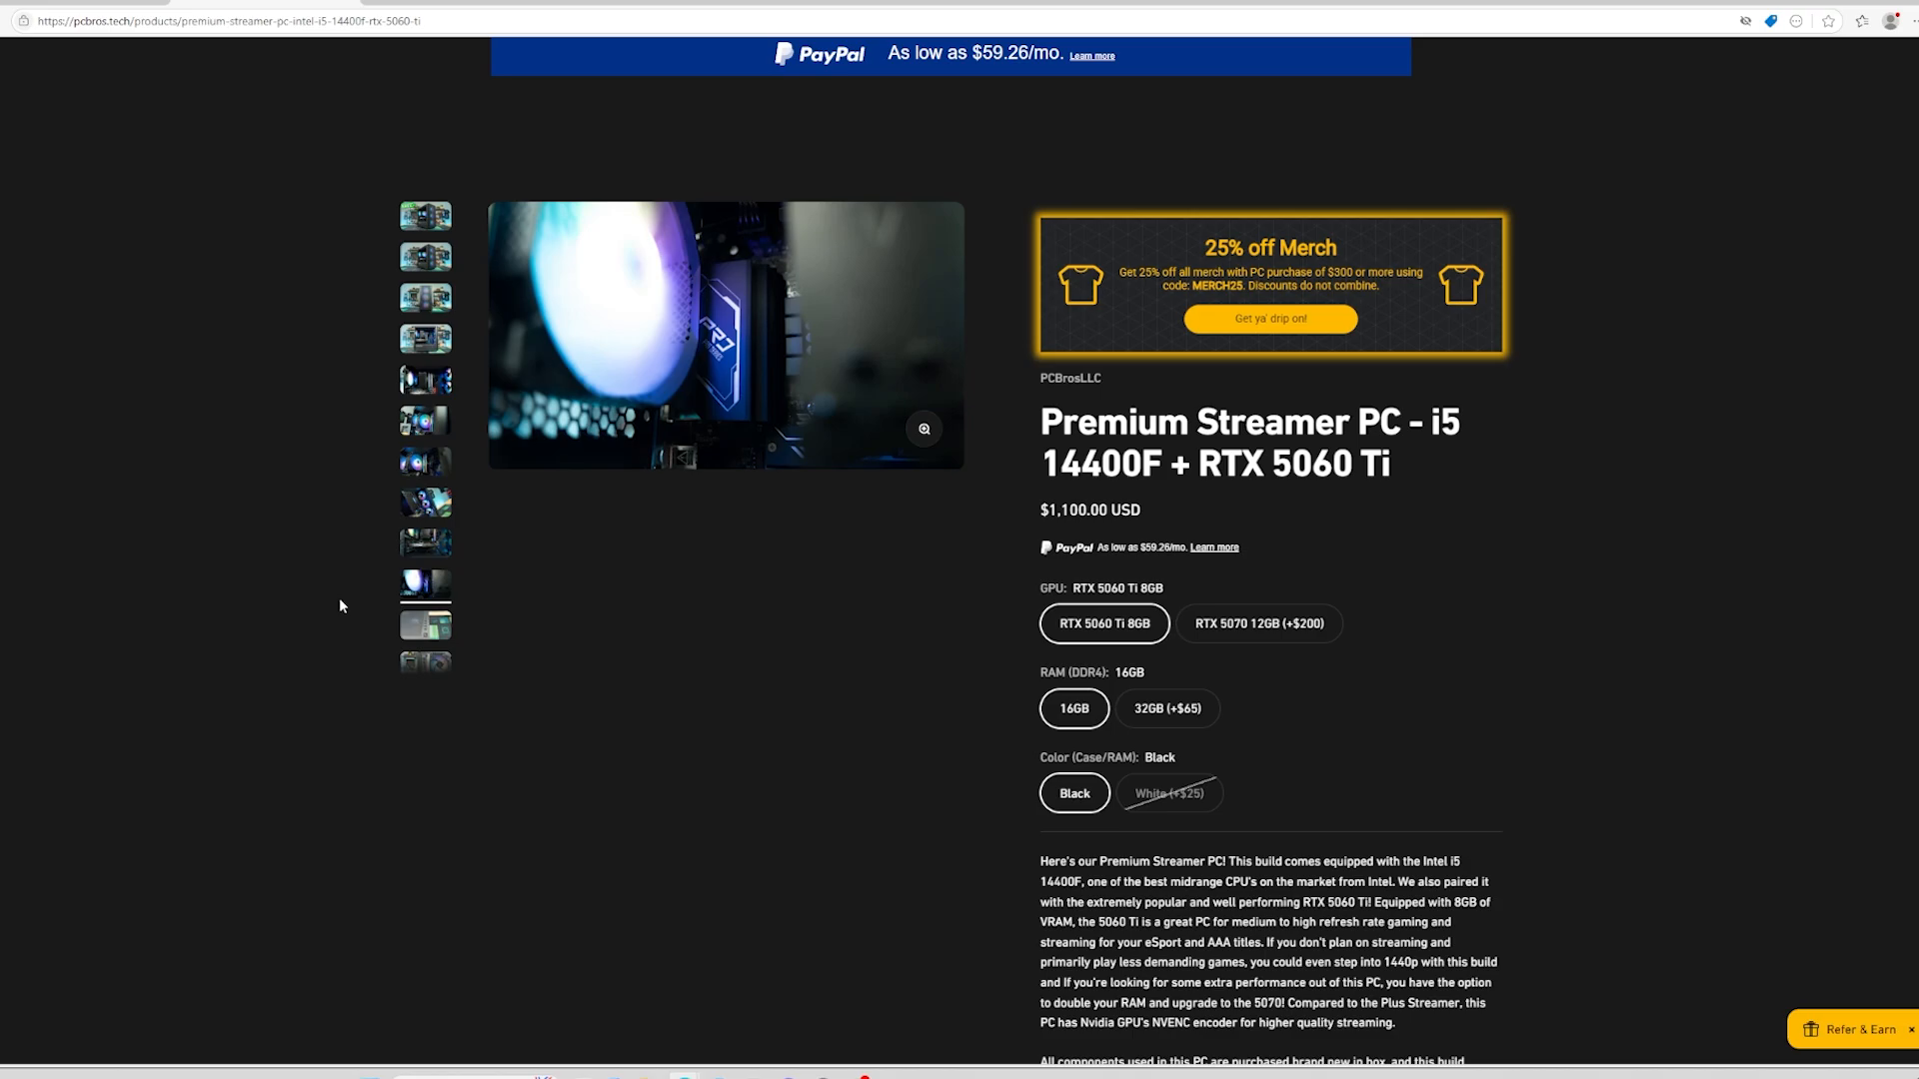